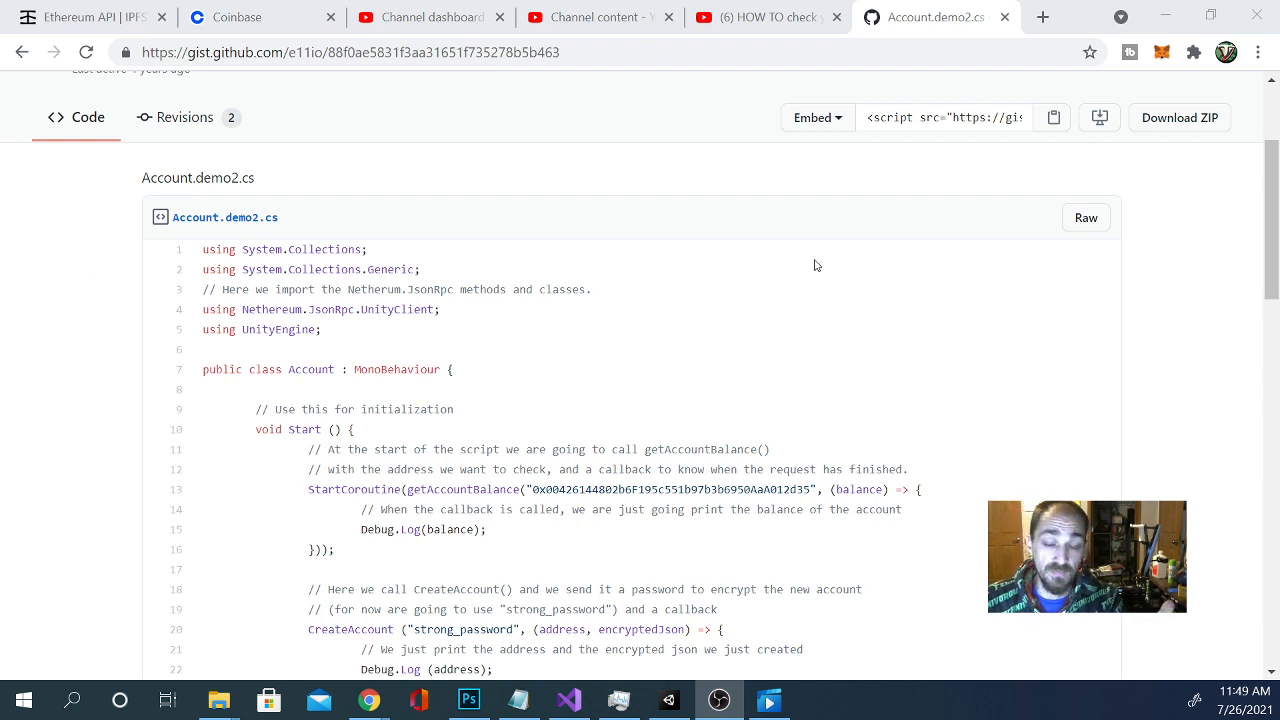
mouse_move(624, 376)
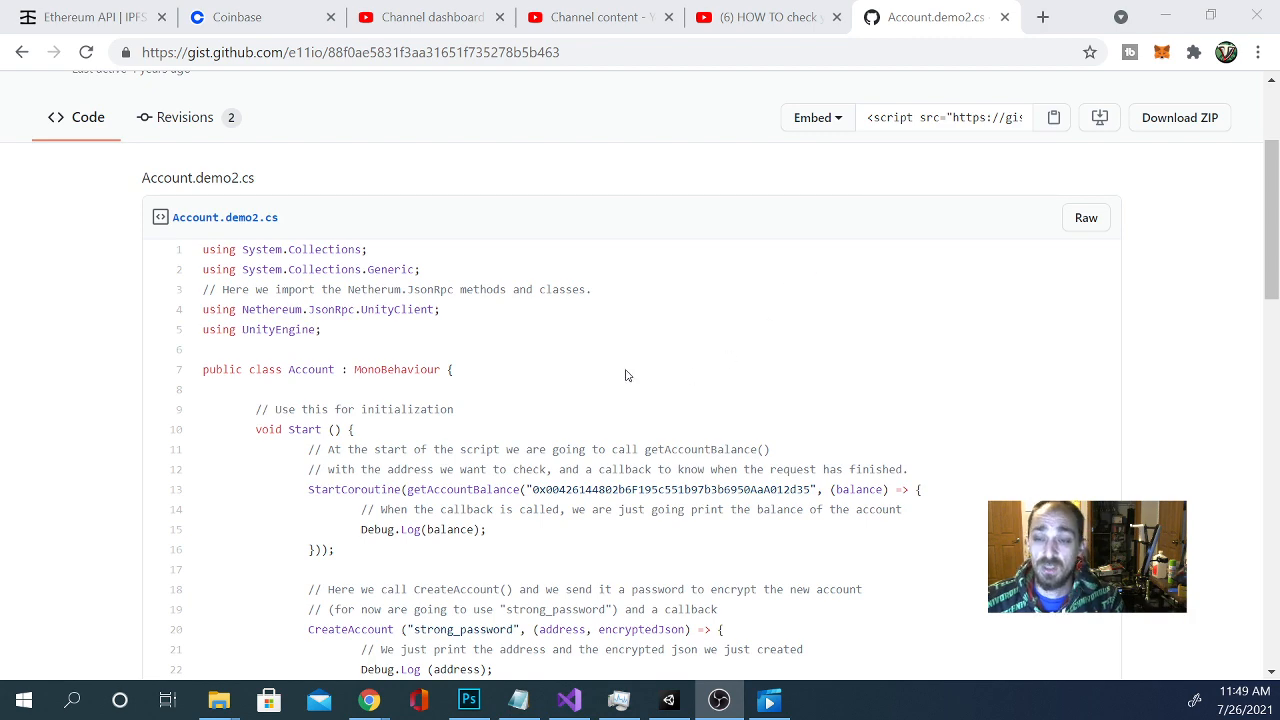
mouse_move(532, 366)
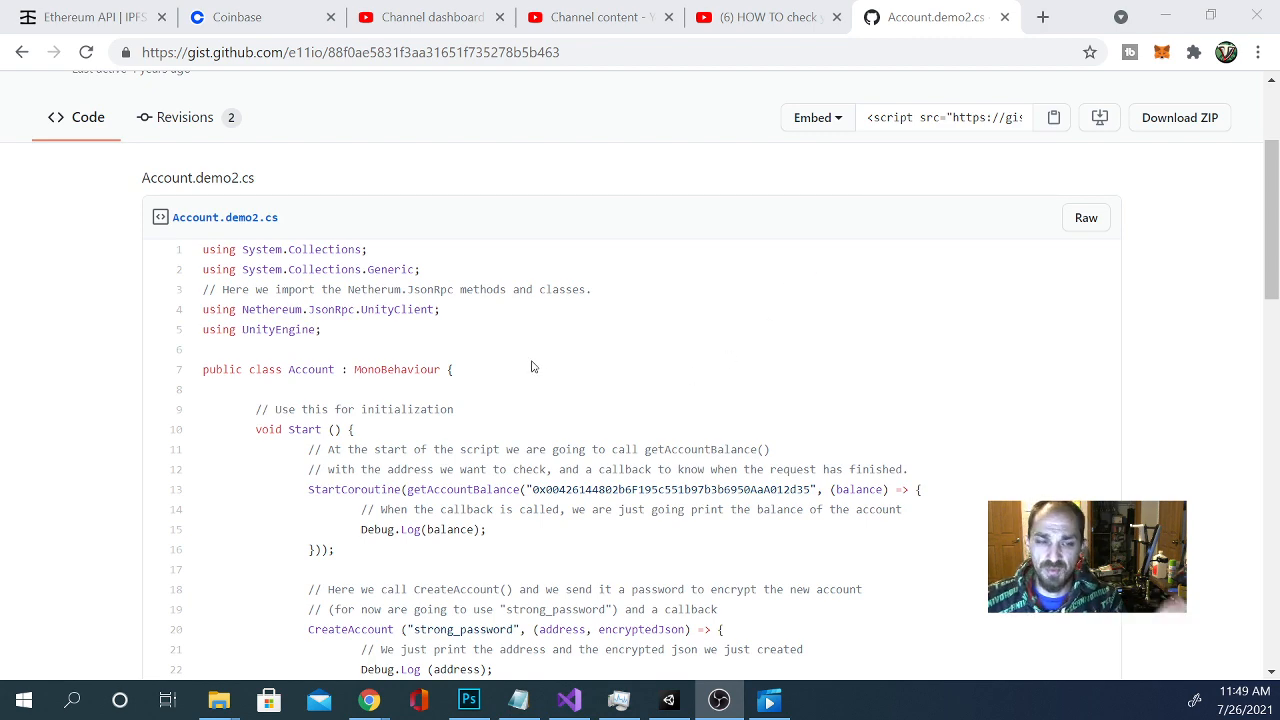
Scroll the Account.demo2.cs gist down to the Start() method body
scroll("down", 3)
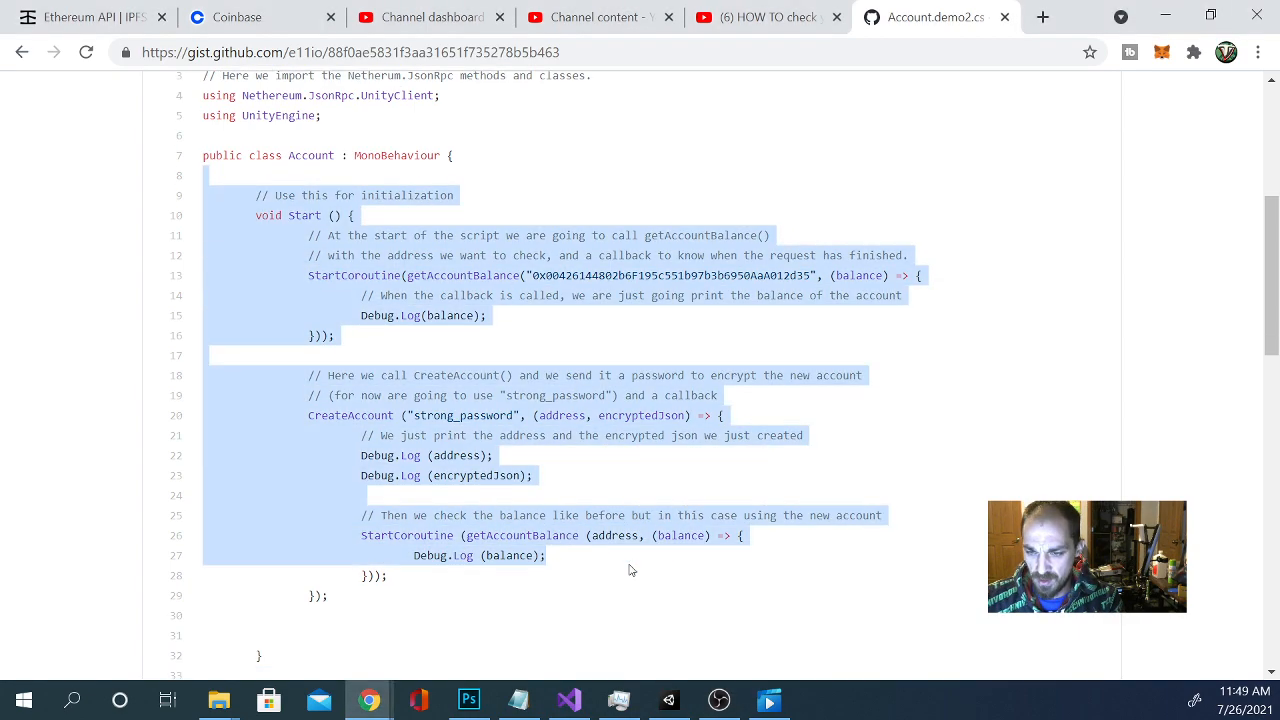
scroll("down", 3)
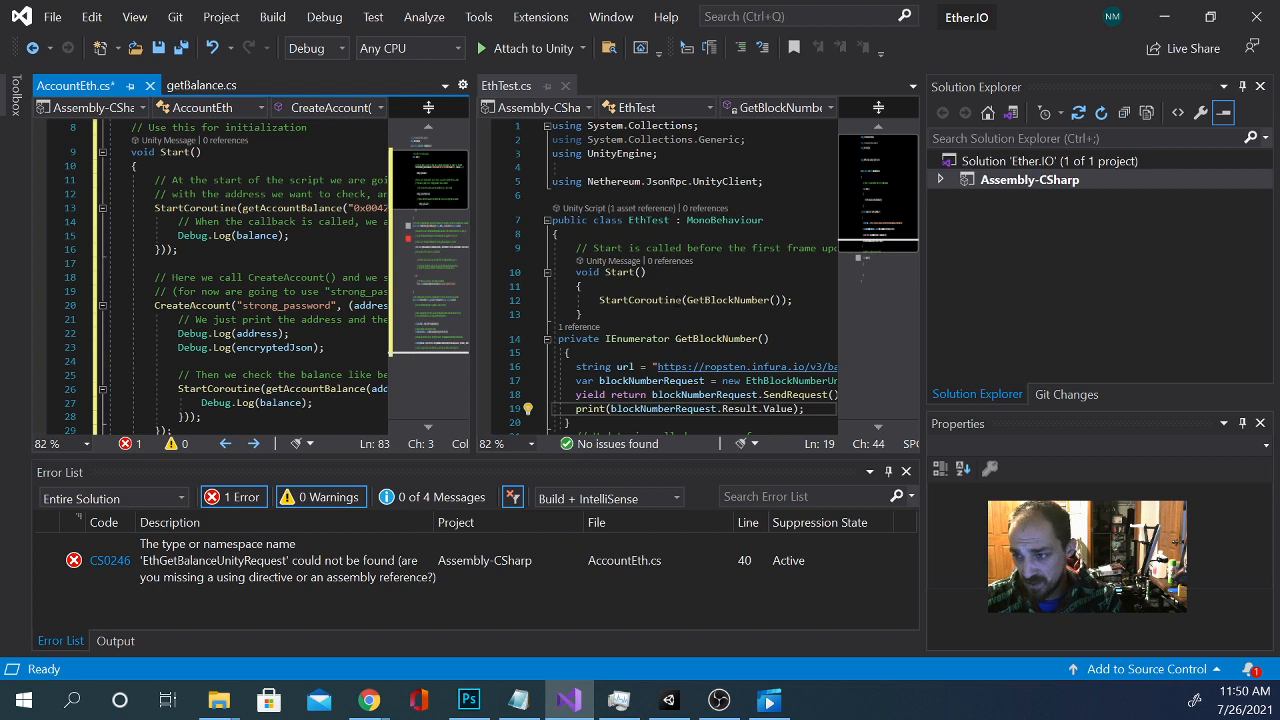
Compare AccountEth.cs with getBalance.cs and begin declaring a public string wallet field
scroll("down", 3)
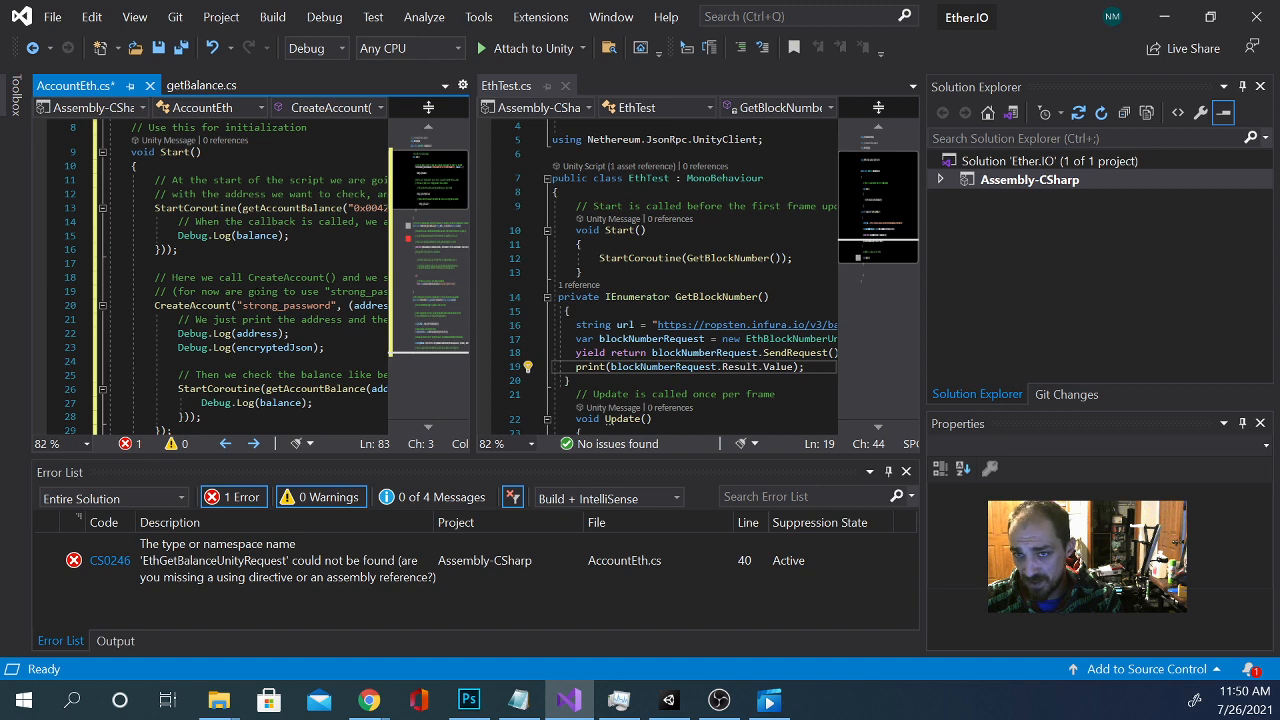
left_click(566, 84)
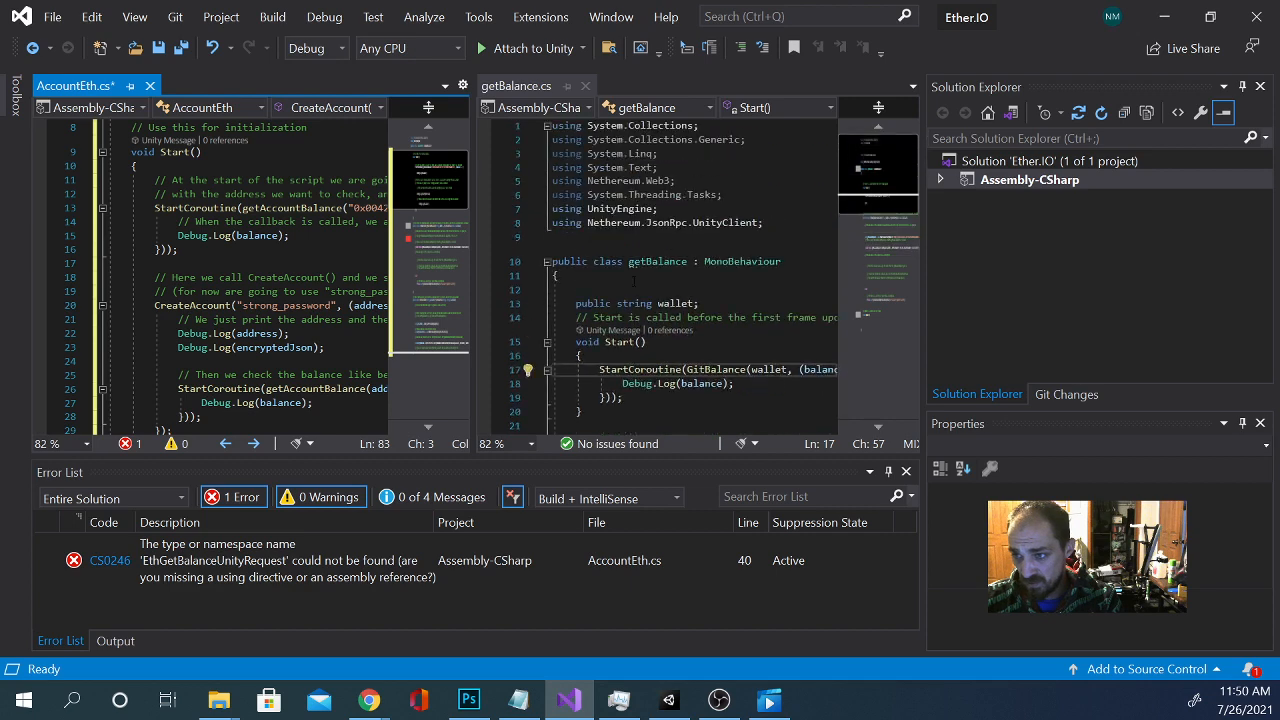
scroll("down", 3)
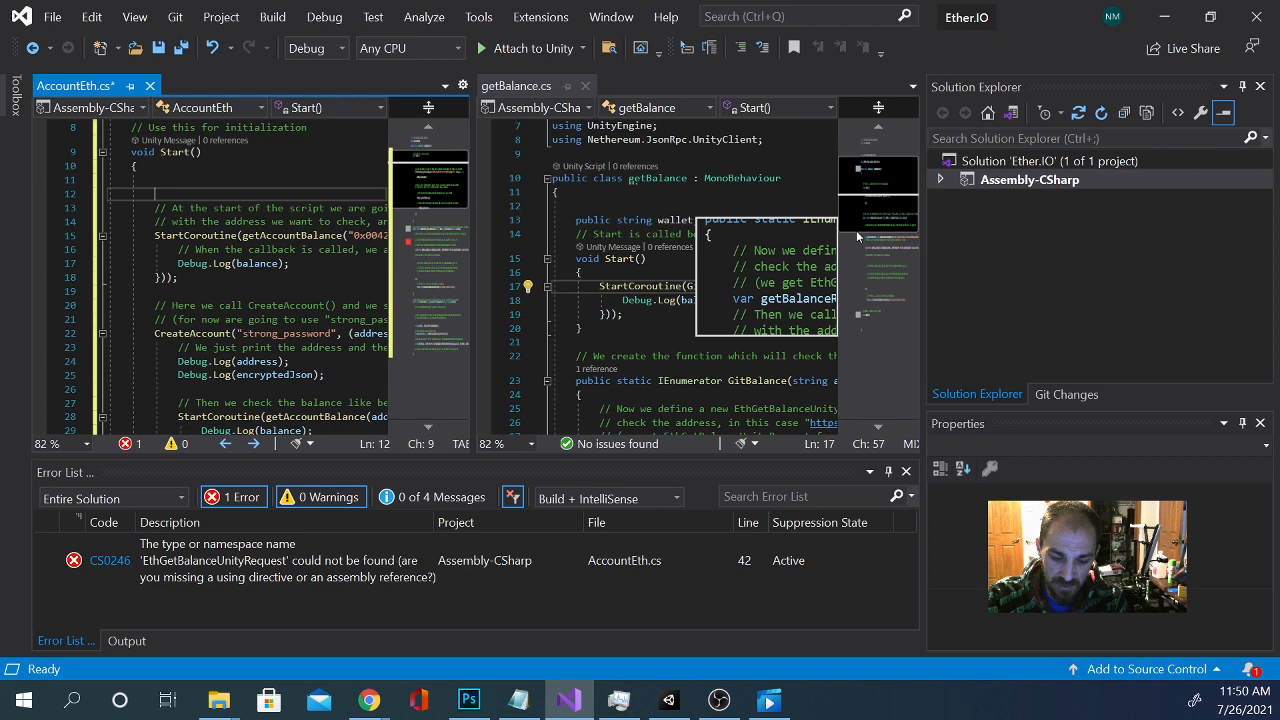
type("public string")
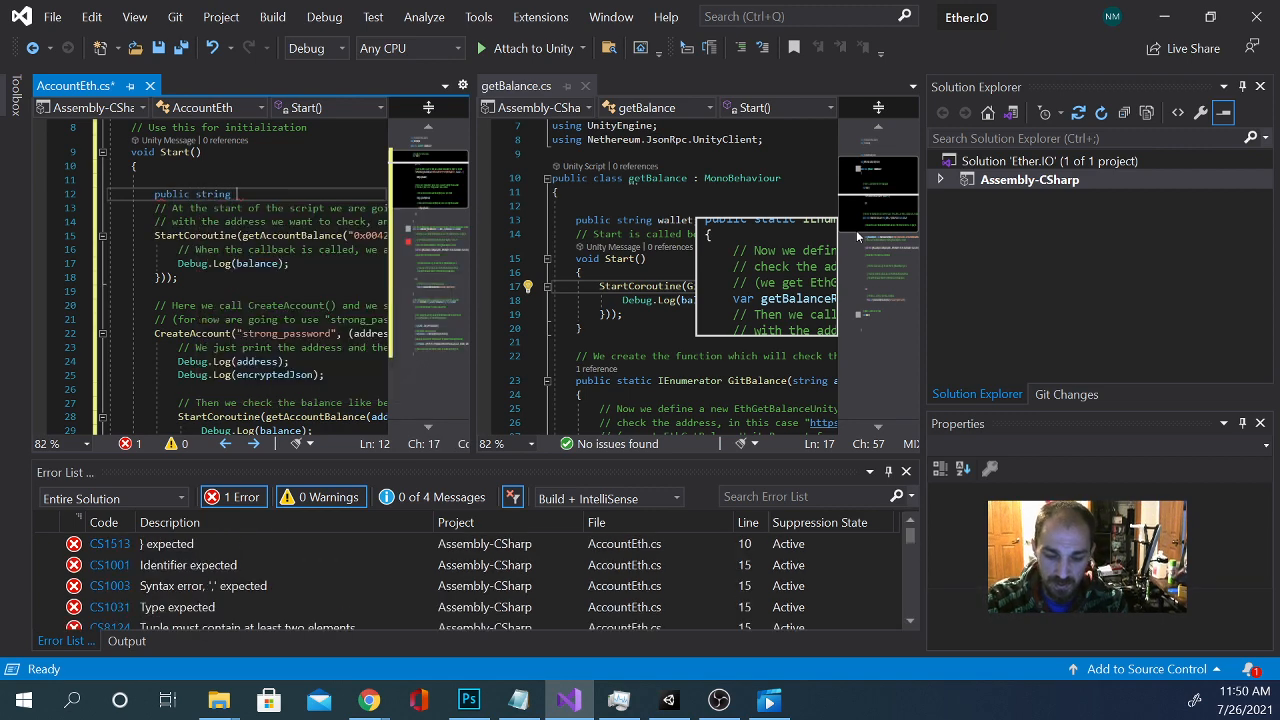
type("wallet")
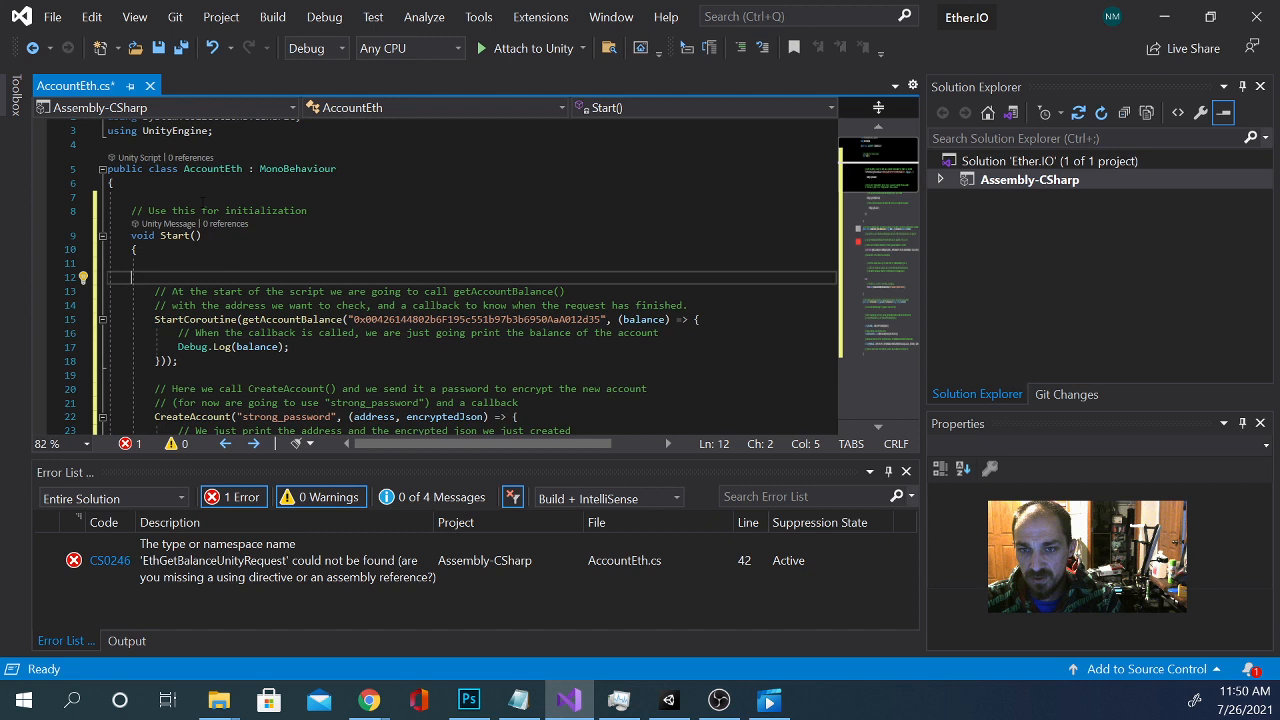
Declare public string wallet; and point the balance check at wallet instead of the hard-coded address
type("public string wallet;")
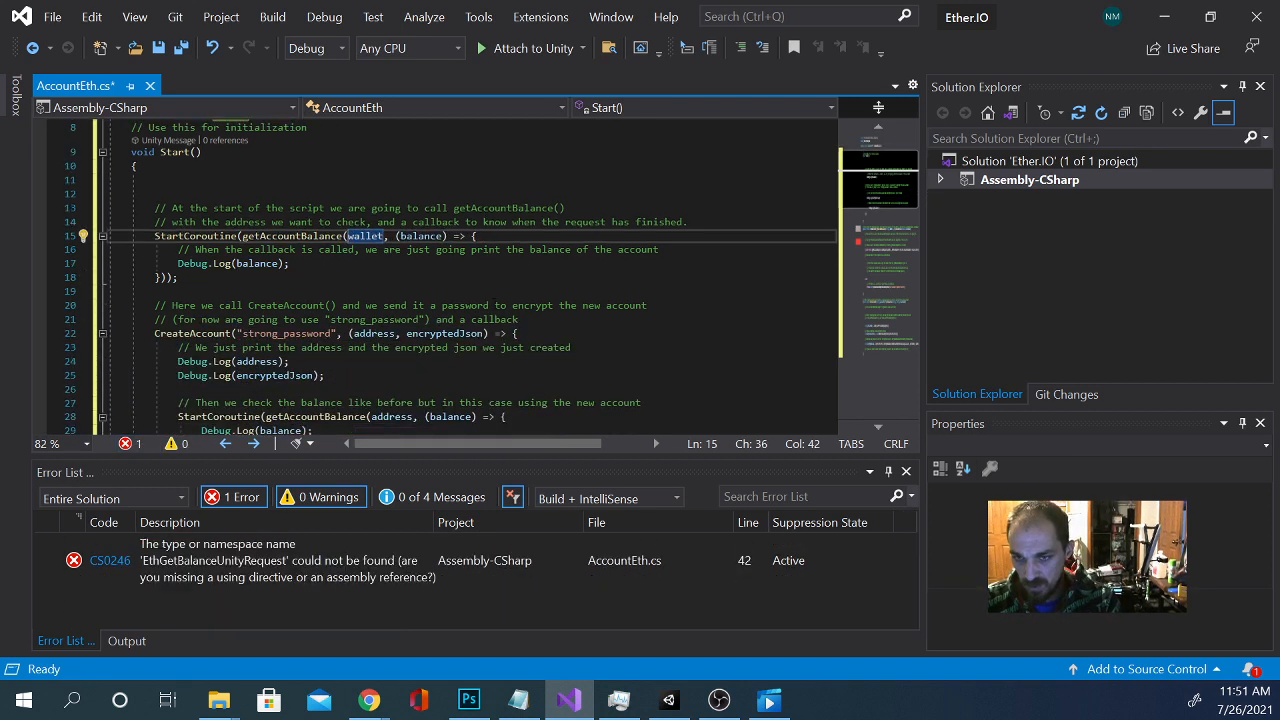
scroll("down", 3)
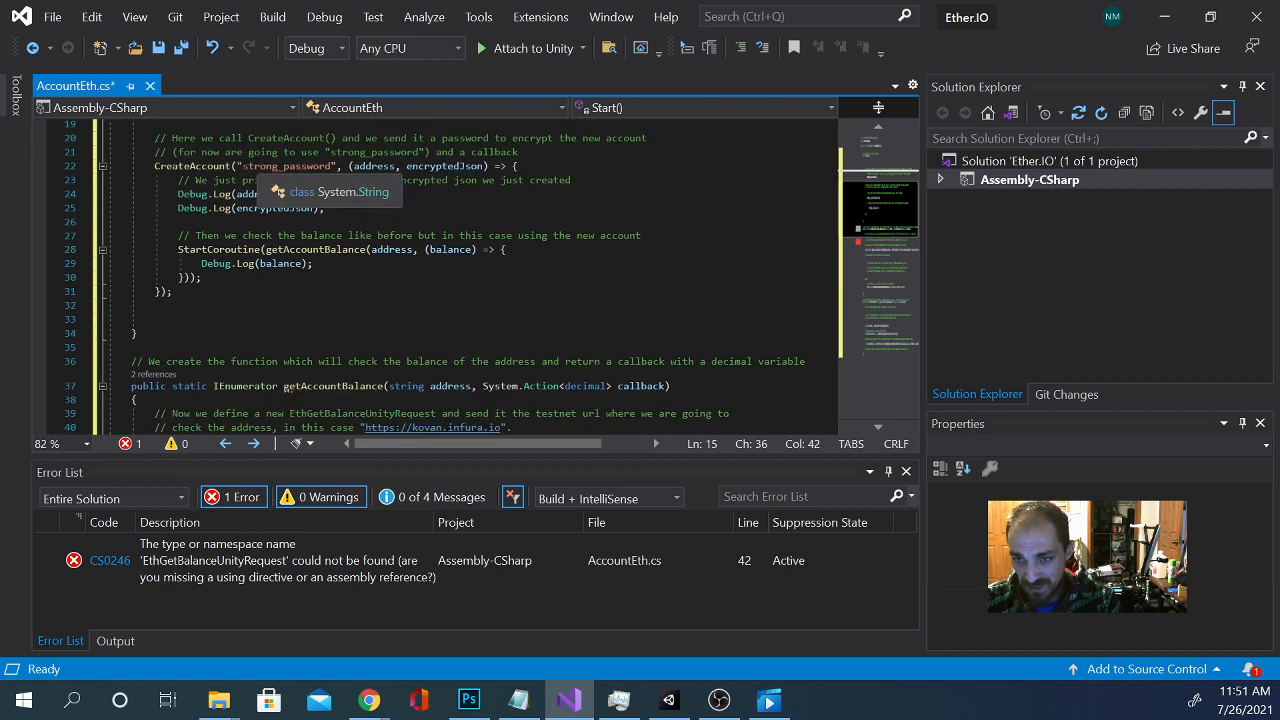
double_click(270, 164)
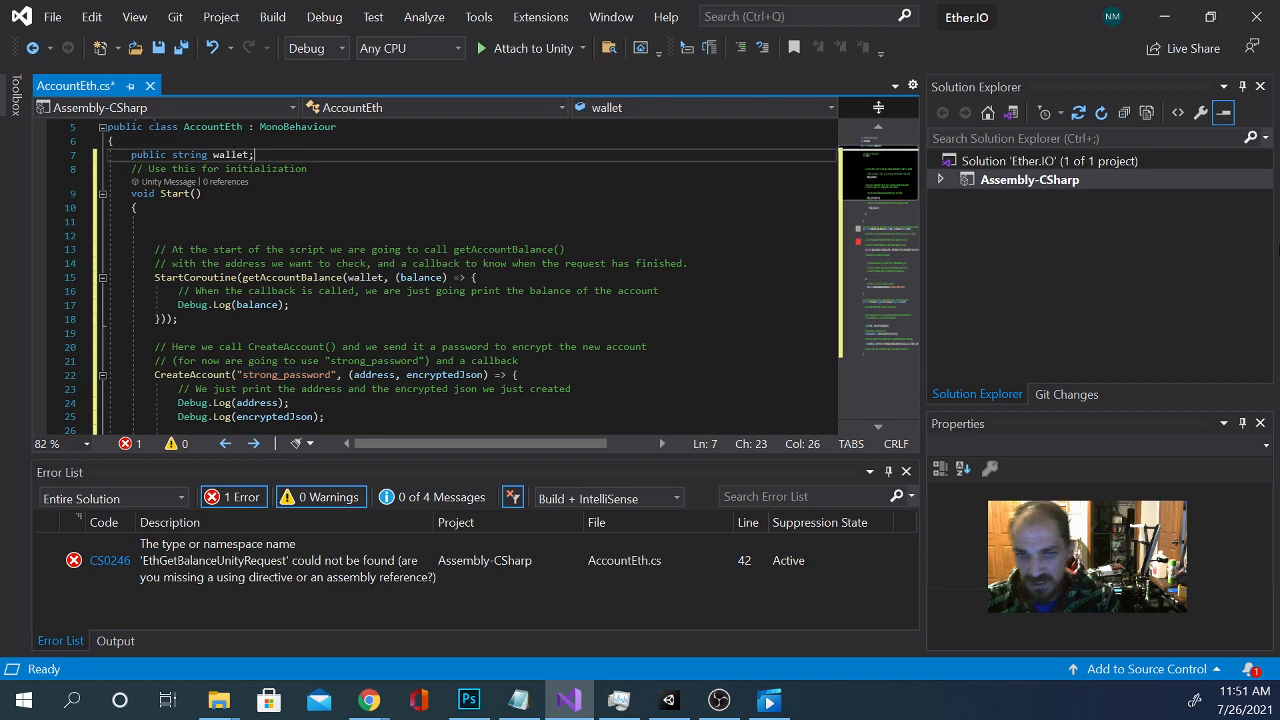
Declare a public string strong_password; field below wallet
type("p")
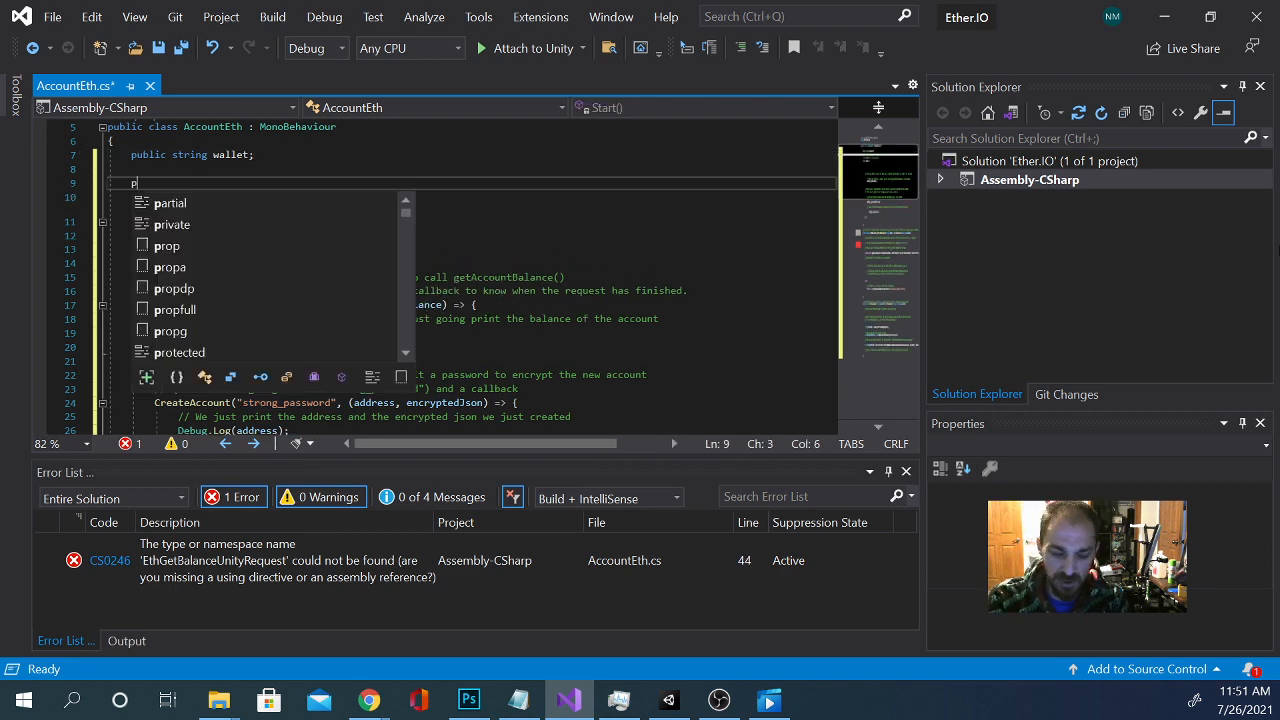
type("ublic string")
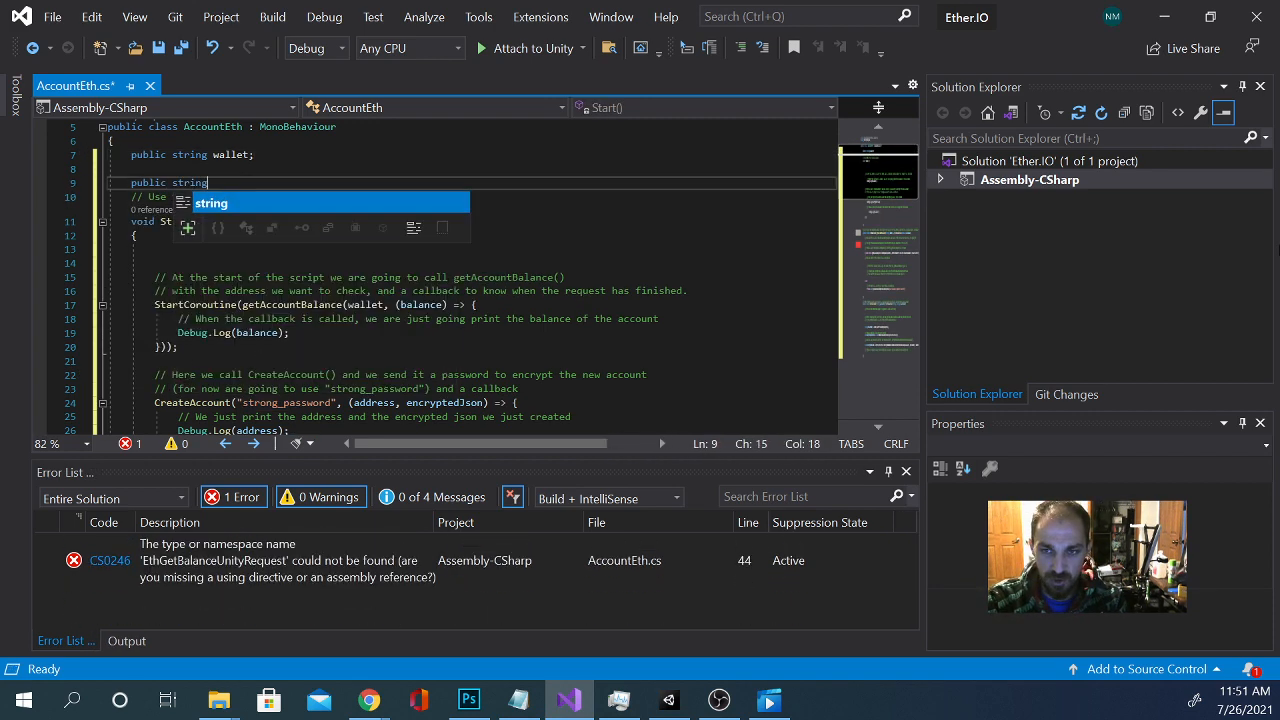
type("strong")
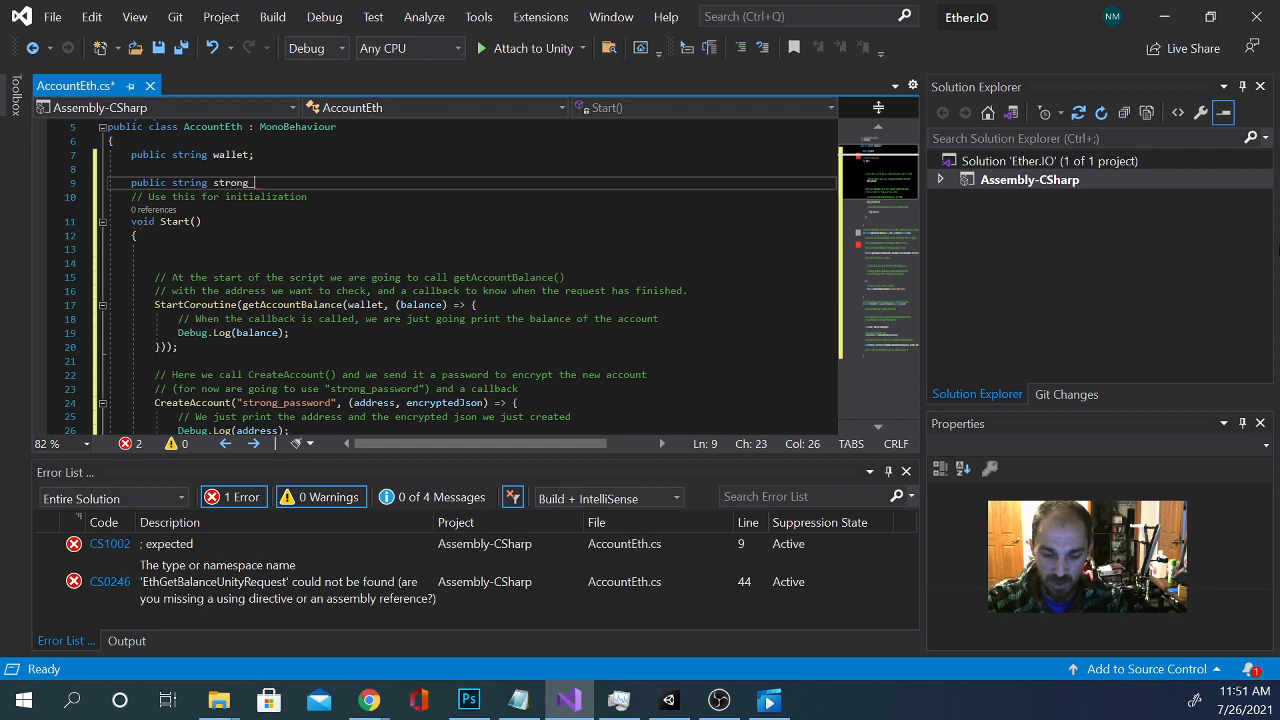
type("_password")
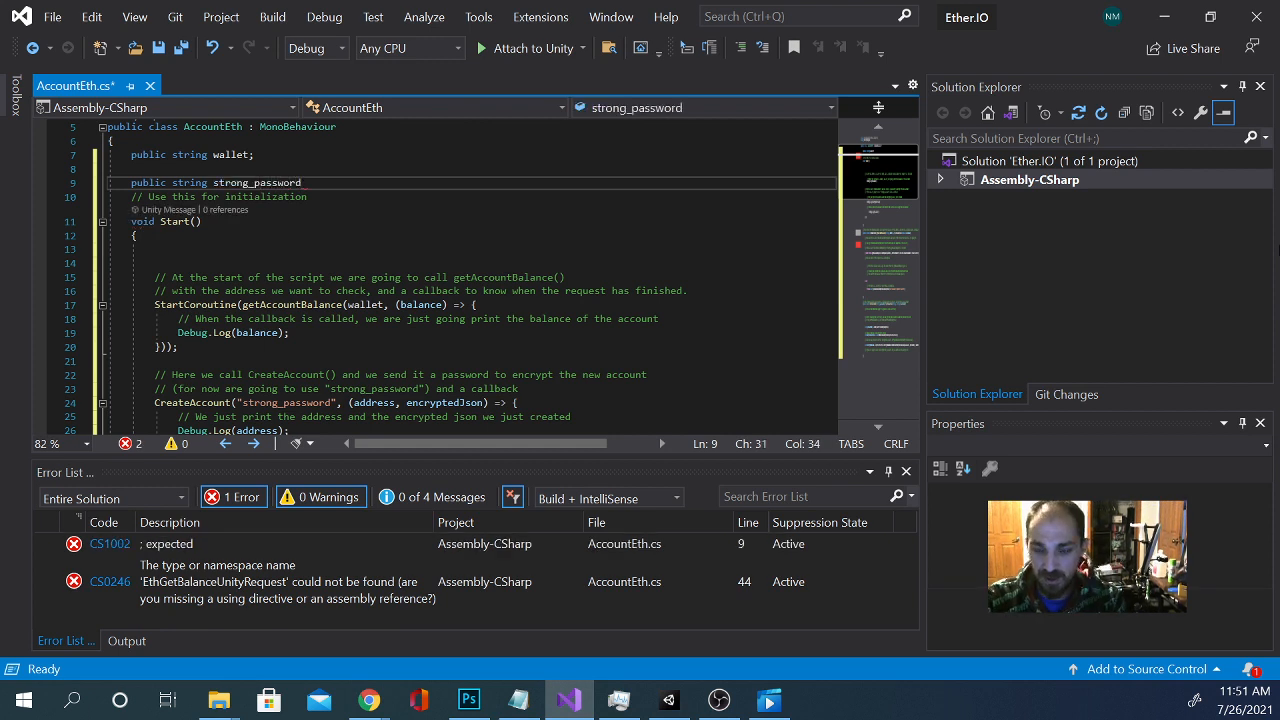
type(";")
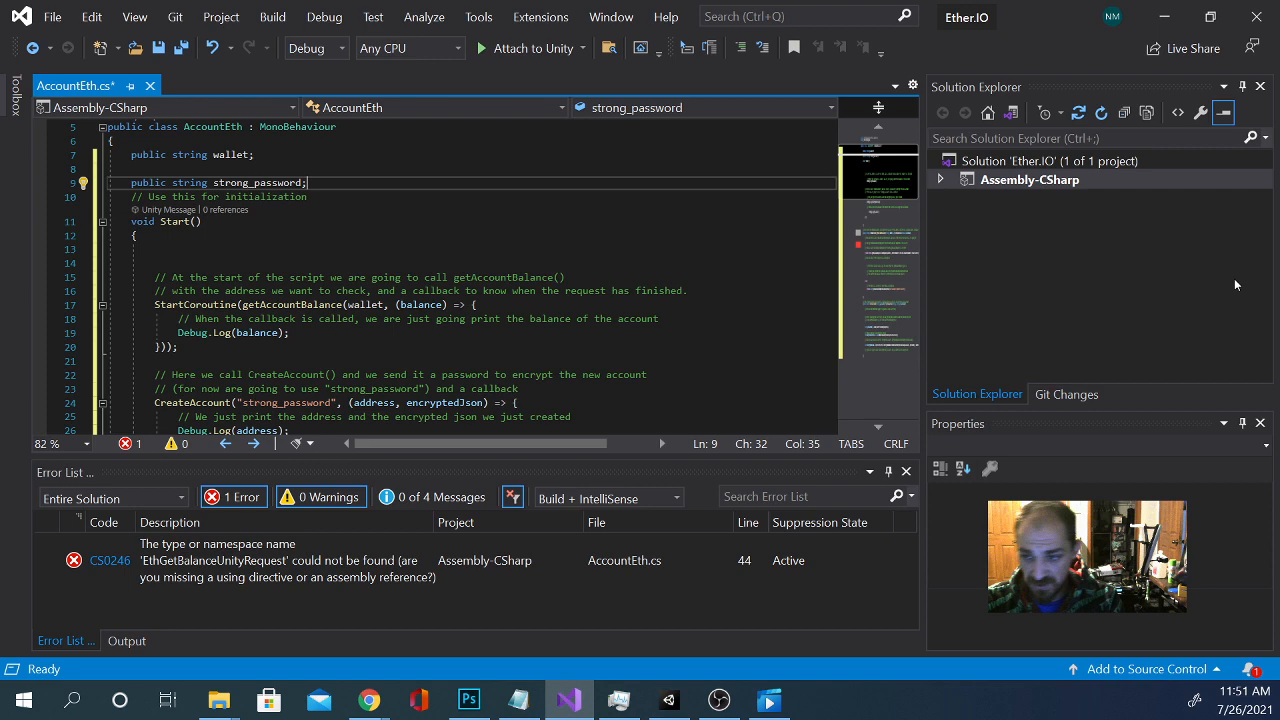
scroll("down", 3)
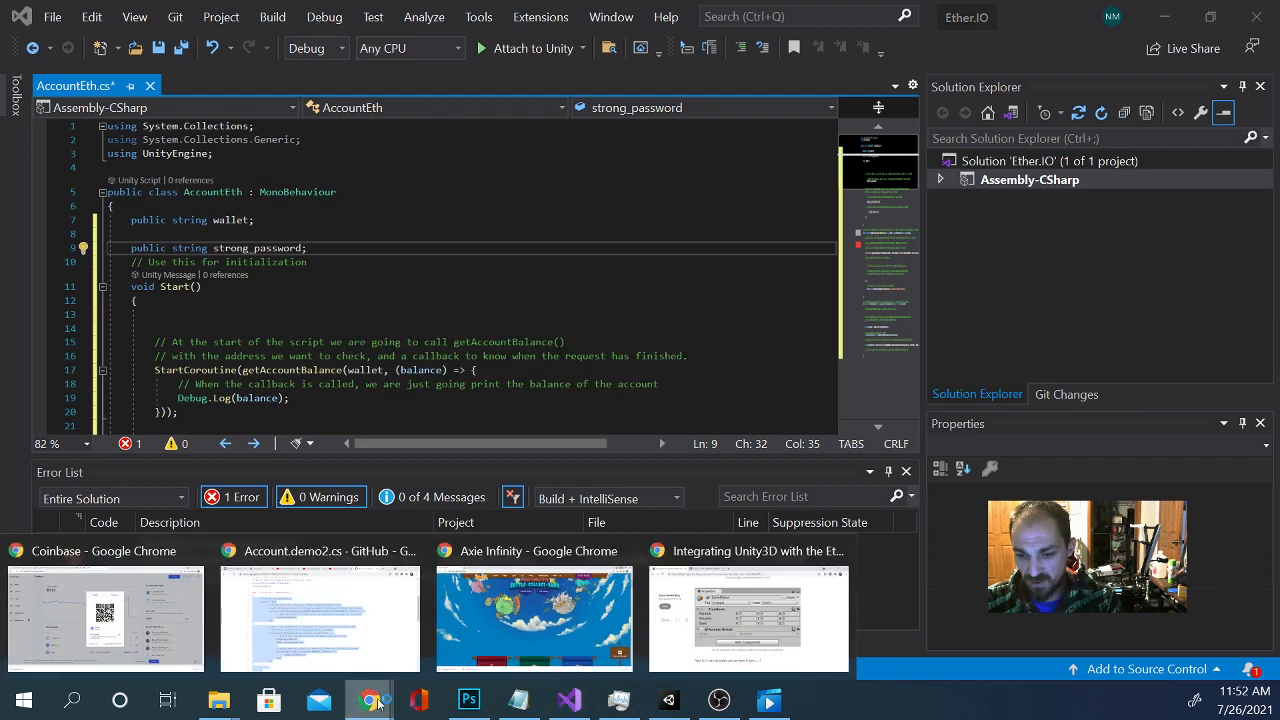
Copy the Nethereum using directives from the gist into the top of AccountEth.cs
left_click(368, 700)
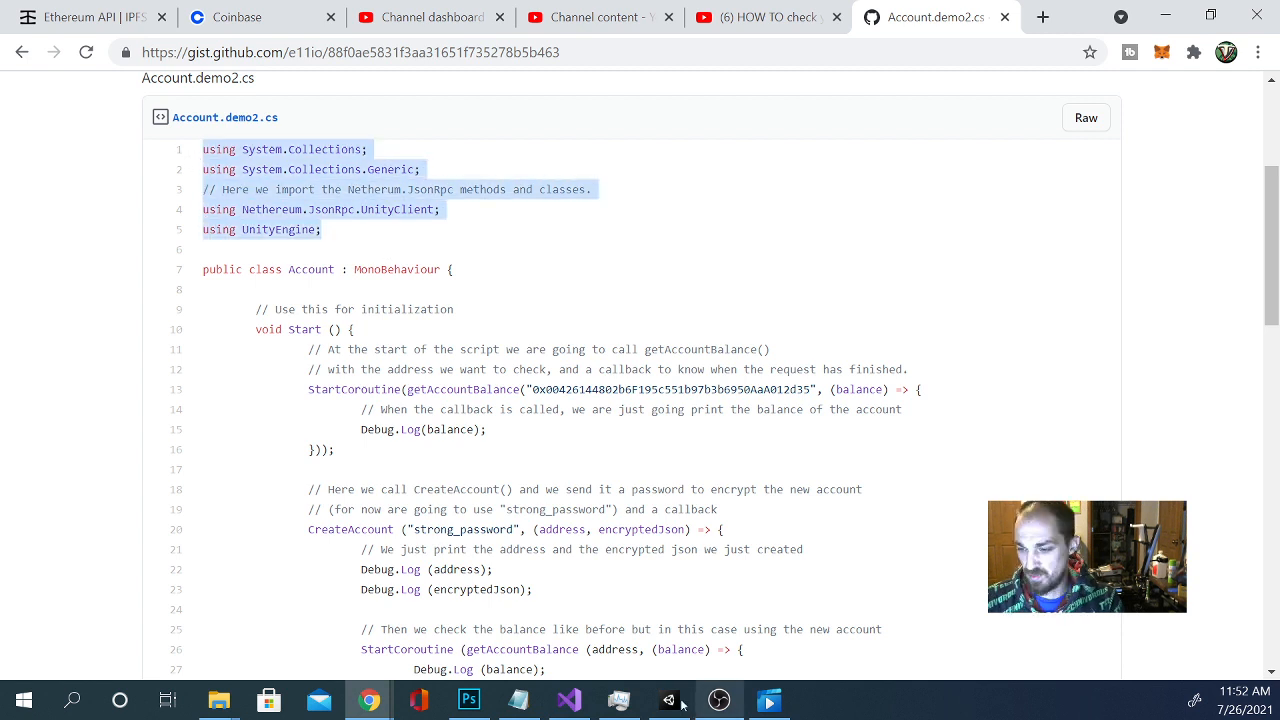
left_click(568, 700)
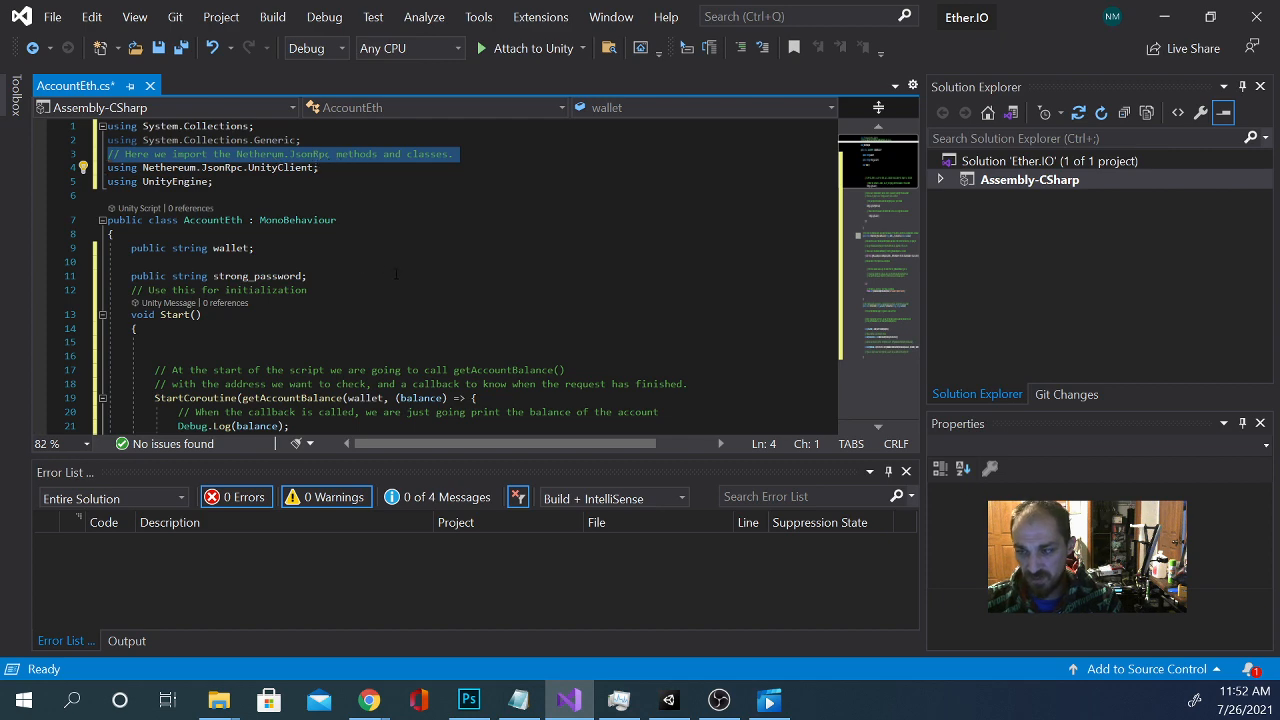
Pass the strong_password field to CreateAccount and review the encrypted JSON and keystore encryption lines
scroll("down", 3)
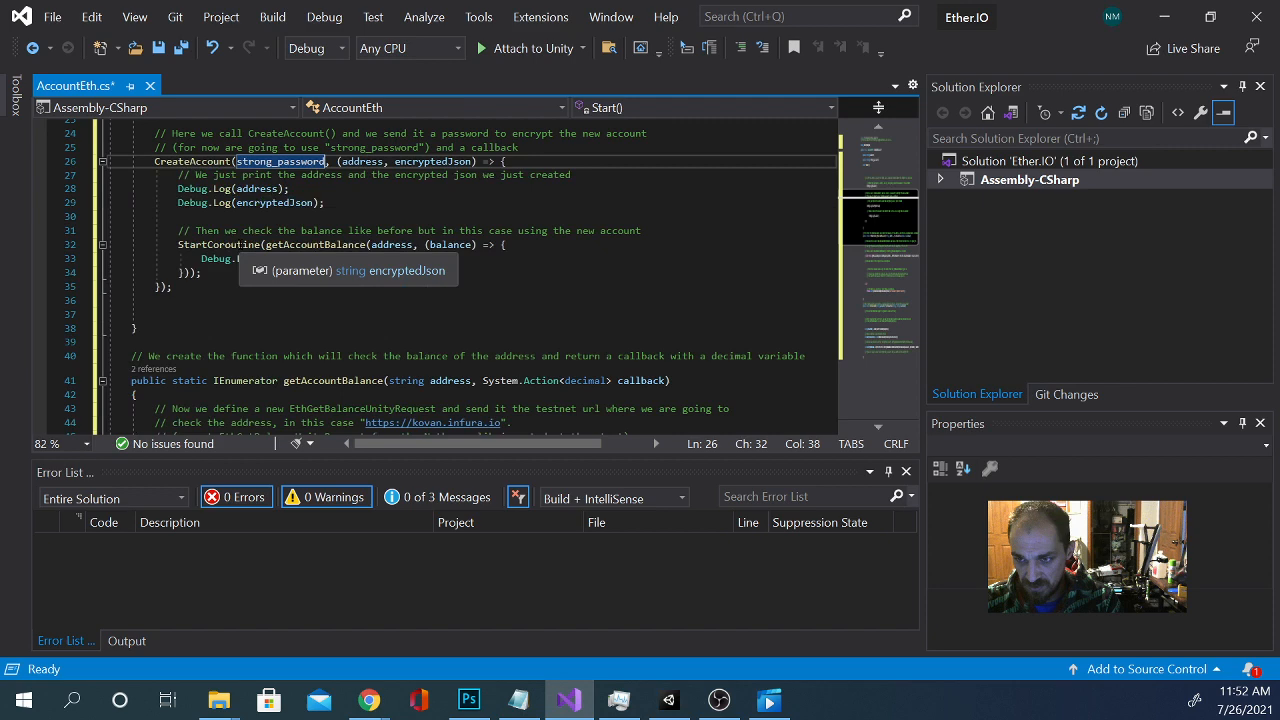
scroll("down", 3)
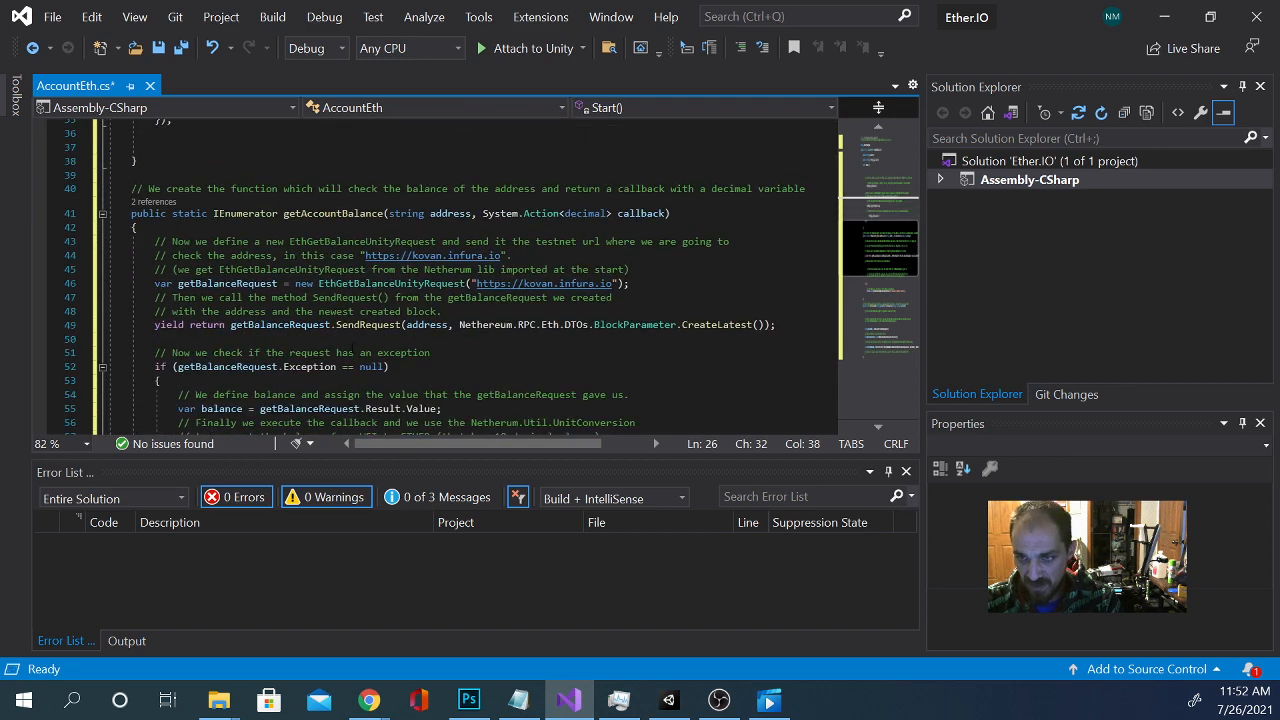
scroll("down", 3)
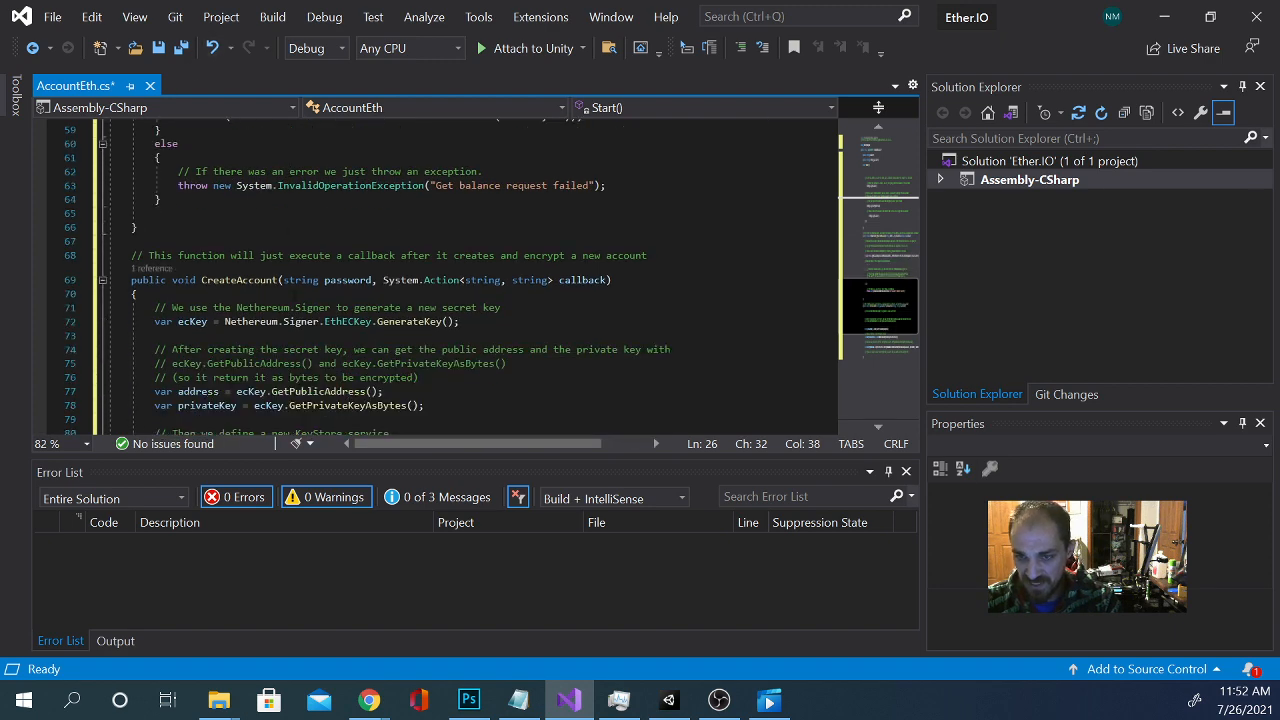
scroll("down", 3)
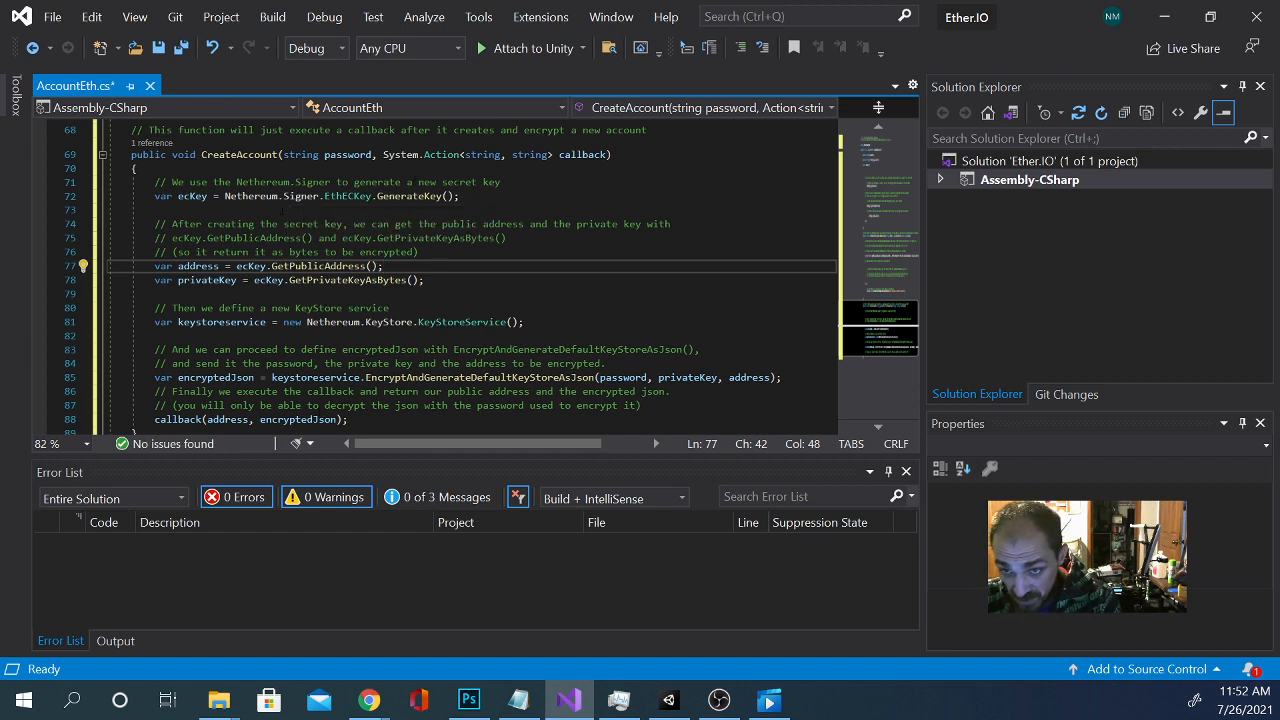
mouse_move(308, 196)
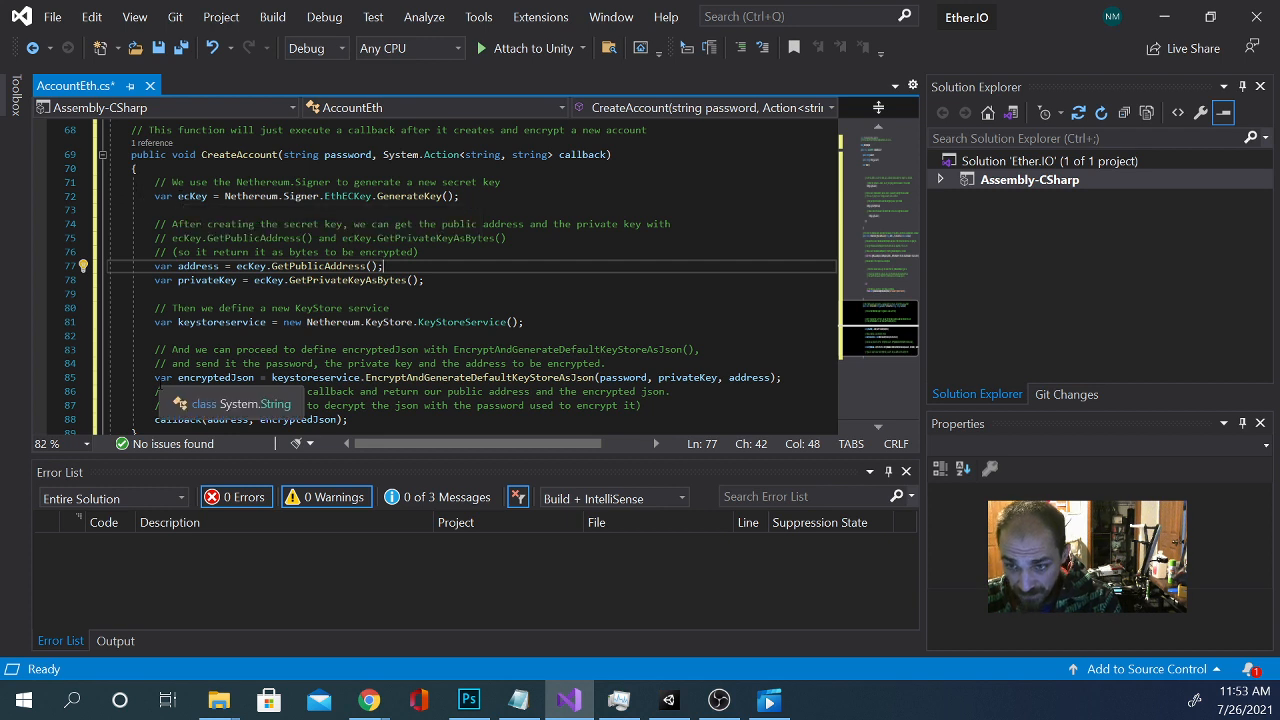
double_click(318, 266)
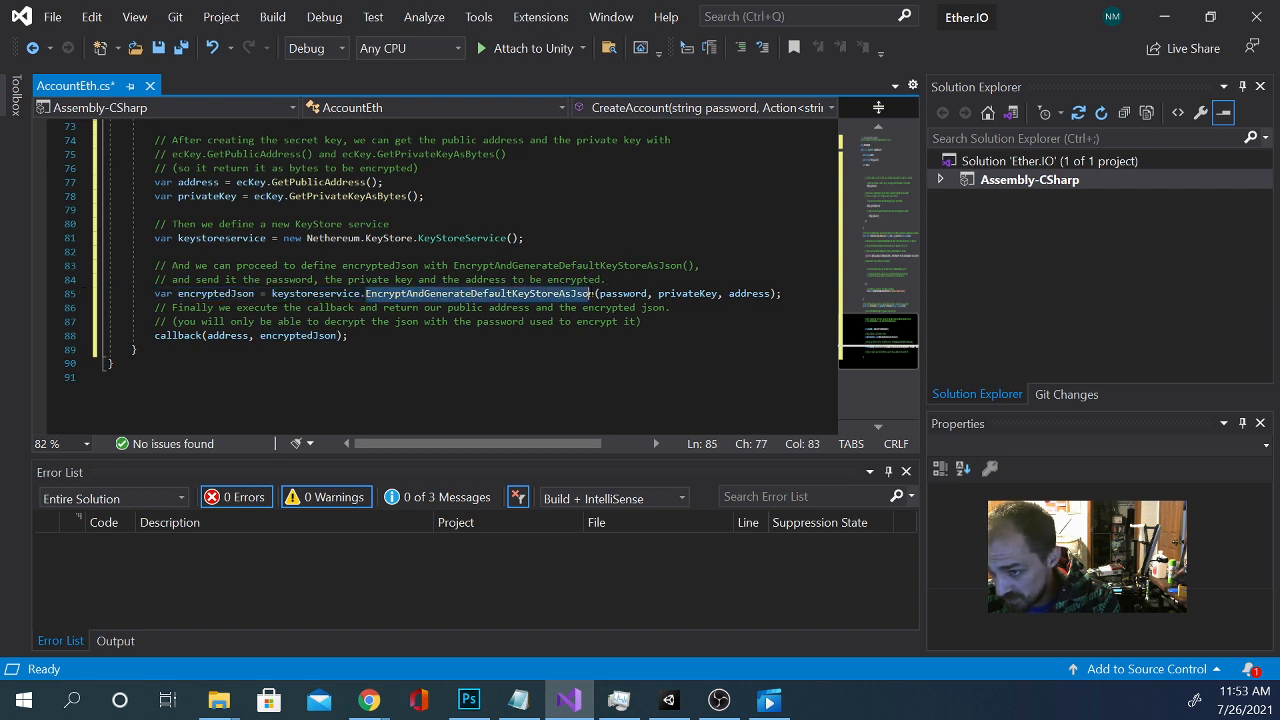
double_click(480, 292)
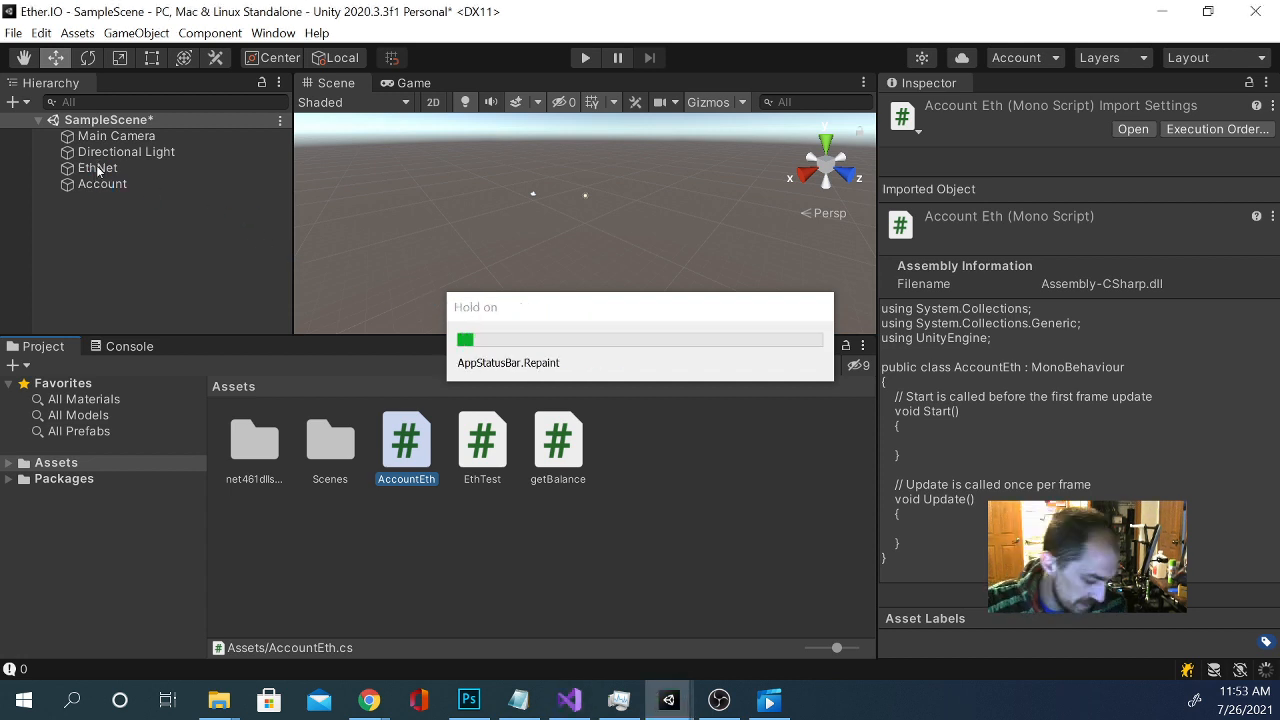
Delete the EthNet object from the Hierarchy and remove the EthTest and getBalance scripts
right_click(96, 168)
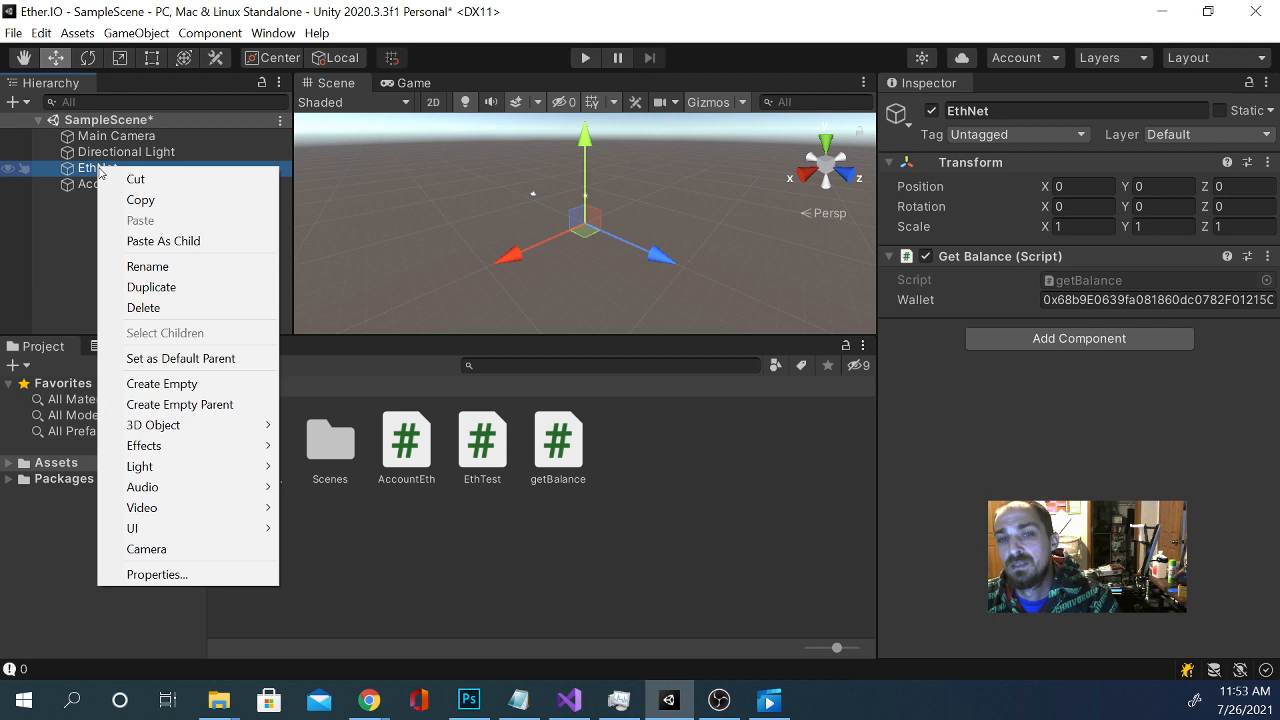
left_click(144, 308)
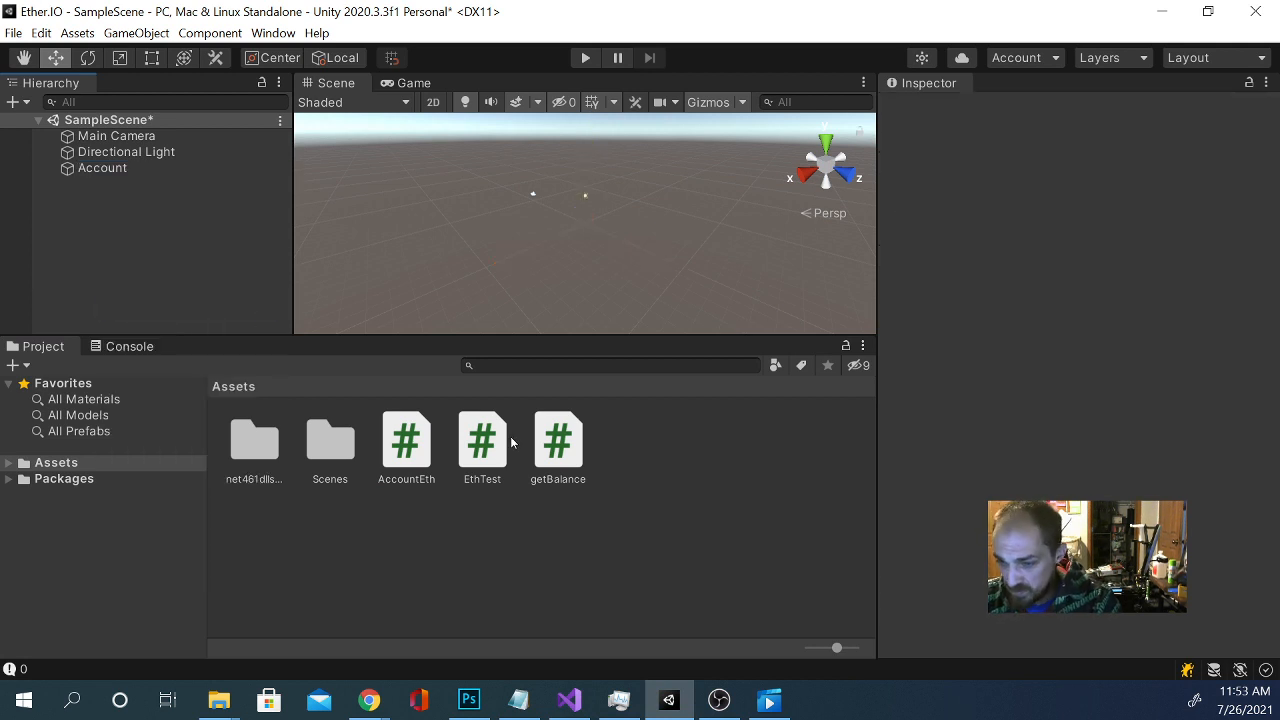
left_click(558, 440)
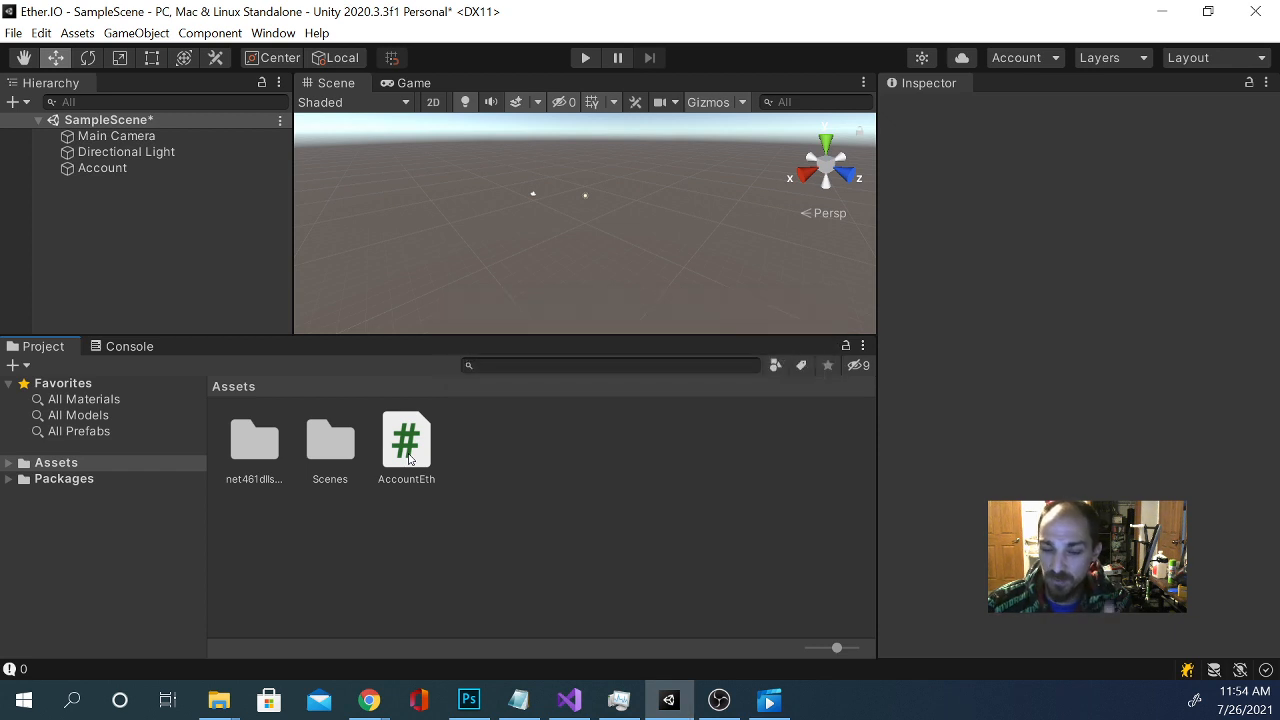
Attach the AccountEth script to the Account object, leaving the wallet field empty
left_click(104, 168)
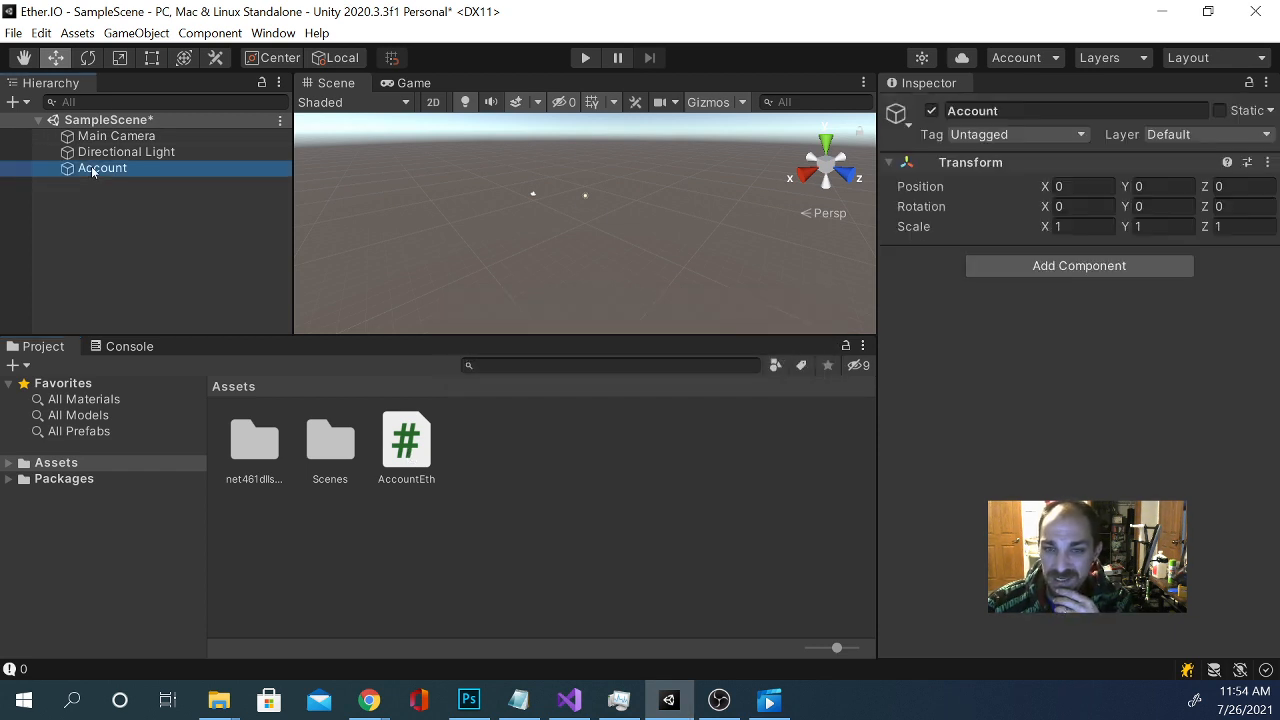
left_click(104, 168)
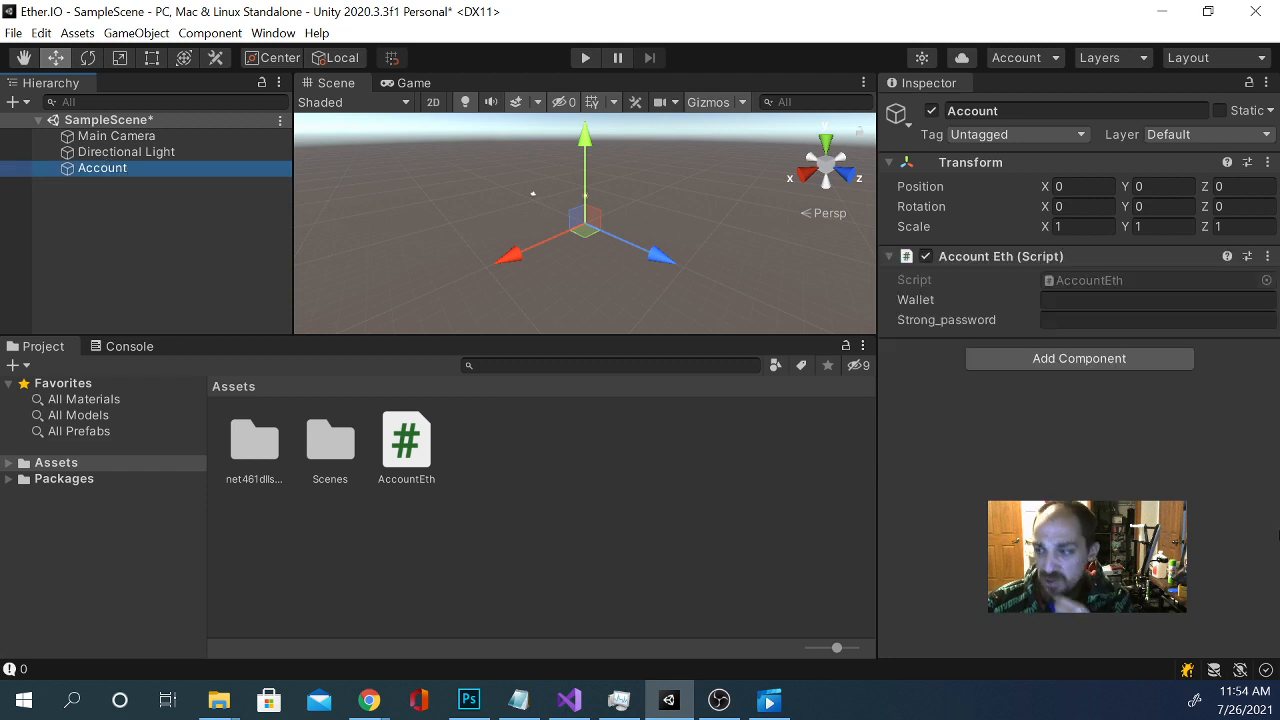
left_click(1156, 300)
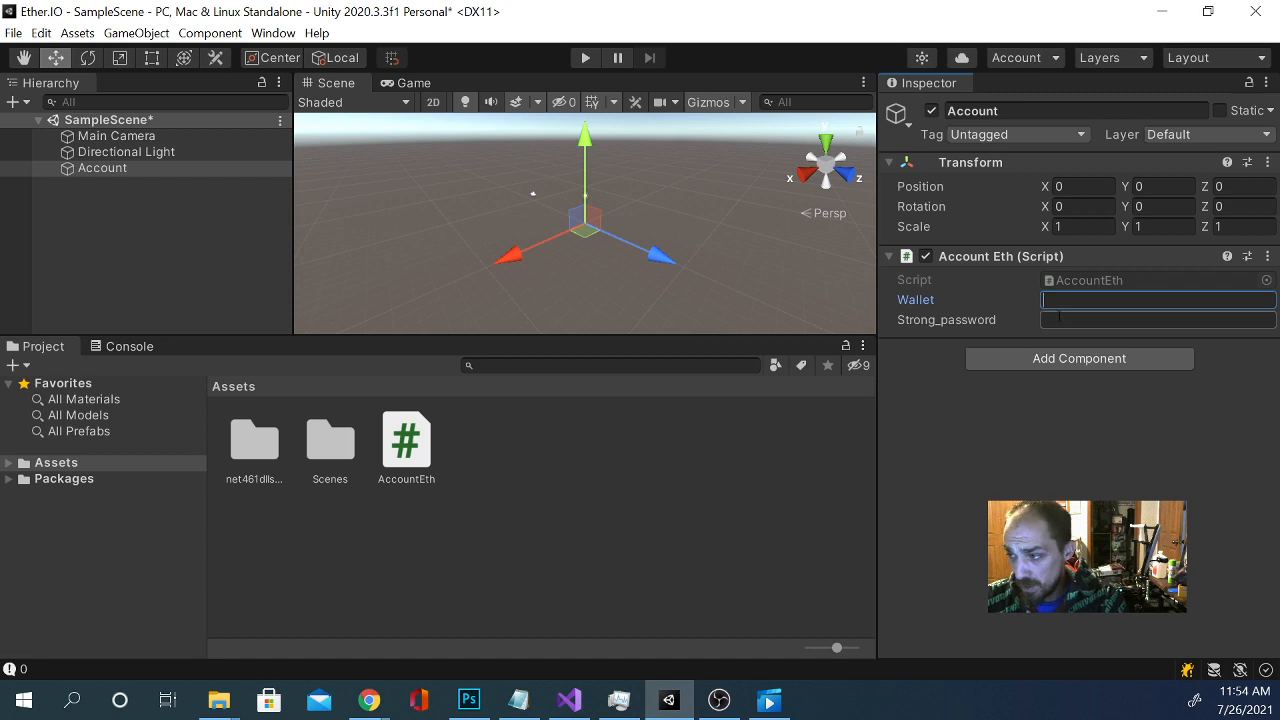
left_click(1156, 320)
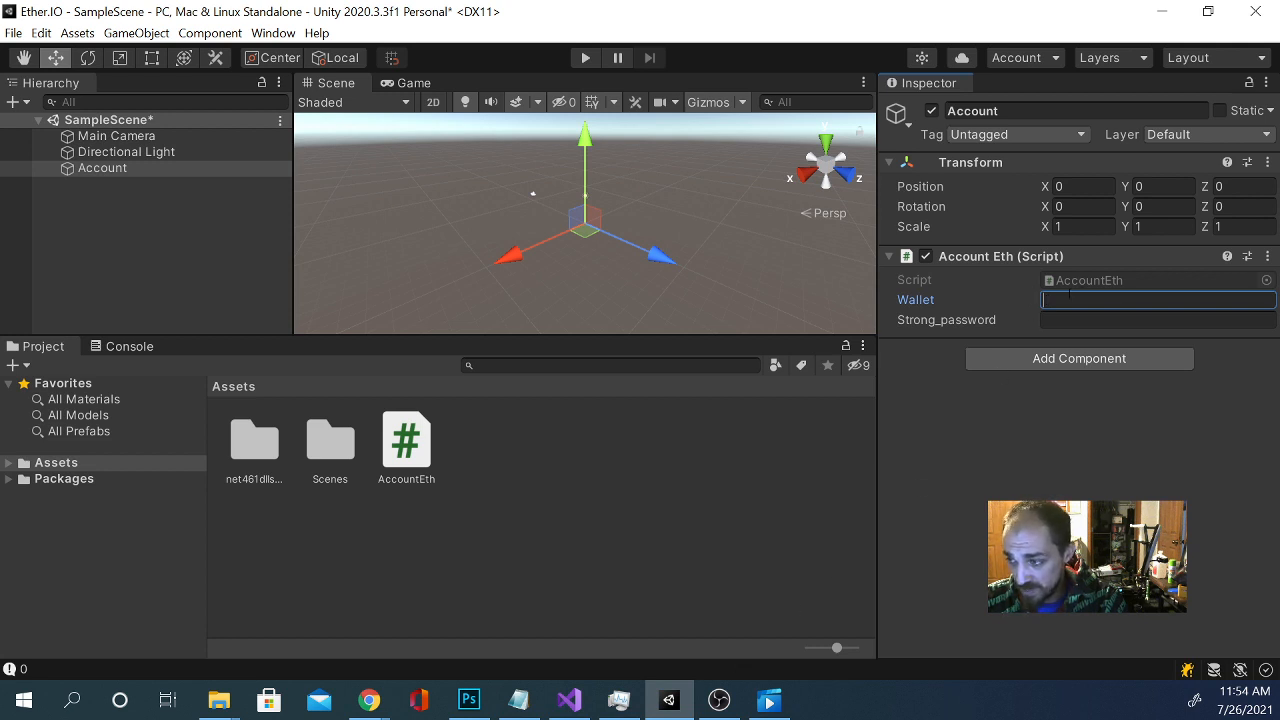
left_click(1156, 320)
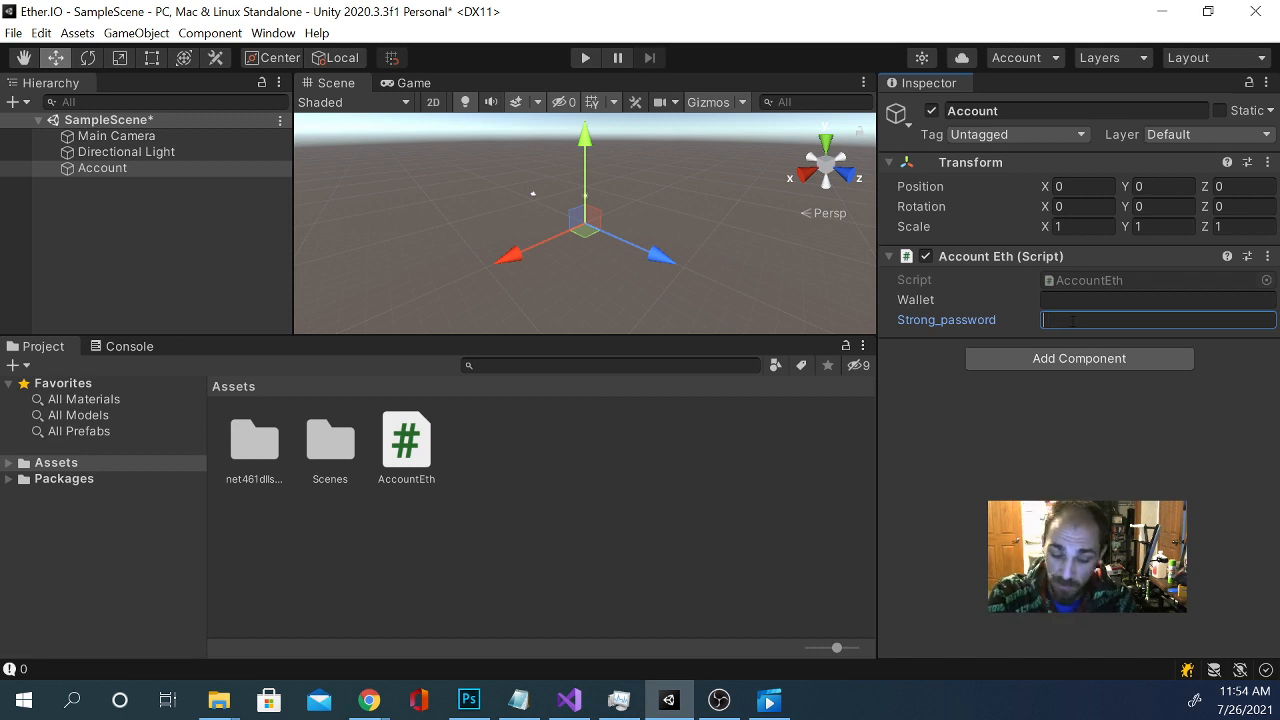
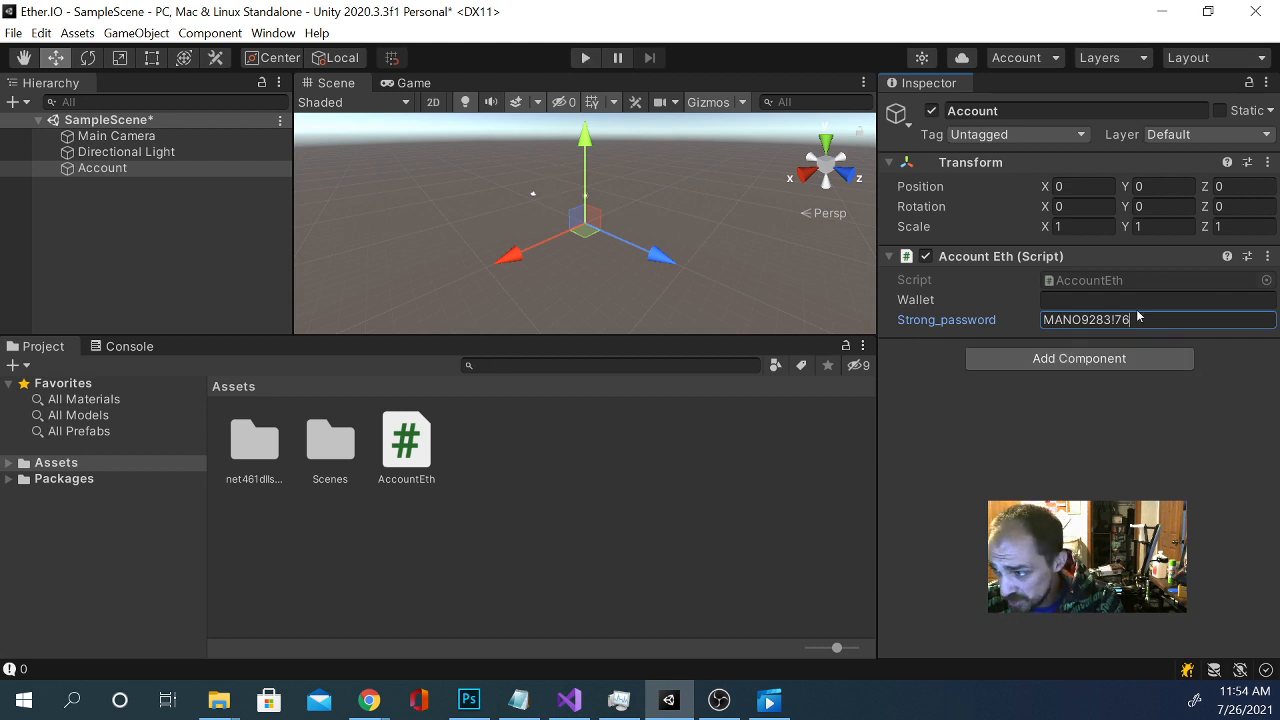
left_click(1156, 300)
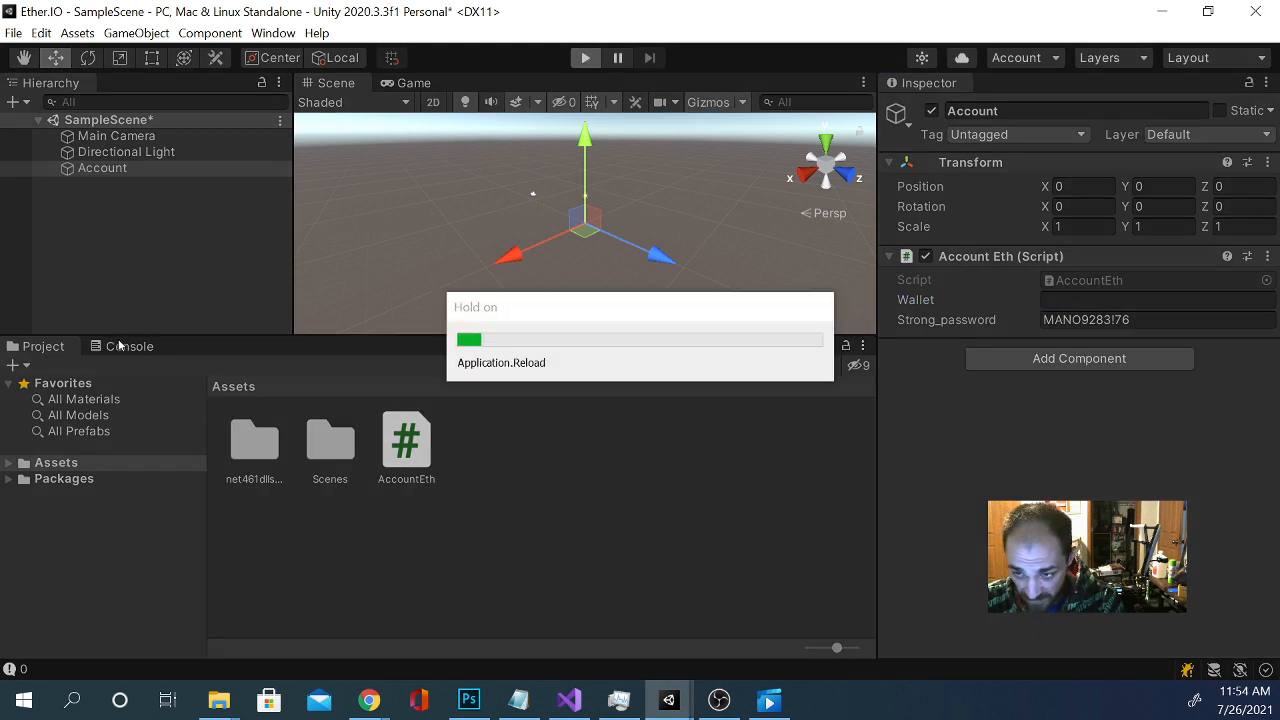
Run the scene and inspect the logged new account address and encrypted JSON in the Console
left_click(584, 56)
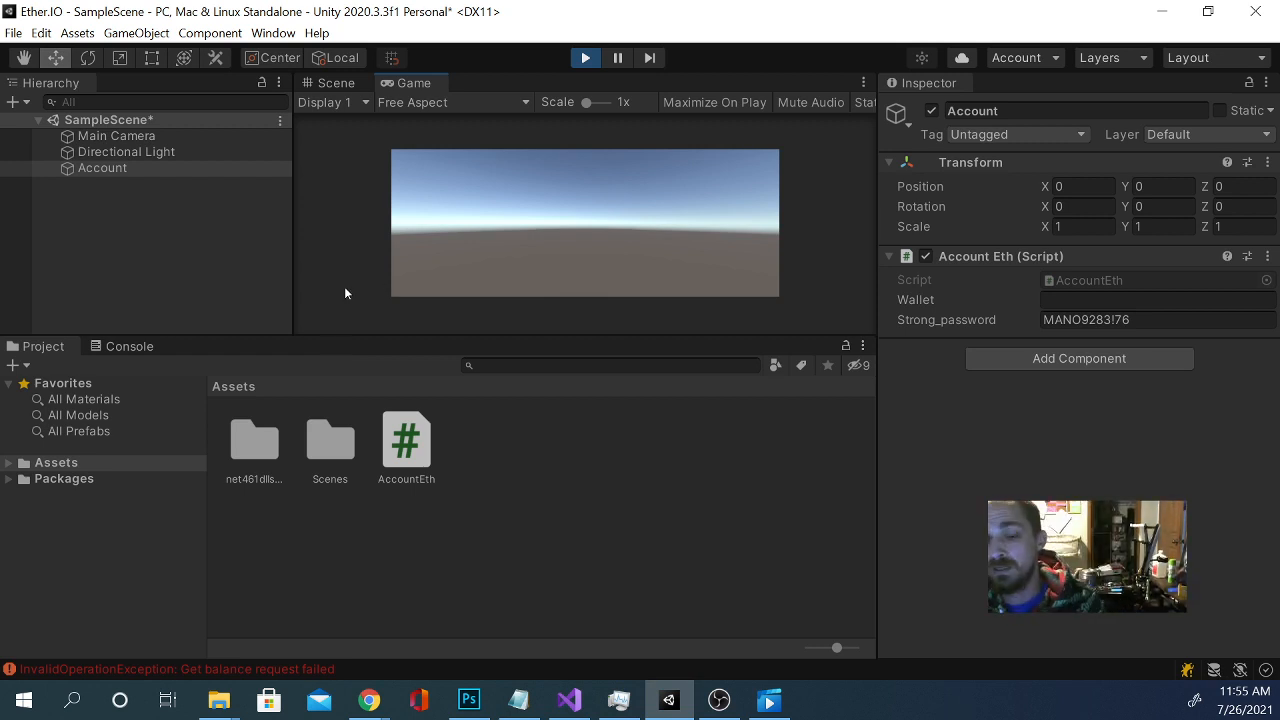
left_click(128, 346)
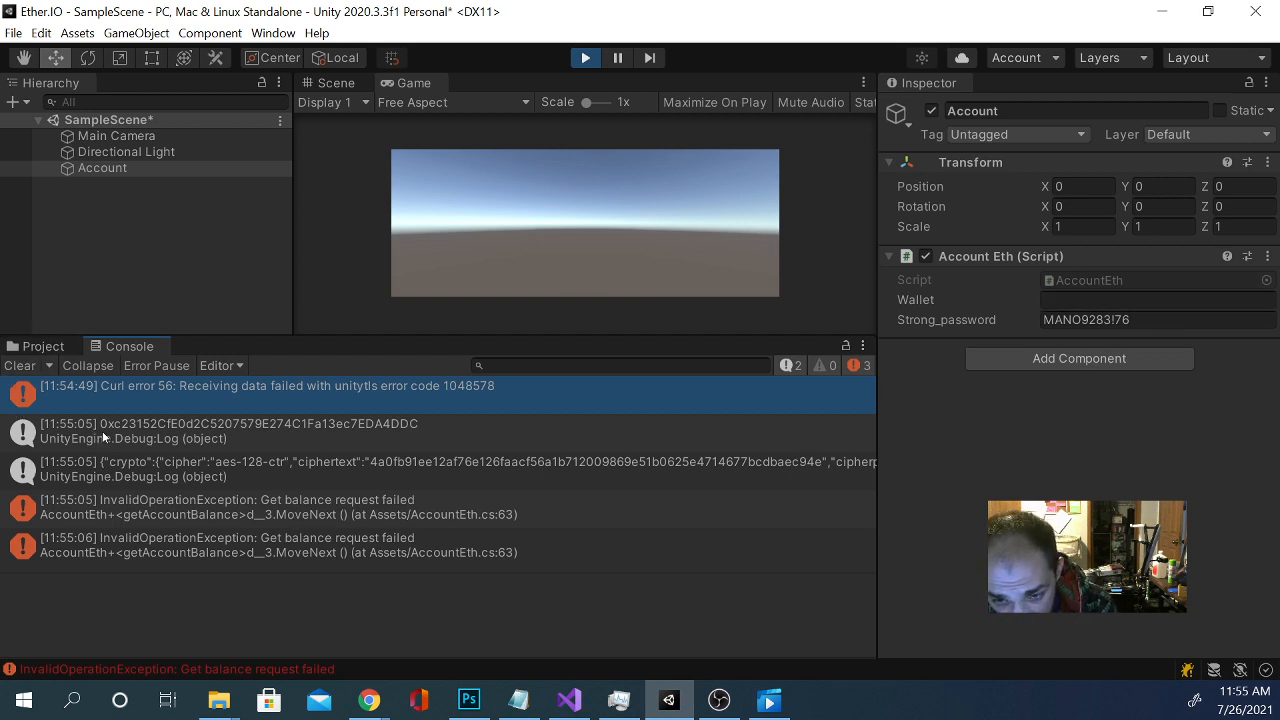
left_click(228, 424)
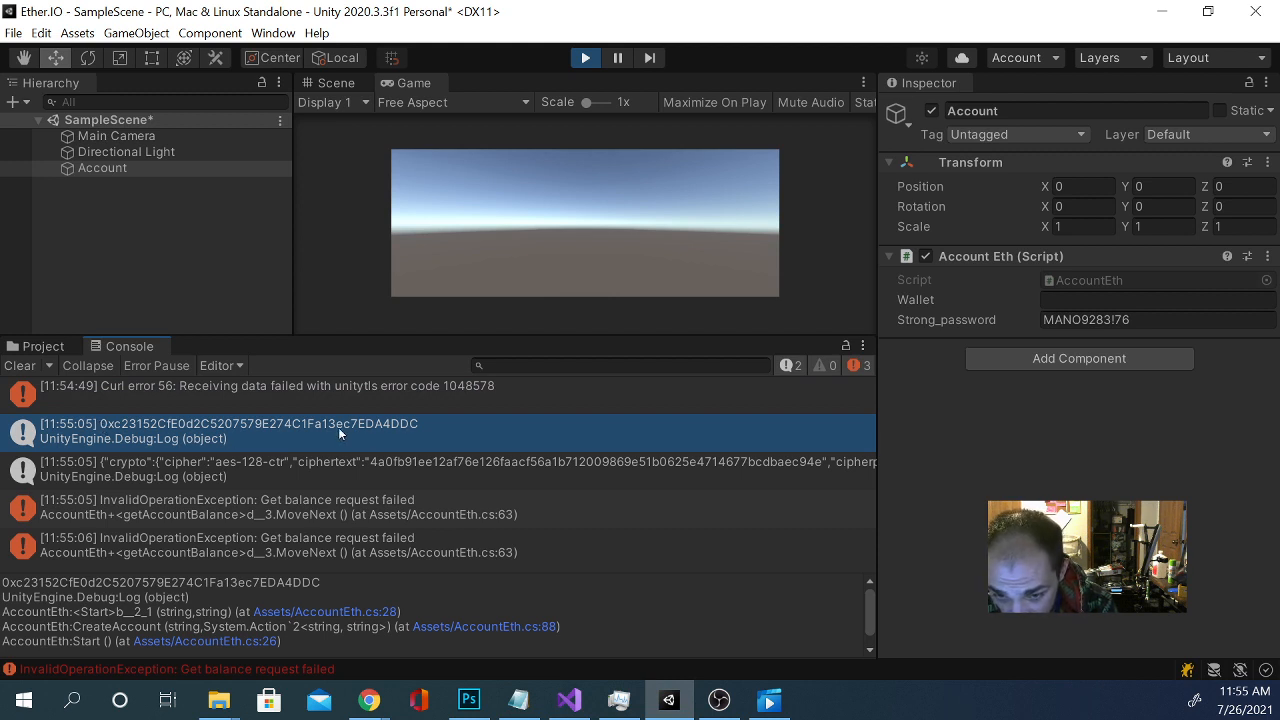
mouse_move(148, 478)
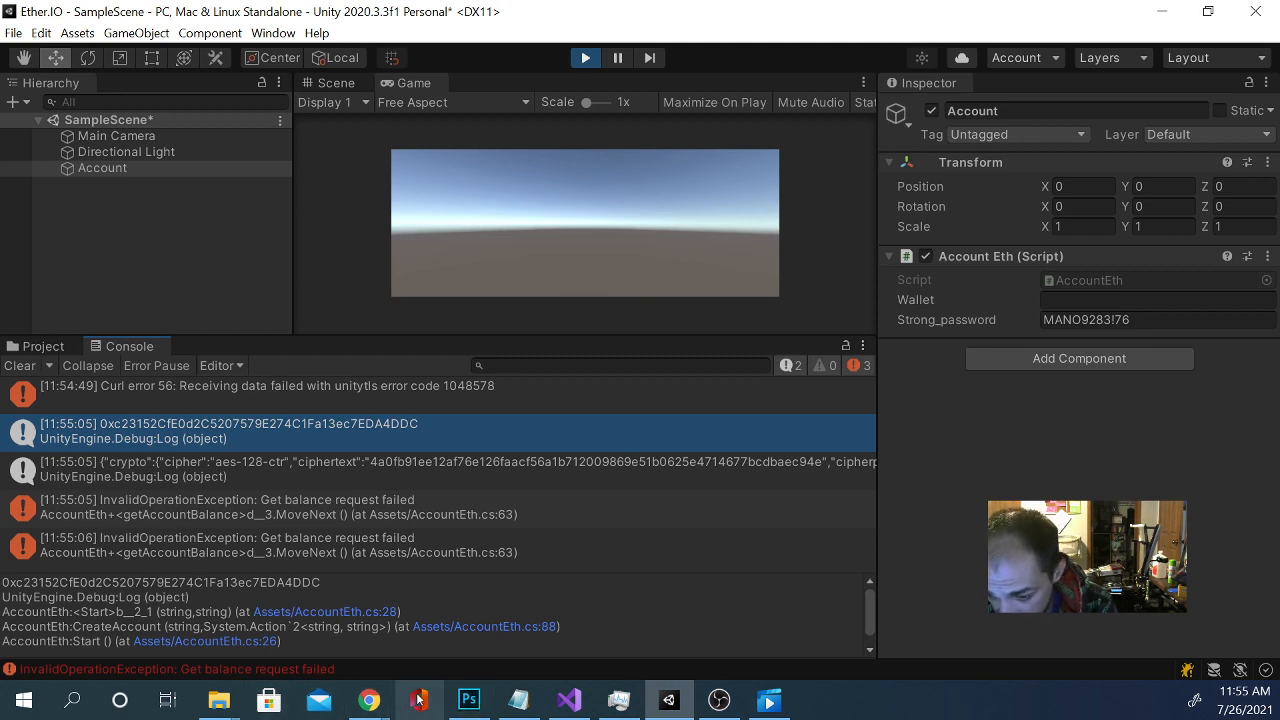
left_click(568, 700)
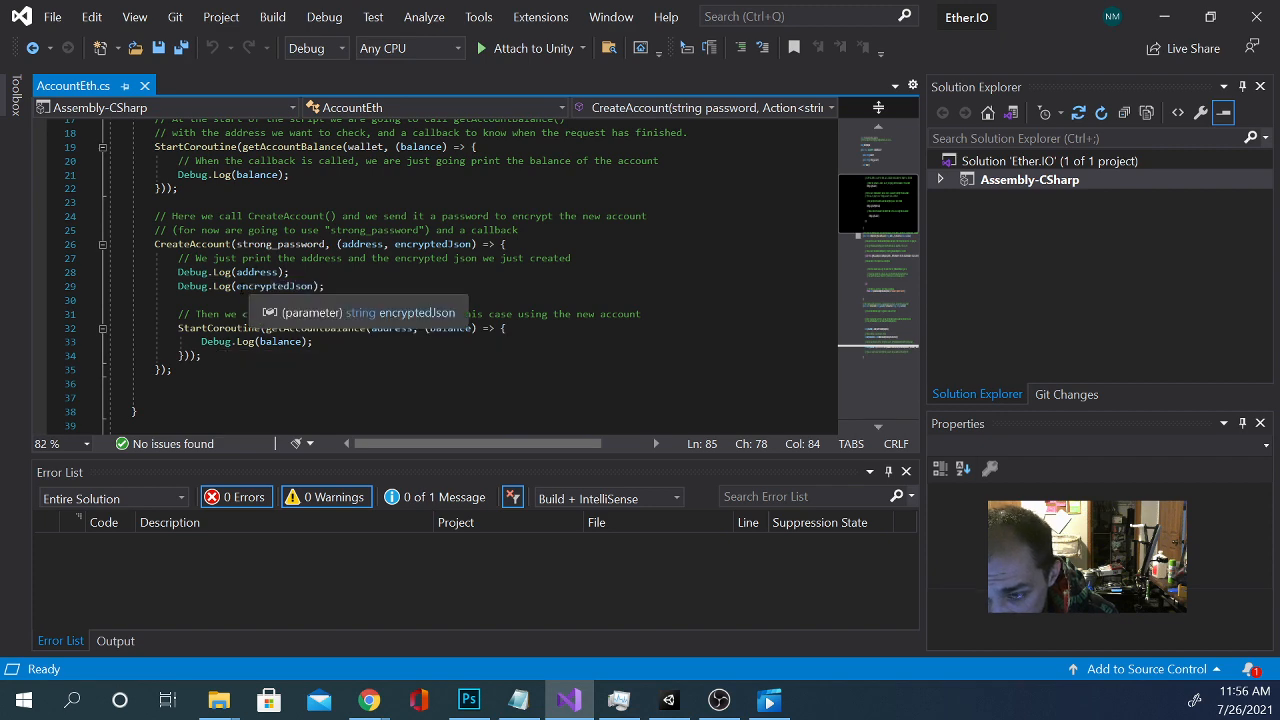
scroll("down", 3)
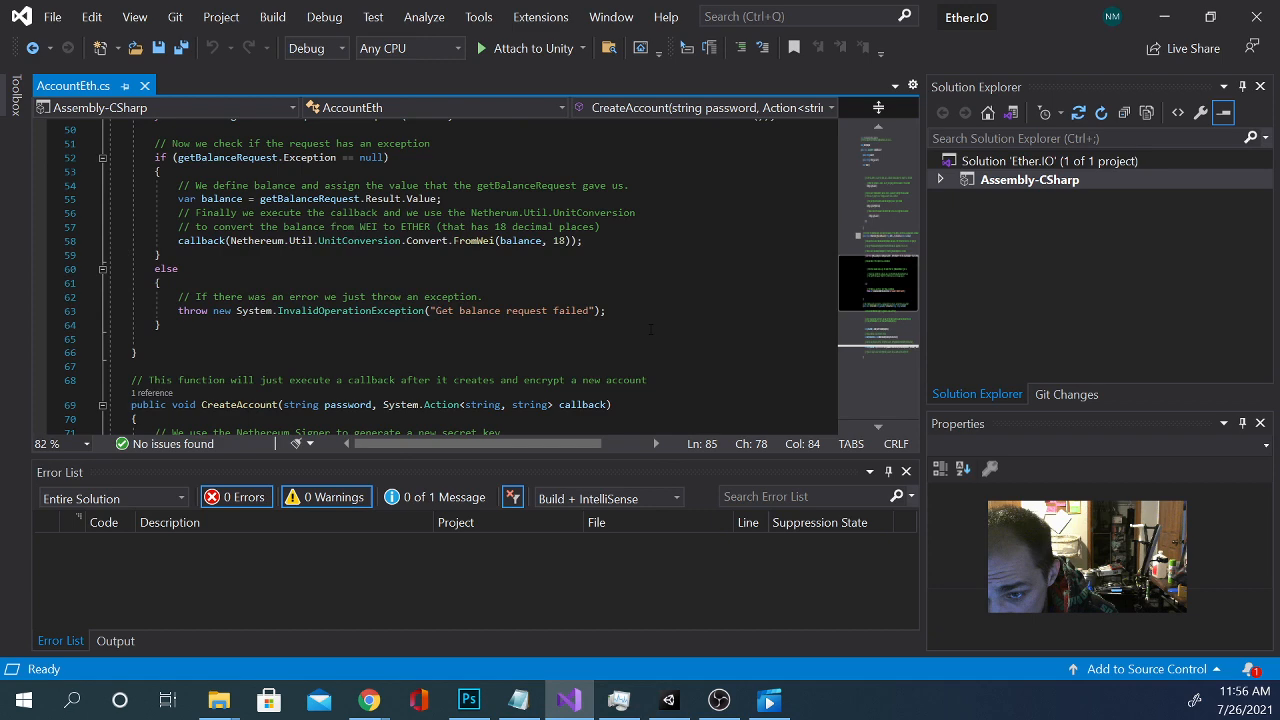
scroll("down", 3)
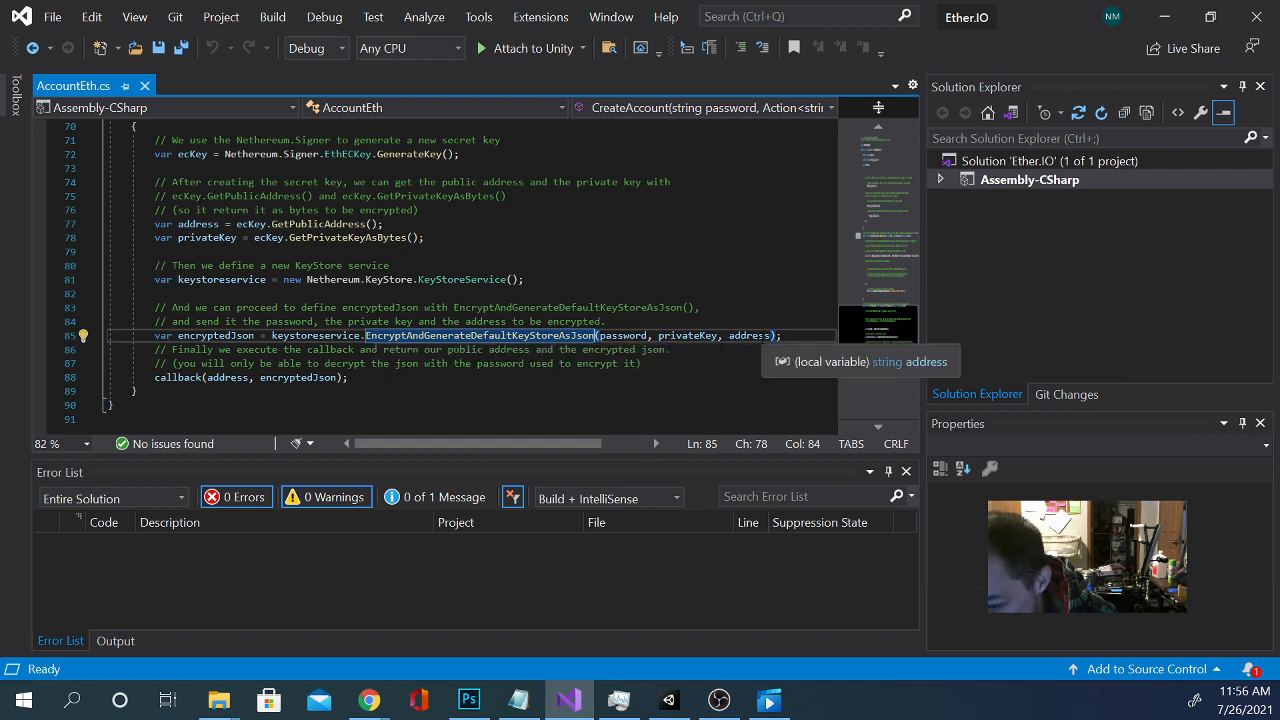
mouse_move(588, 600)
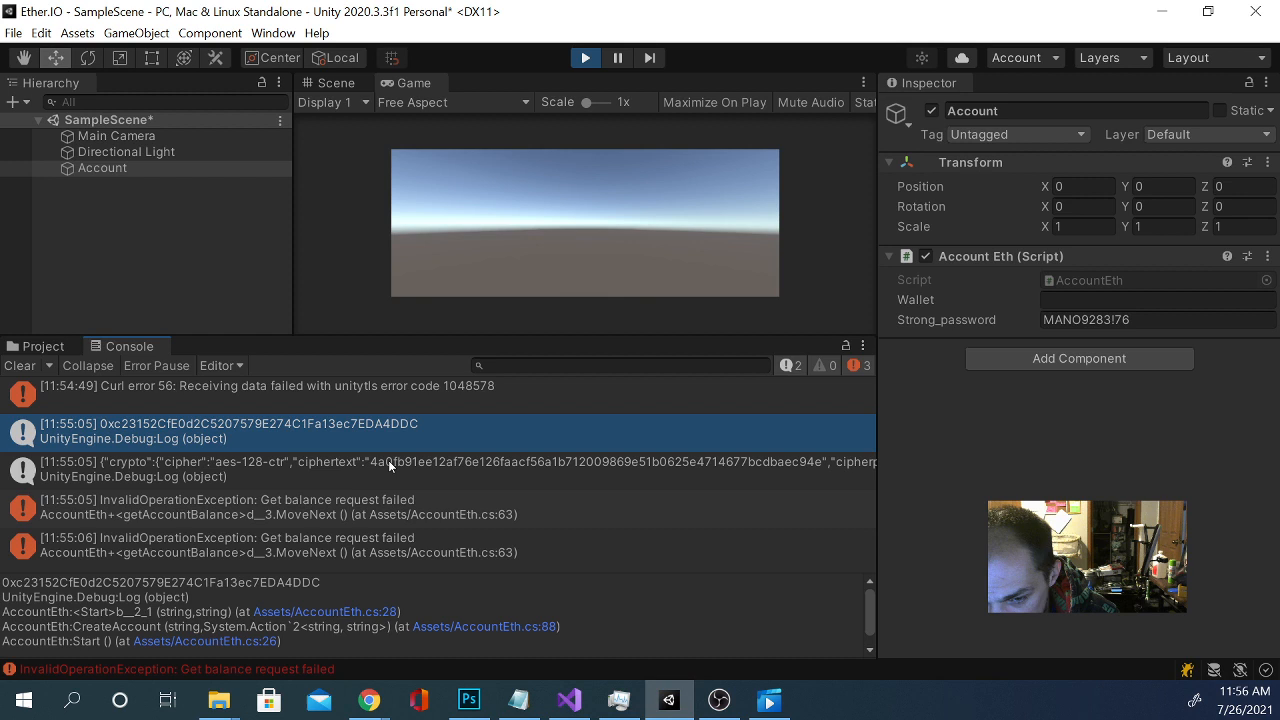
Stop play mode and bring AccountEth.cs up in Visual Studio
left_click(400, 460)
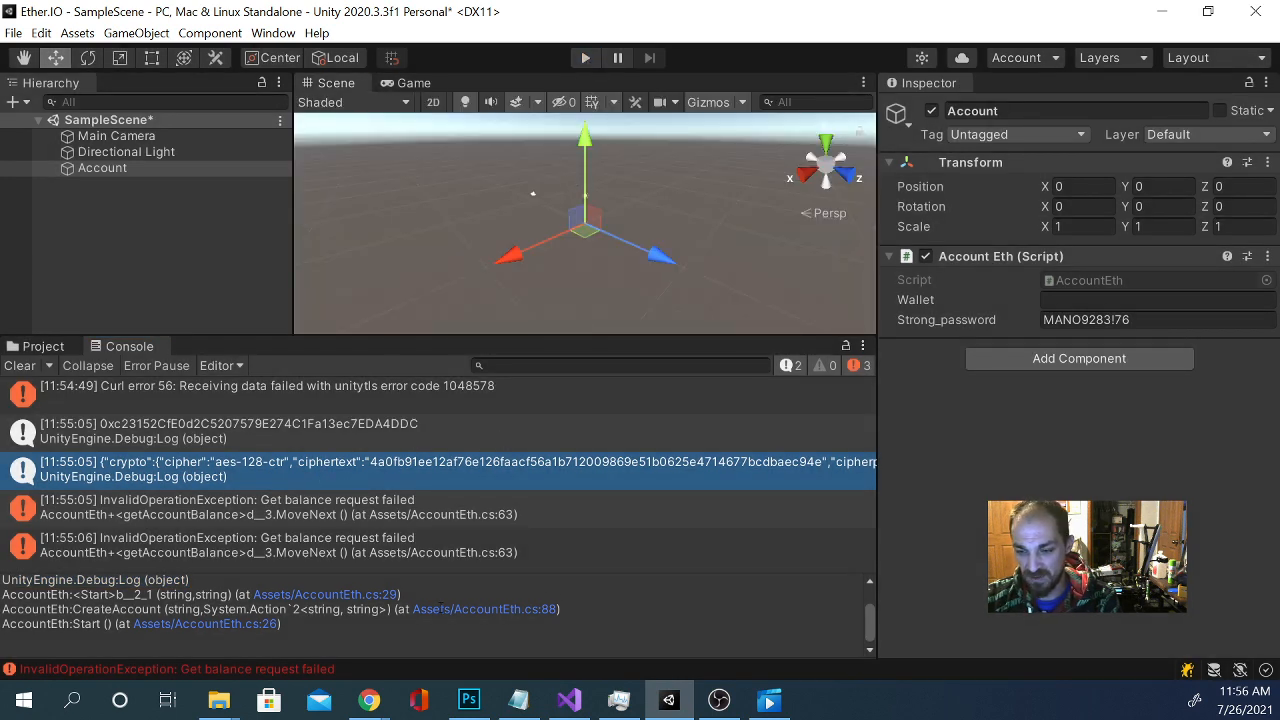
left_click(568, 700)
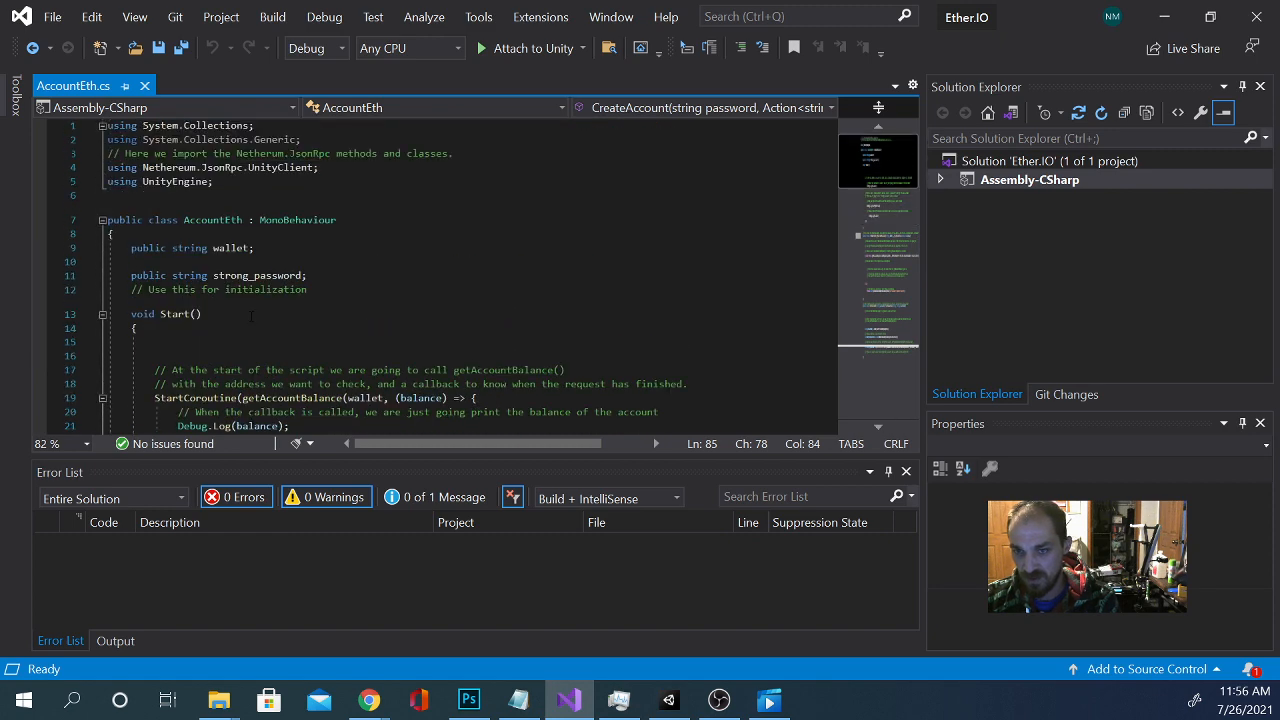
Remove the initial getAccountBalance call on wallet from the Start method
scroll("down", 3)
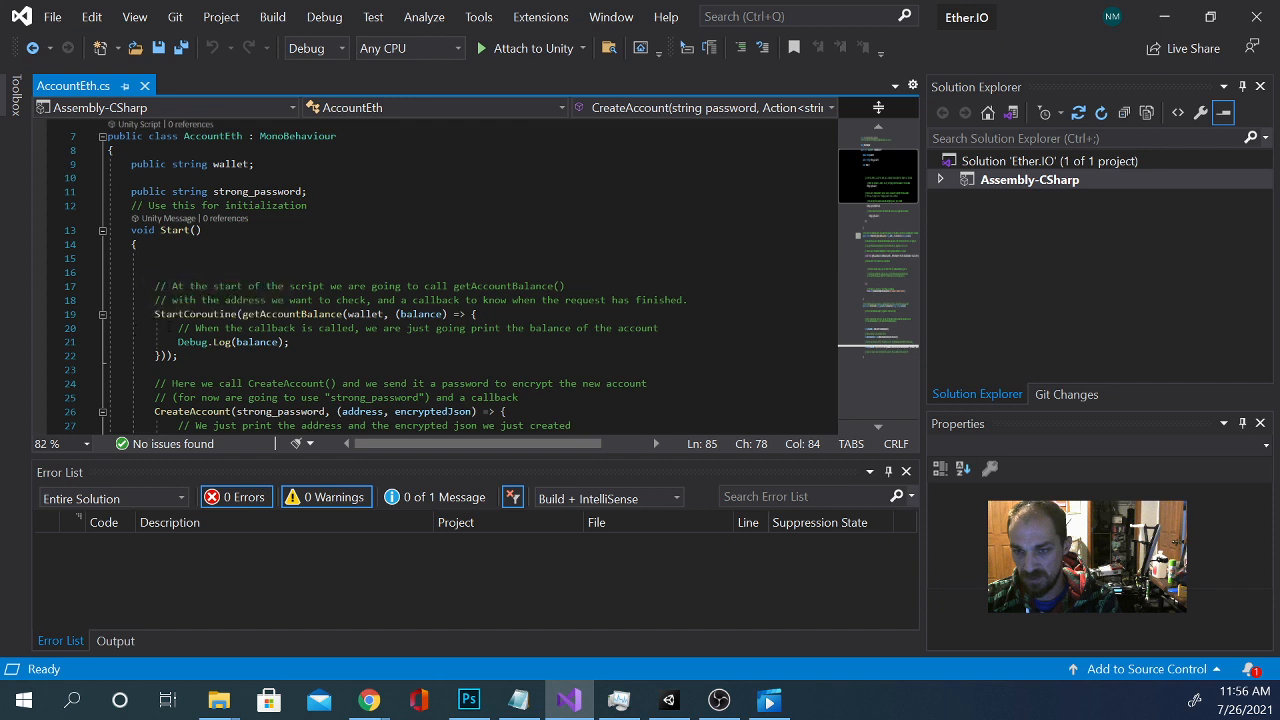
left_click_drag(156, 312, 176, 356)
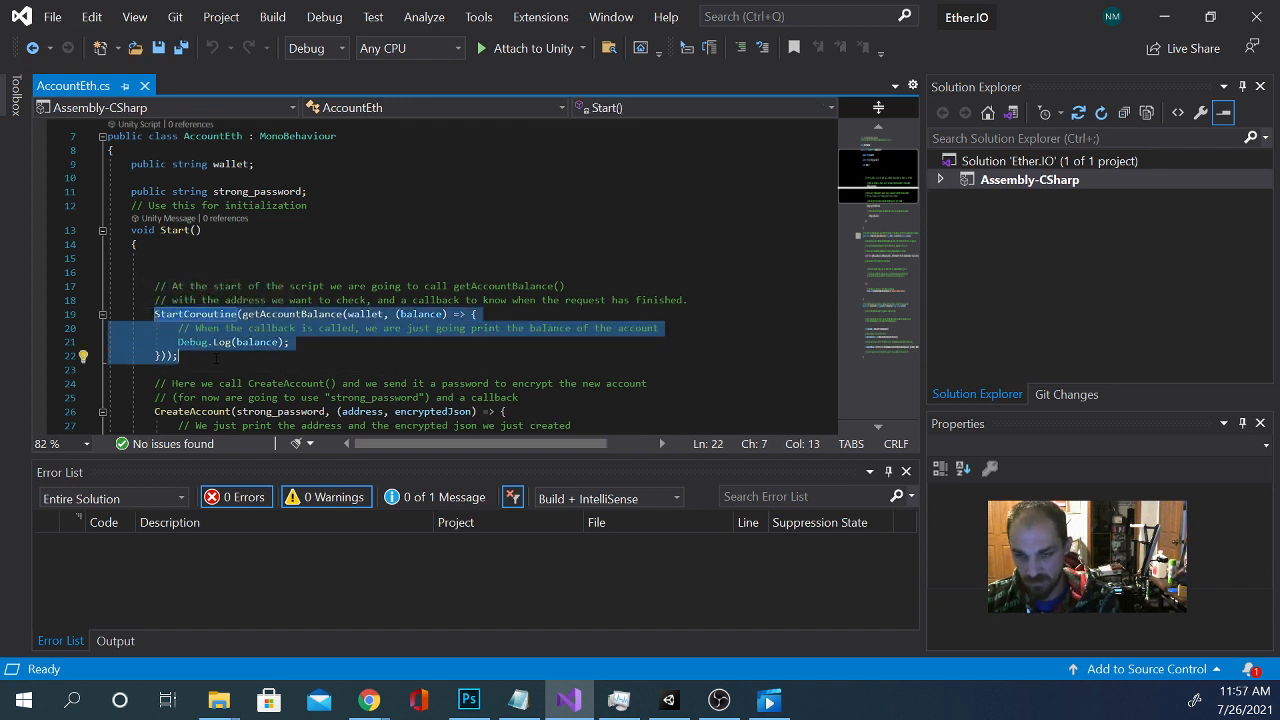
key("Delete")
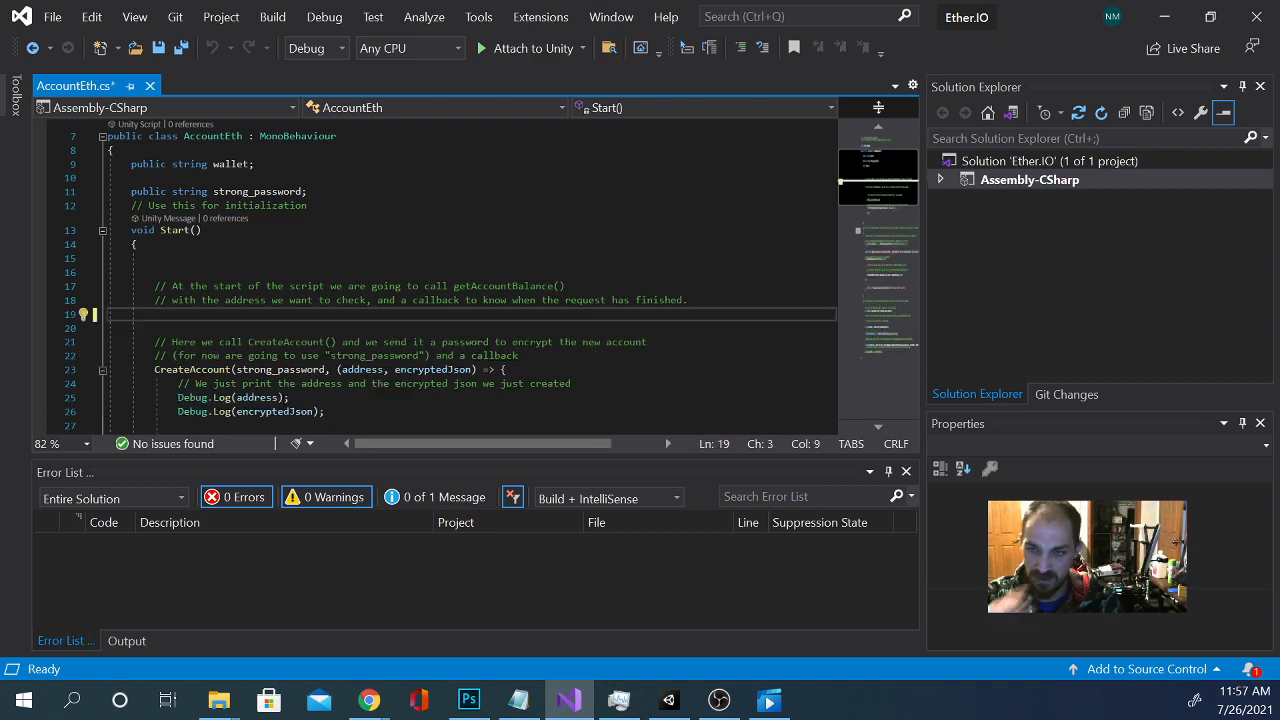
scroll("down", 3)
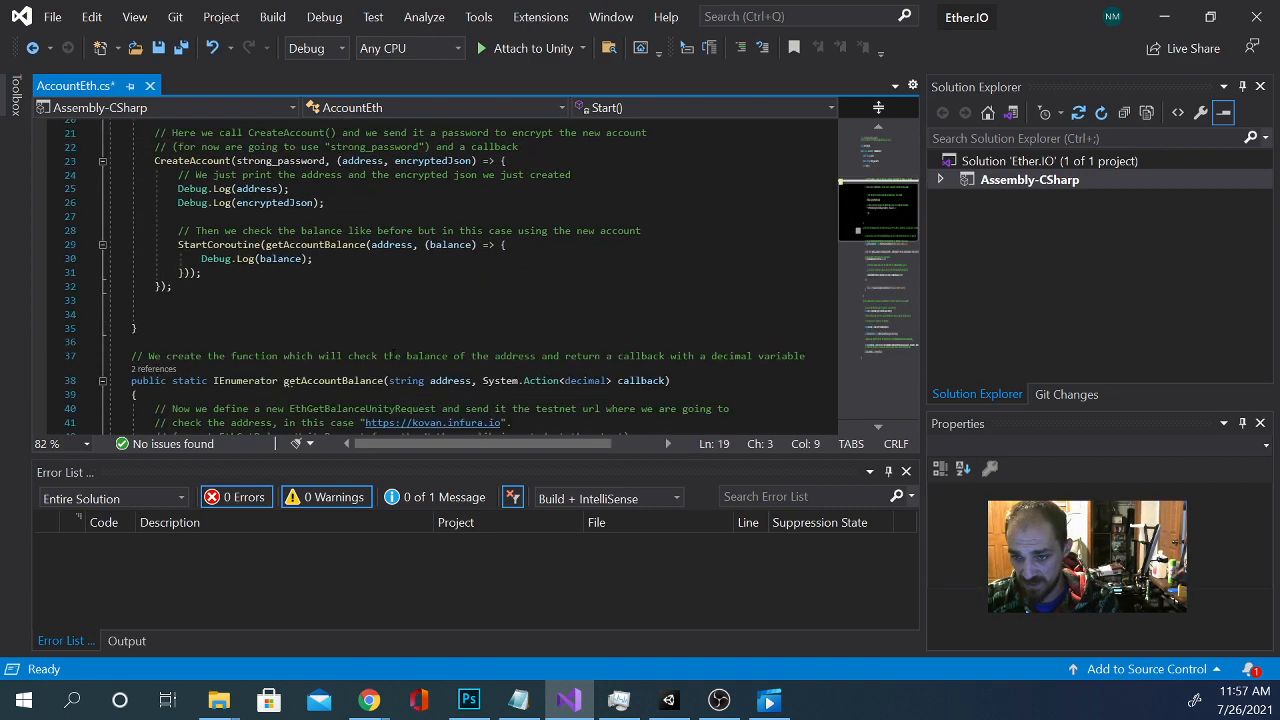
scroll("down", 3)
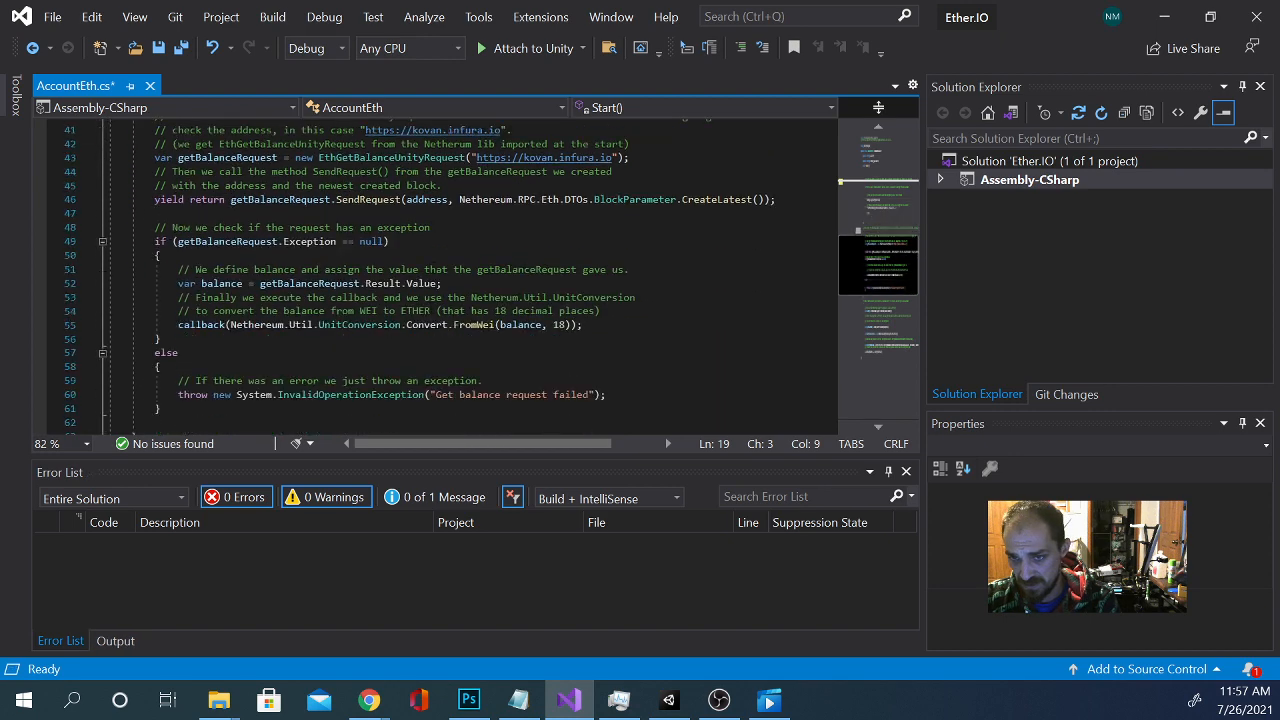
scroll("down", 3)
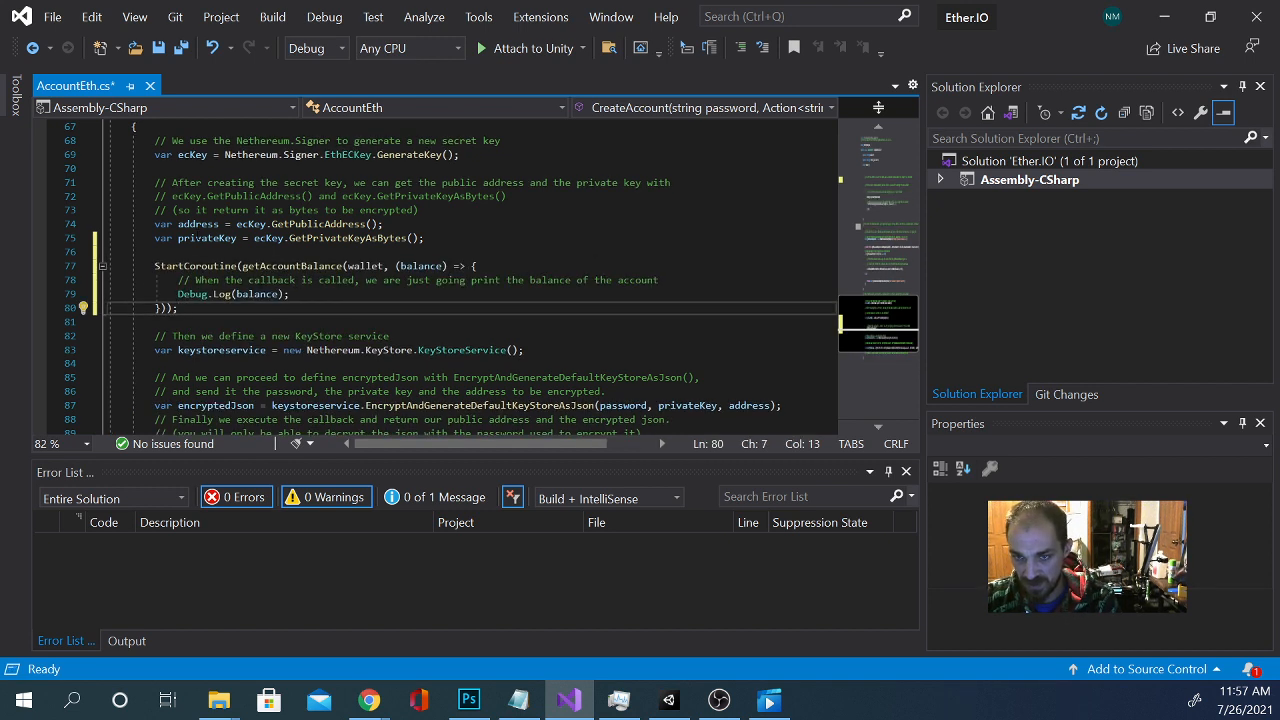
Make CreateAccount's balance check query the new address, save the script and return to Unity
double_click(368, 264)
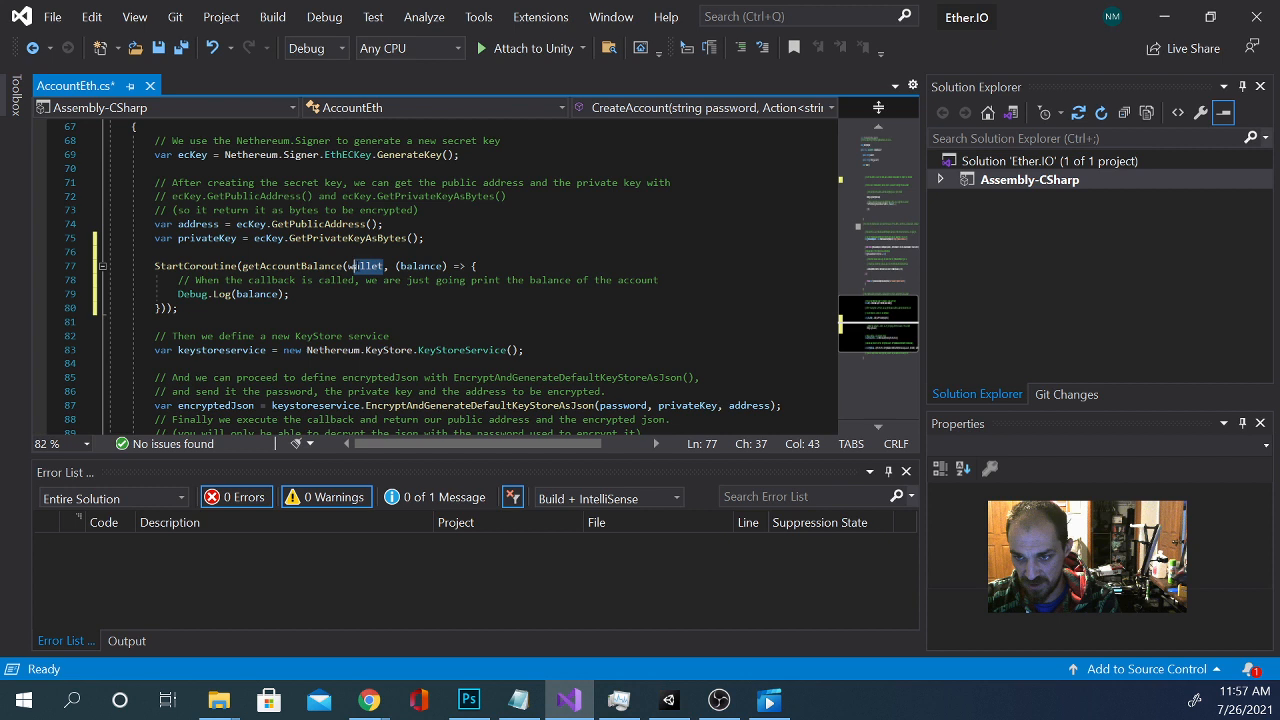
type("a")
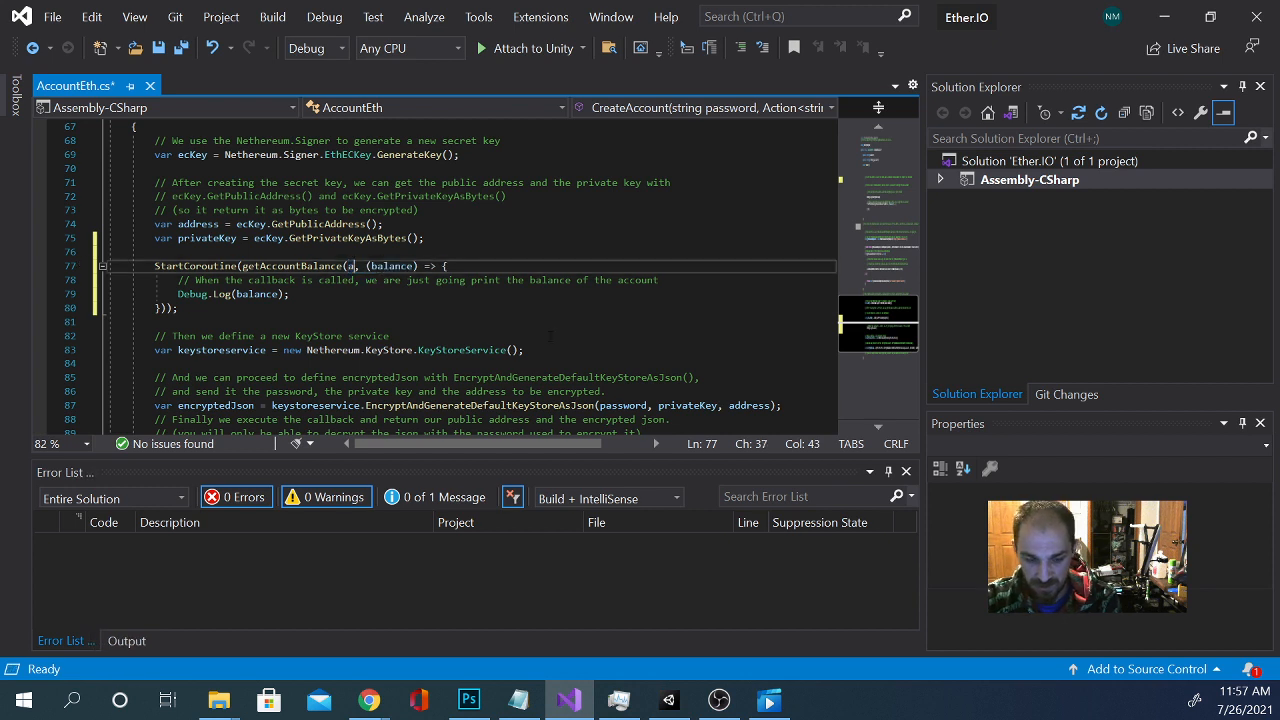
type("ddredd")
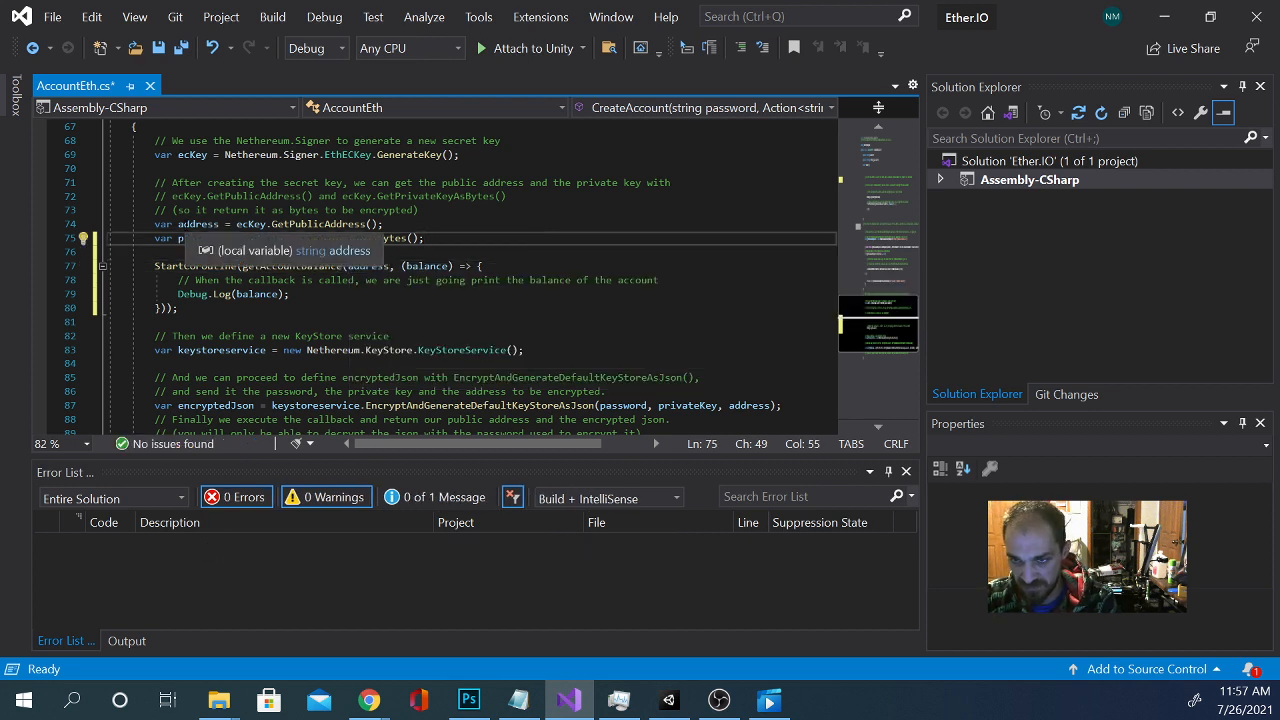
double_click(196, 224)
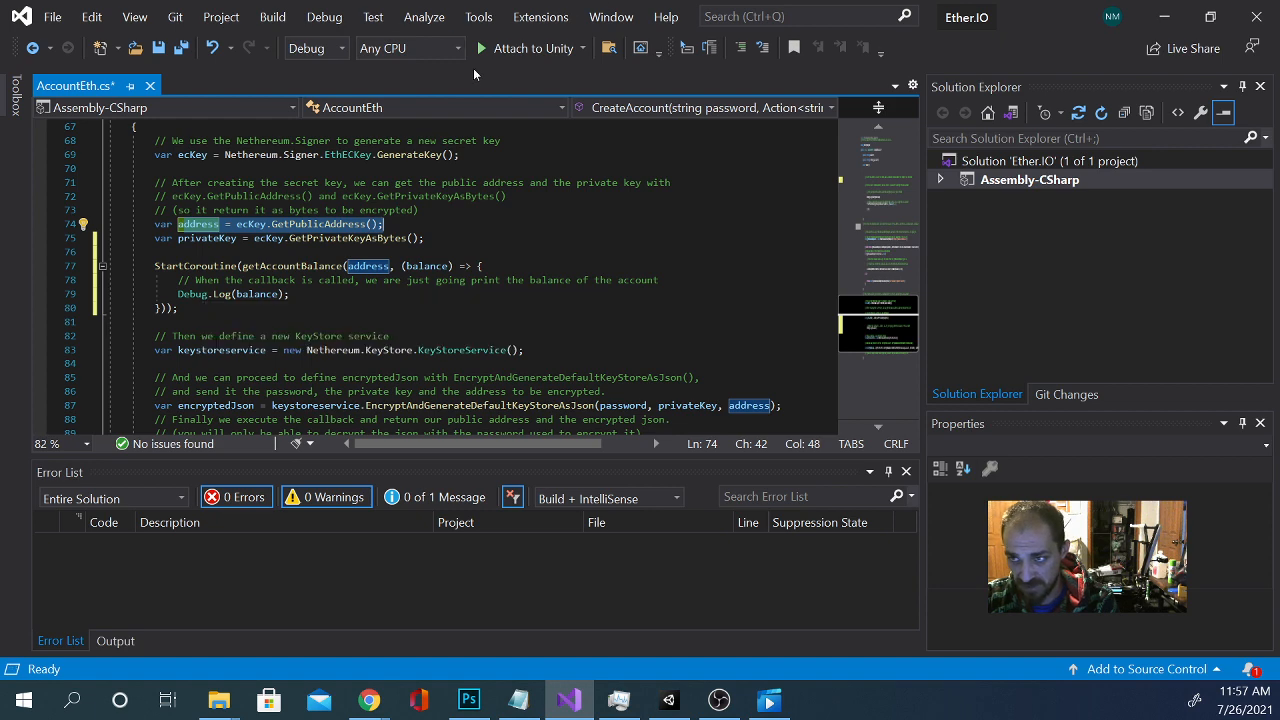
key("ctrl+s")
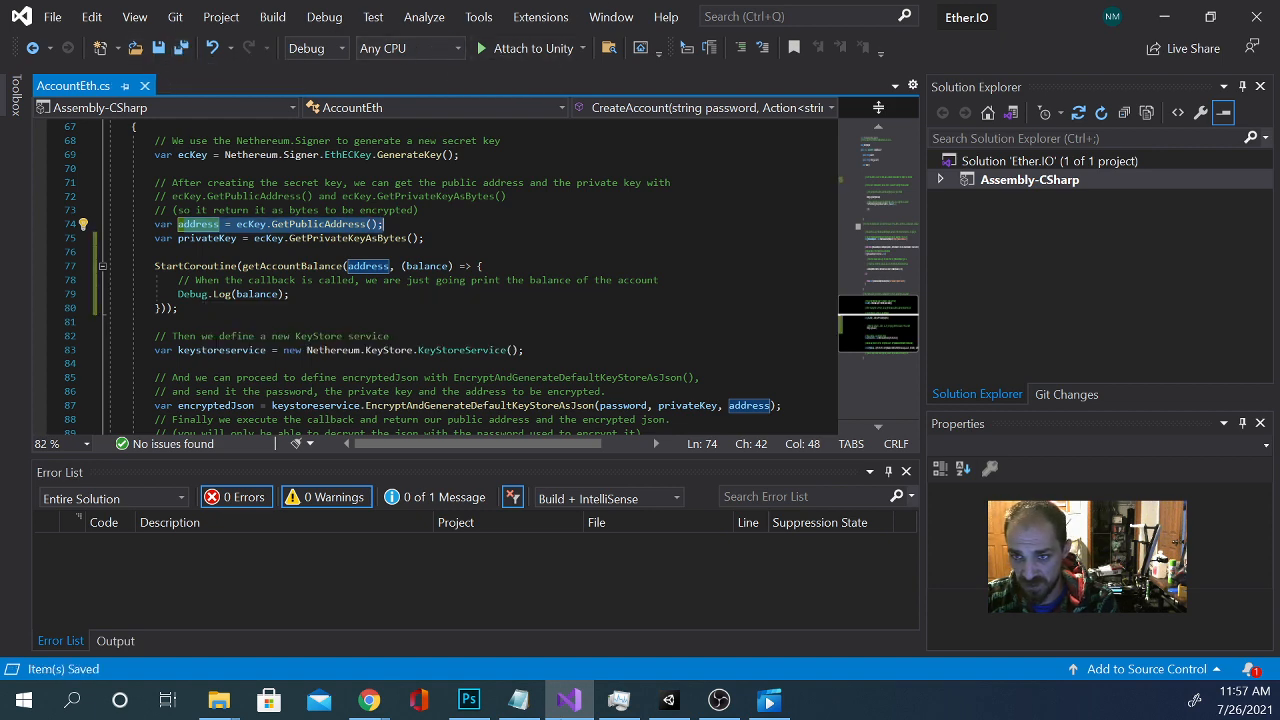
left_click(668, 700)
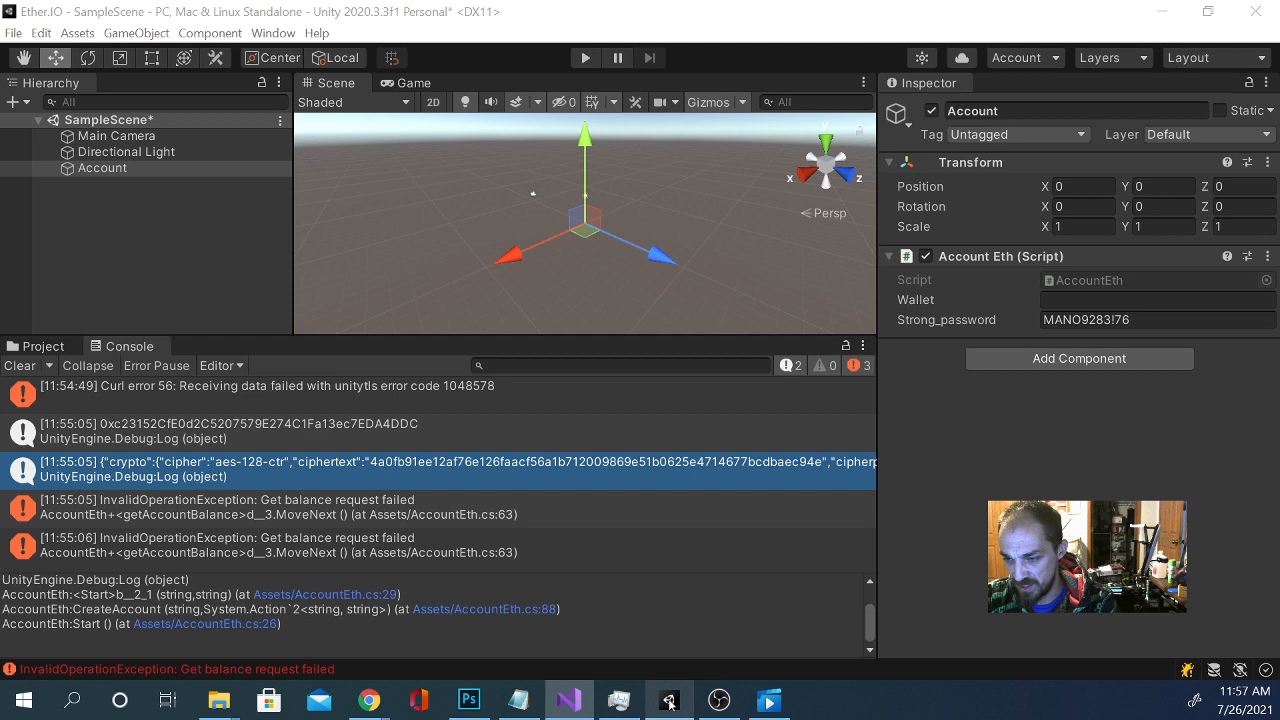
Run the scene and read the second 'Get balance request failed' error in the Console
left_click(668, 700)
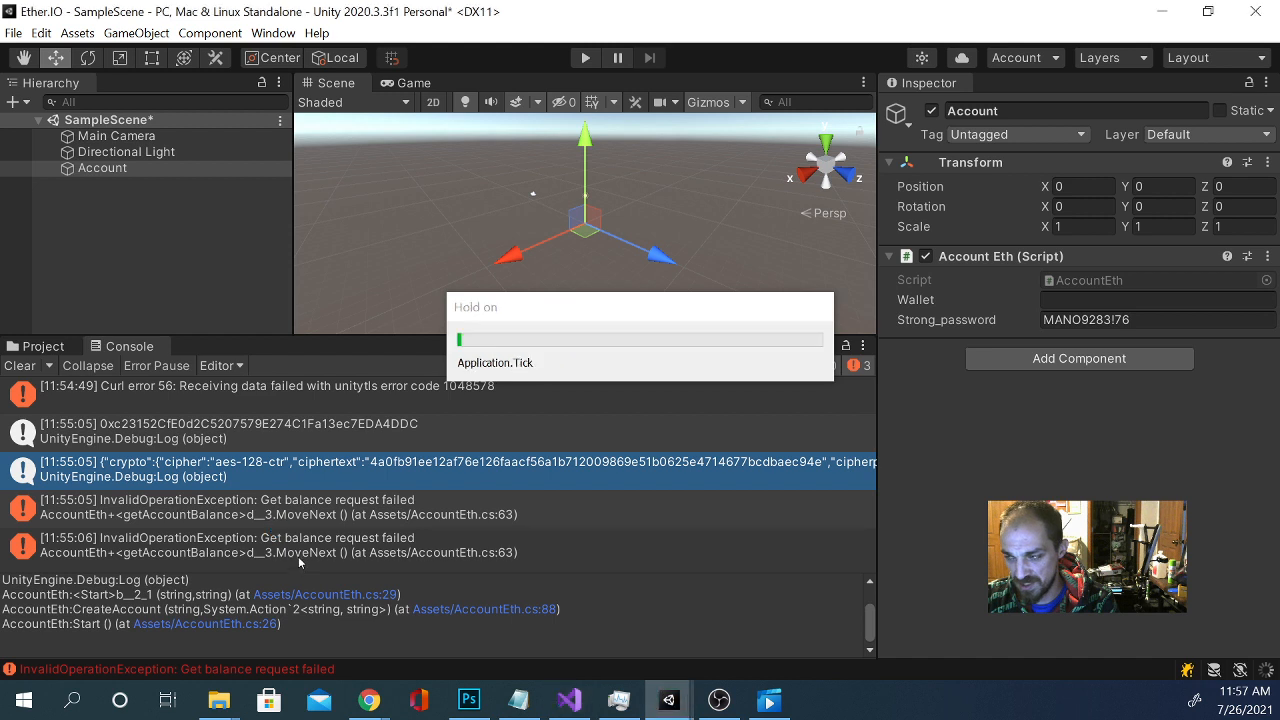
left_click(584, 56)
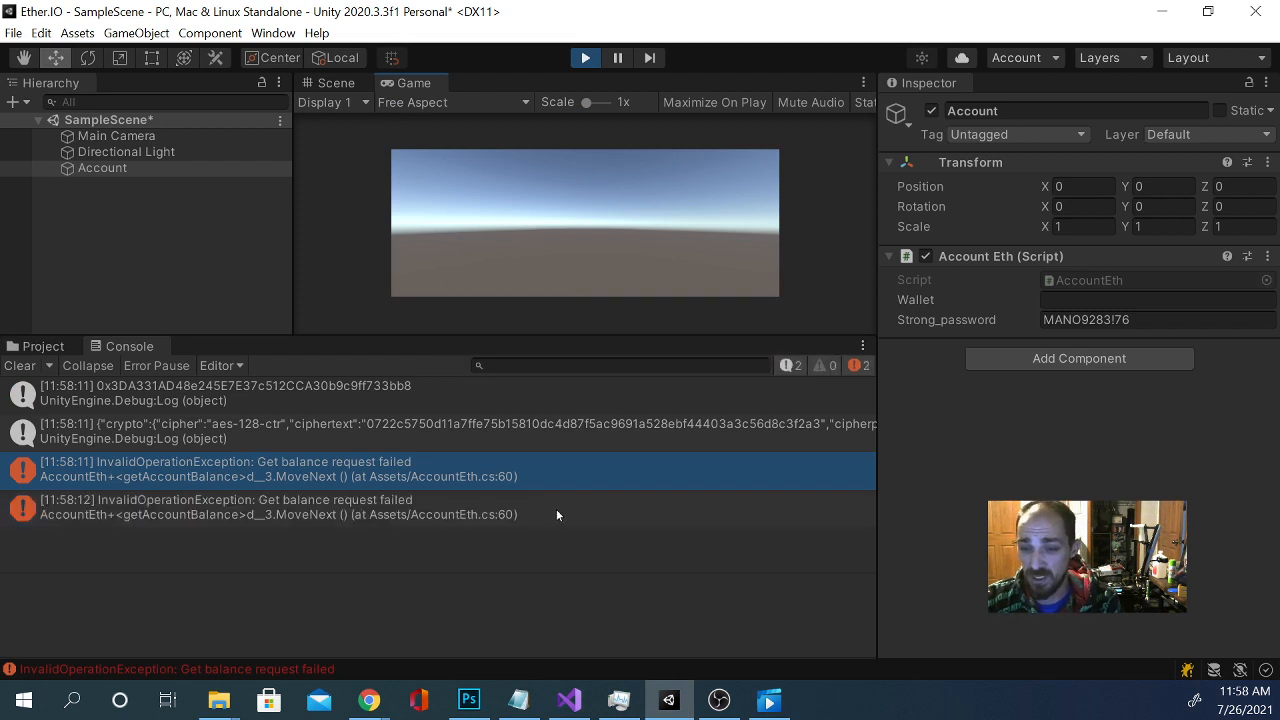
mouse_move(176, 386)
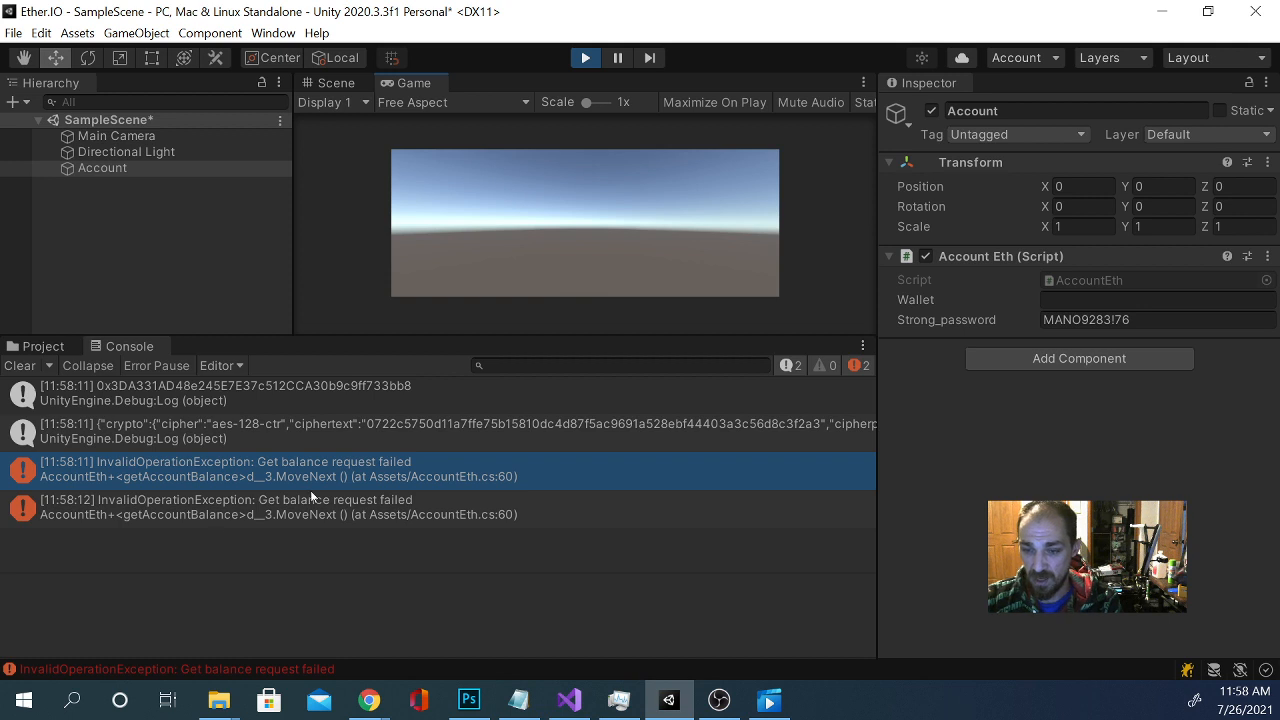
left_click(296, 508)
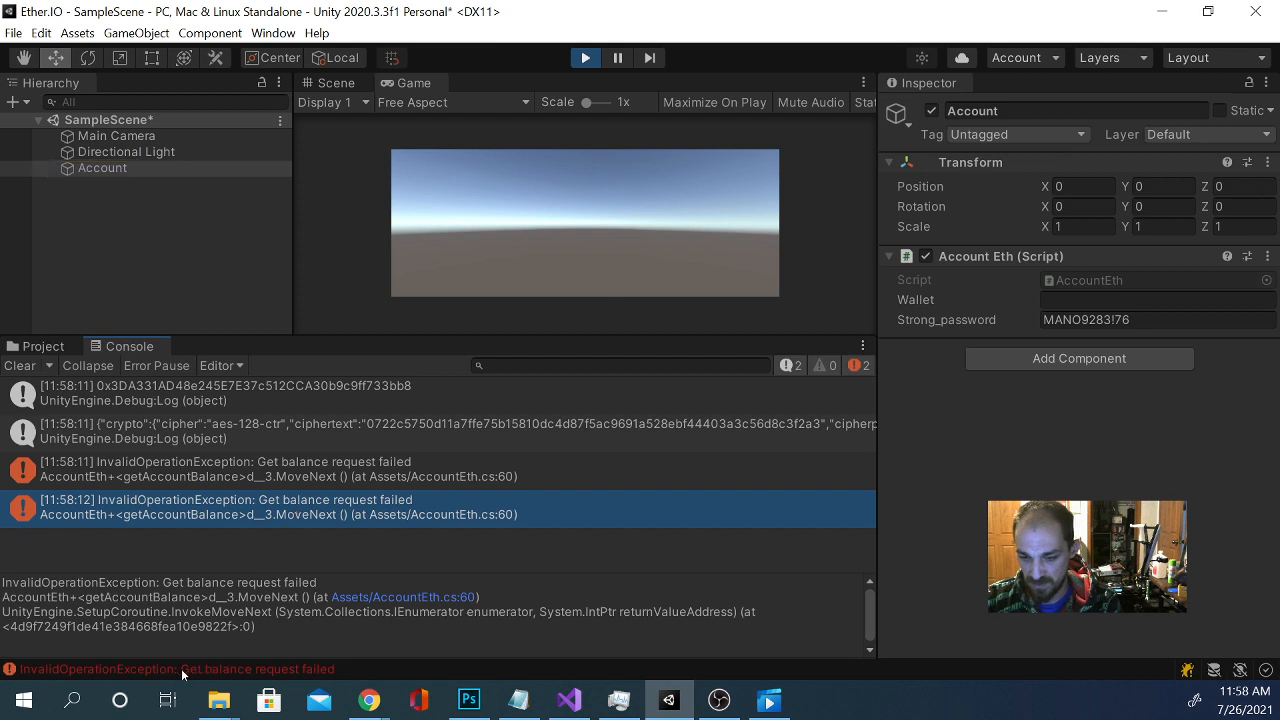
mouse_move(248, 478)
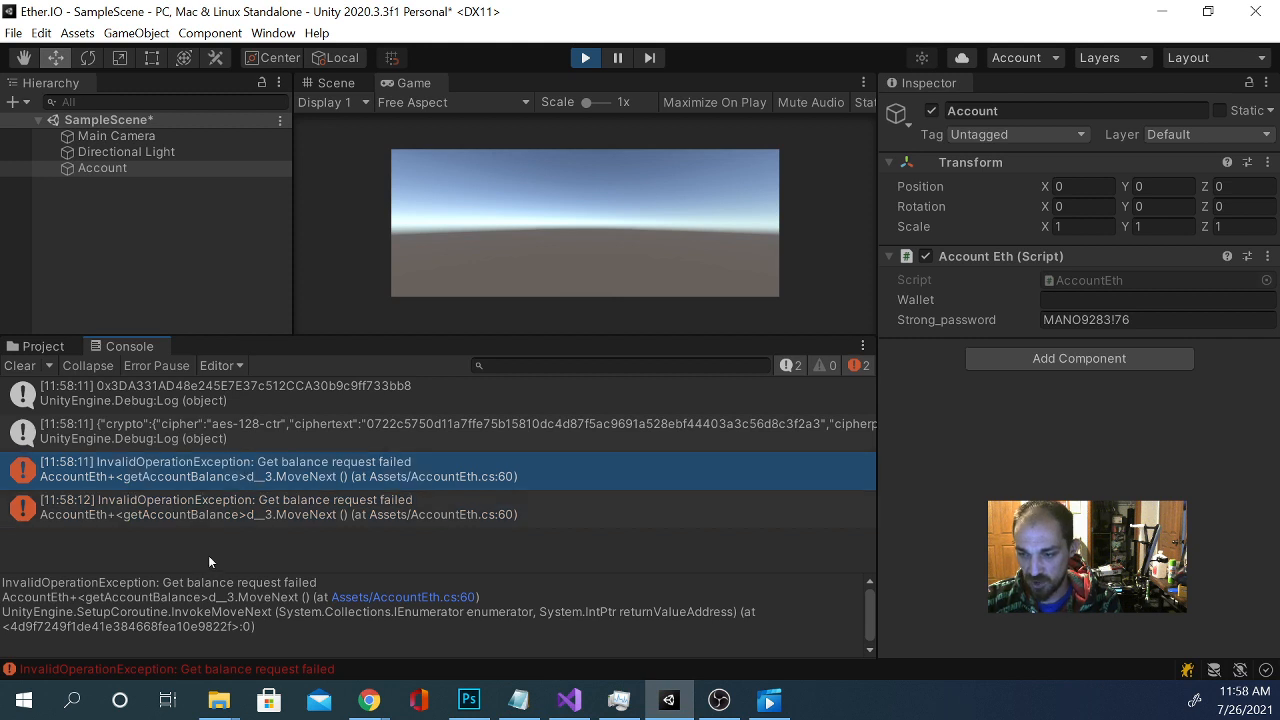
Stop Play mode and return to AccountEth.cs in Visual Studio
left_click(224, 392)
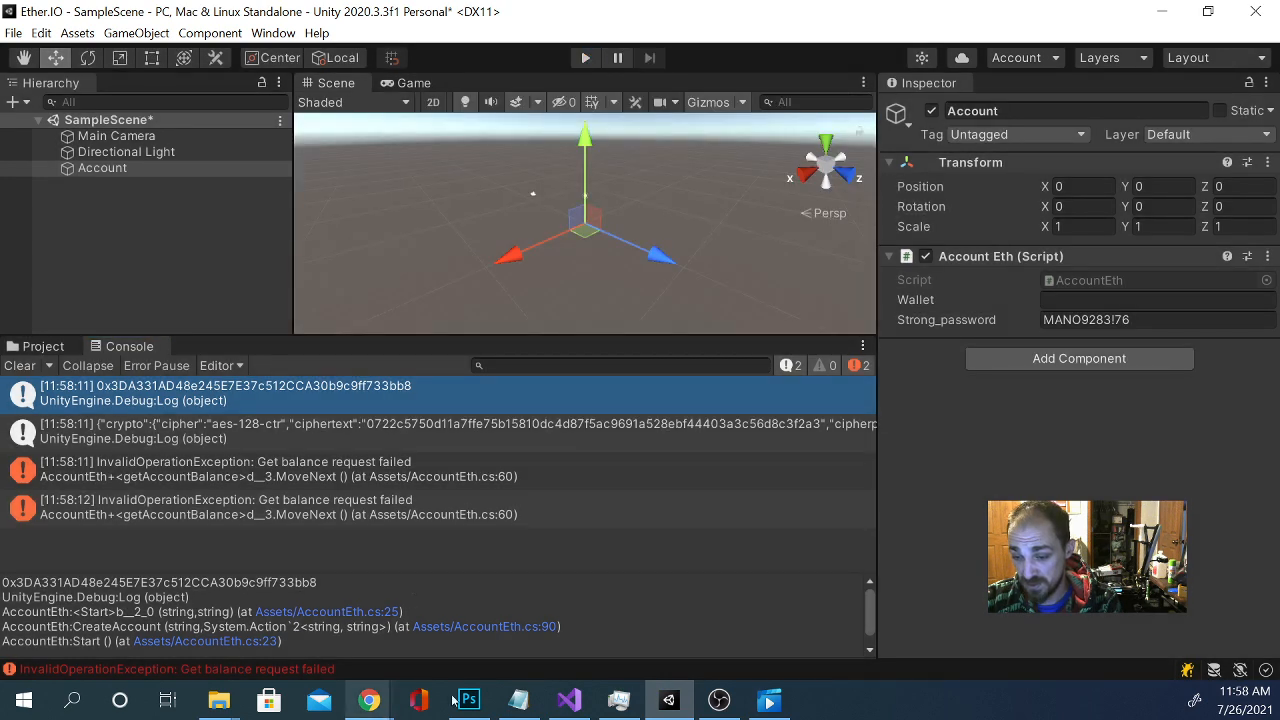
left_click(568, 700)
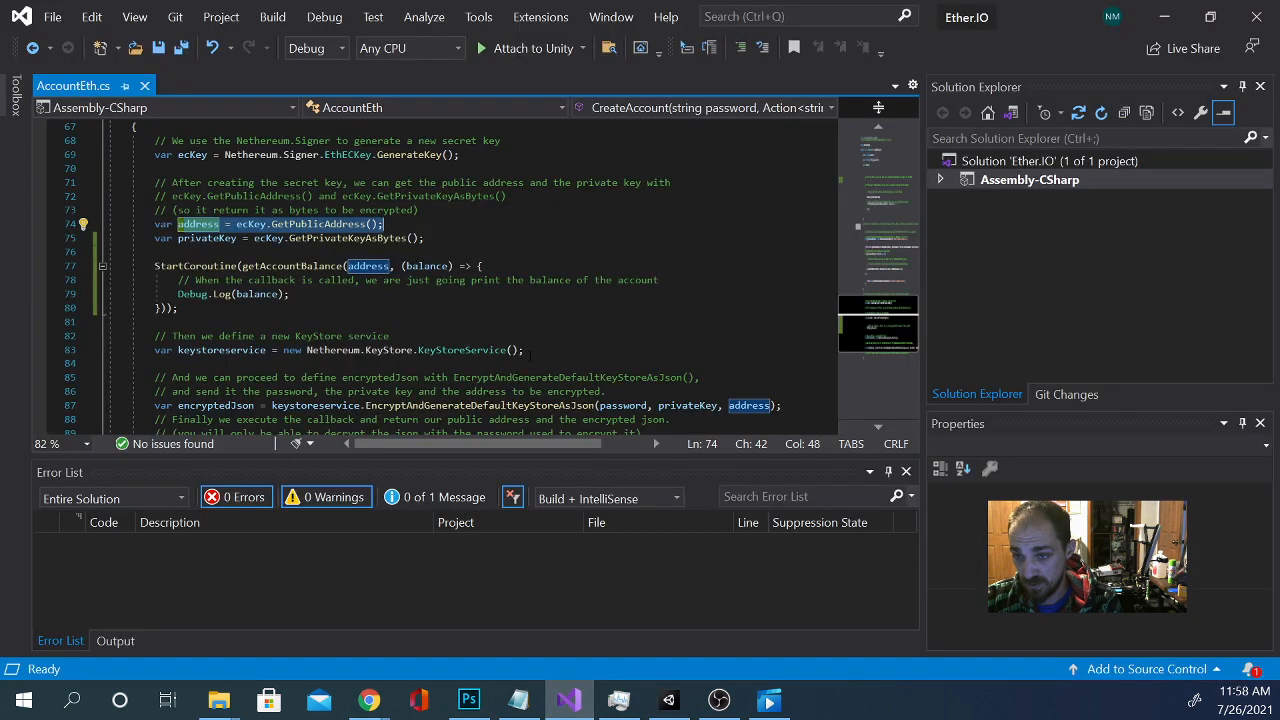
type("addred")
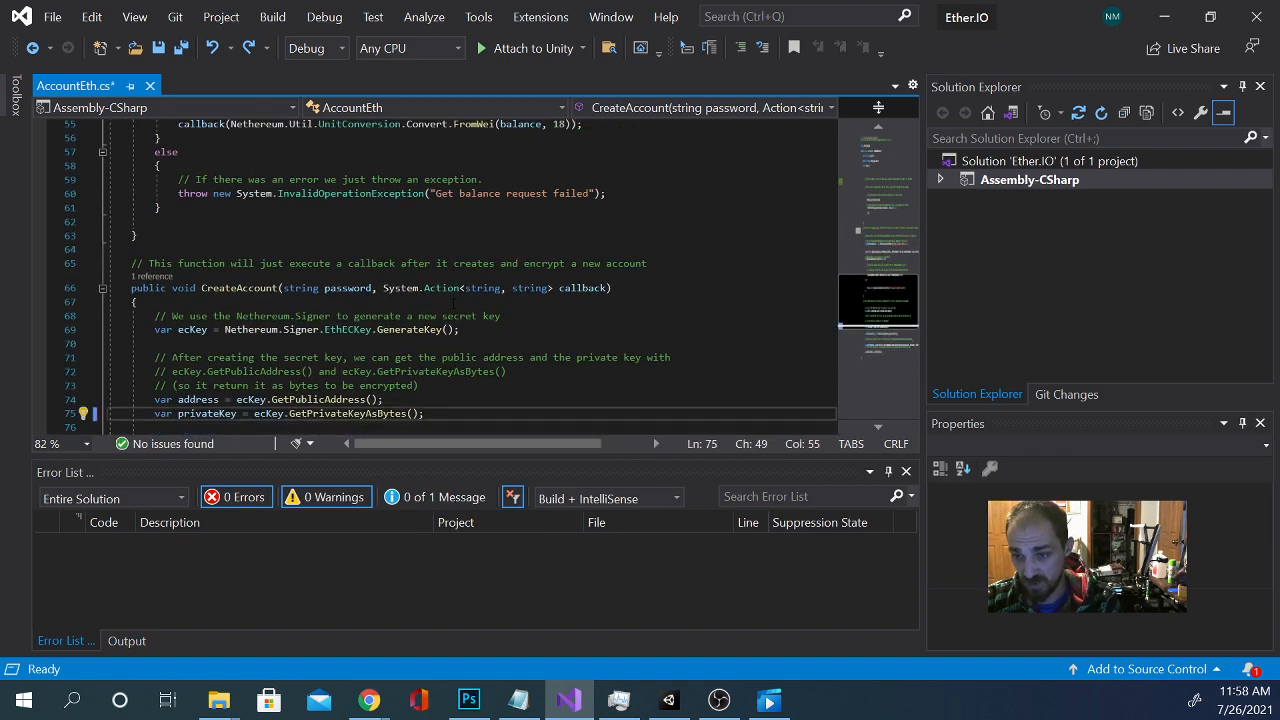
scroll("up", 3)
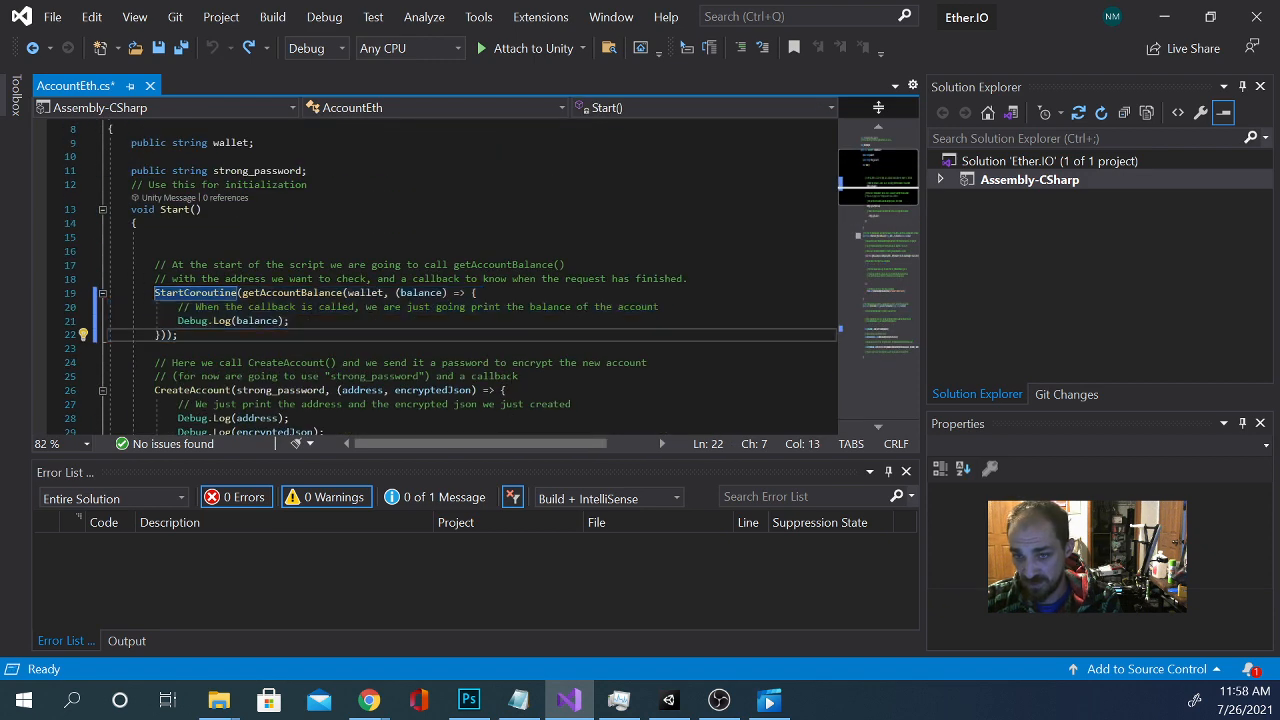
mouse_move(76, 84)
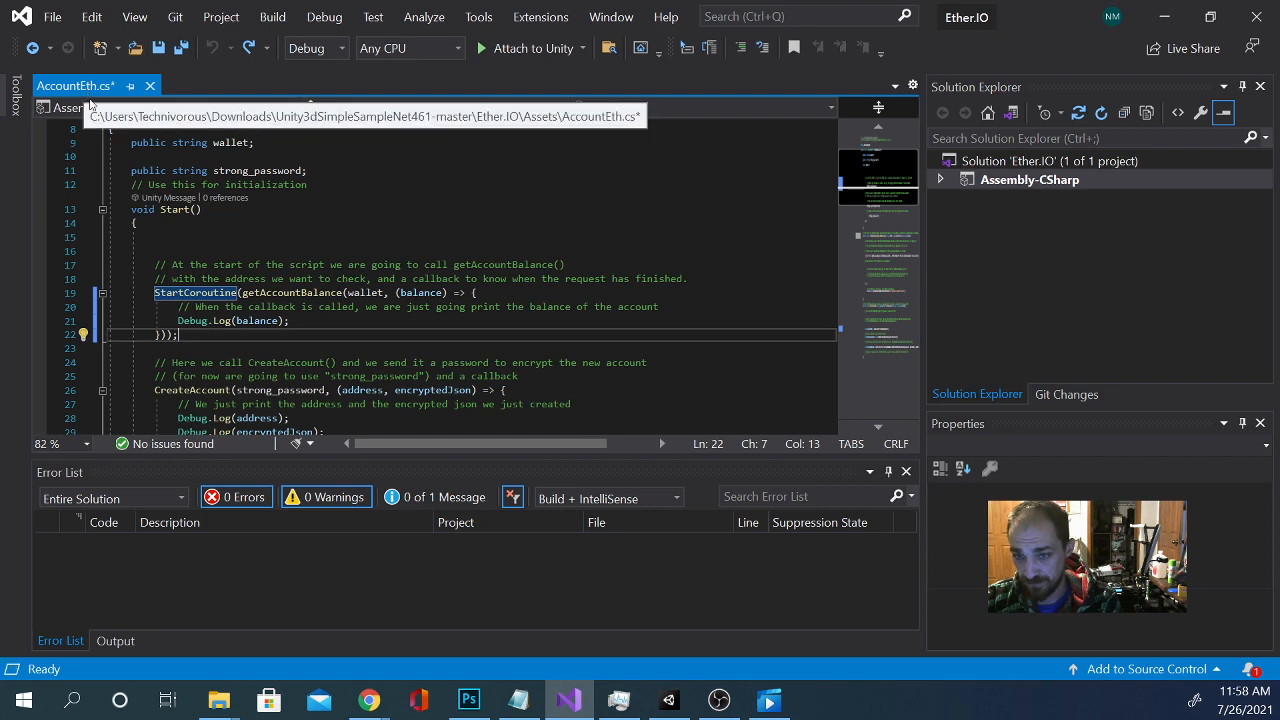
left_click(668, 700)
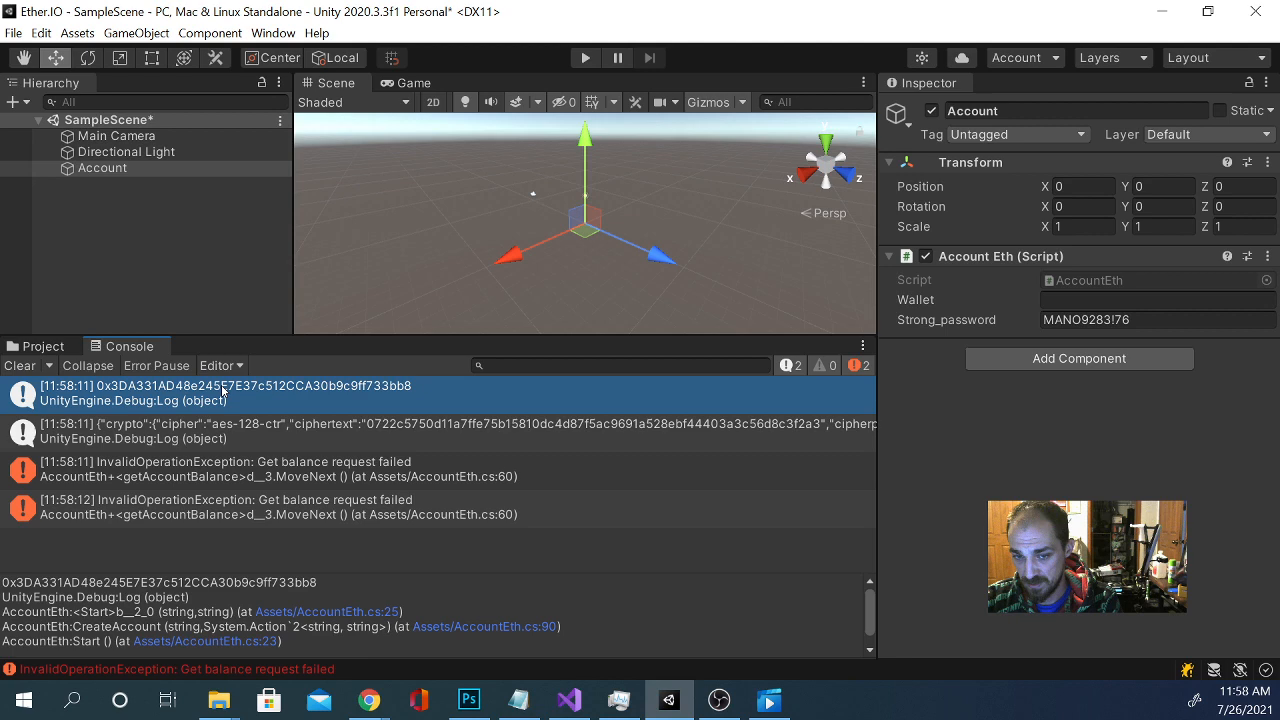
left_click(568, 700)
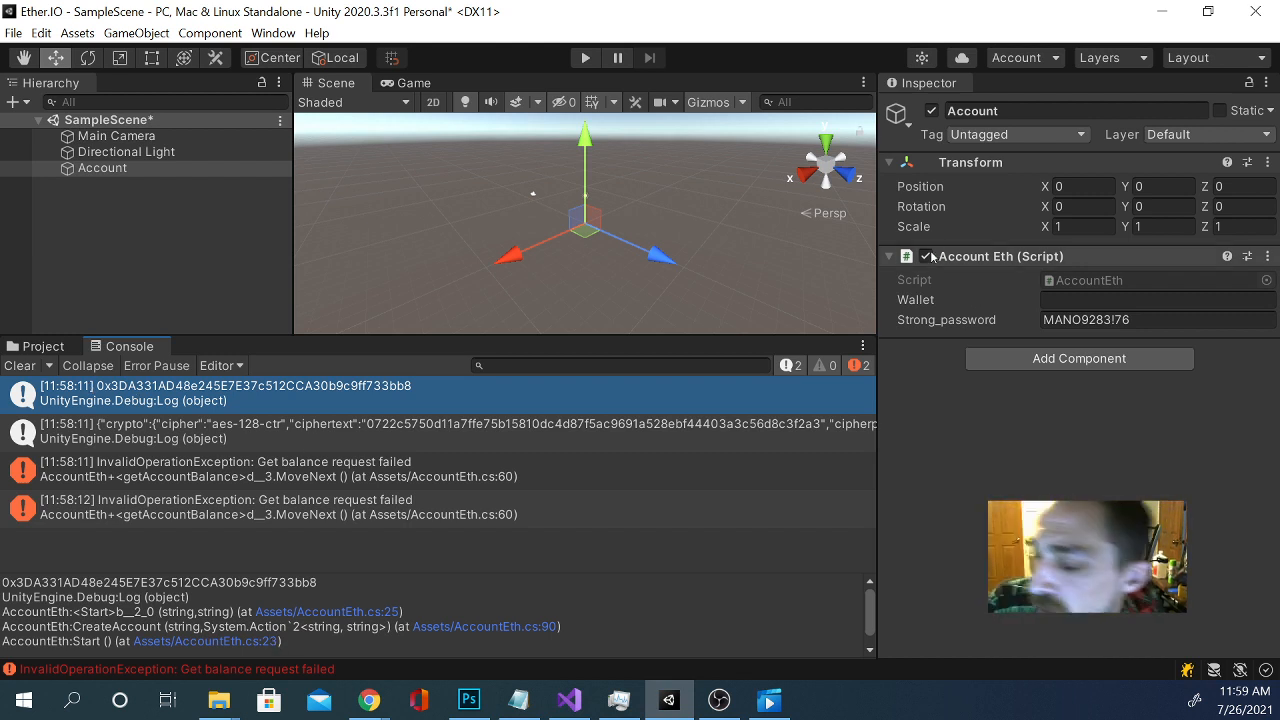
left_click(584, 56)
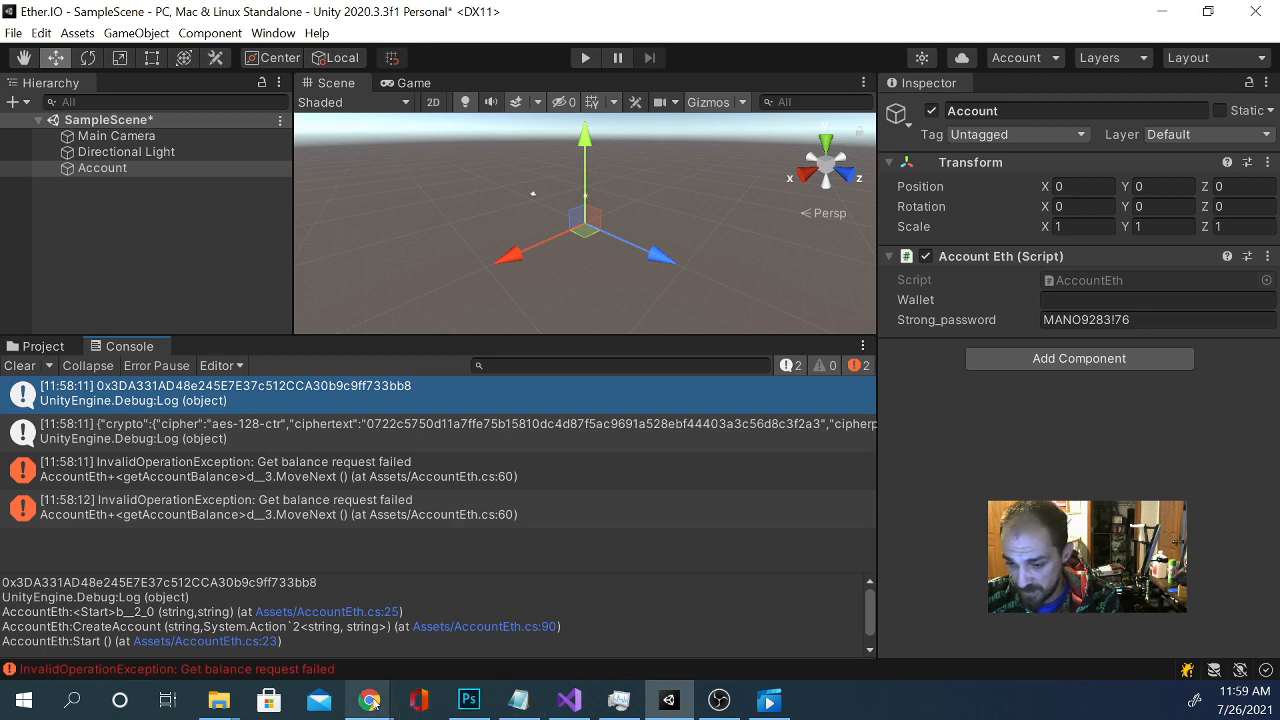
left_click(568, 700)
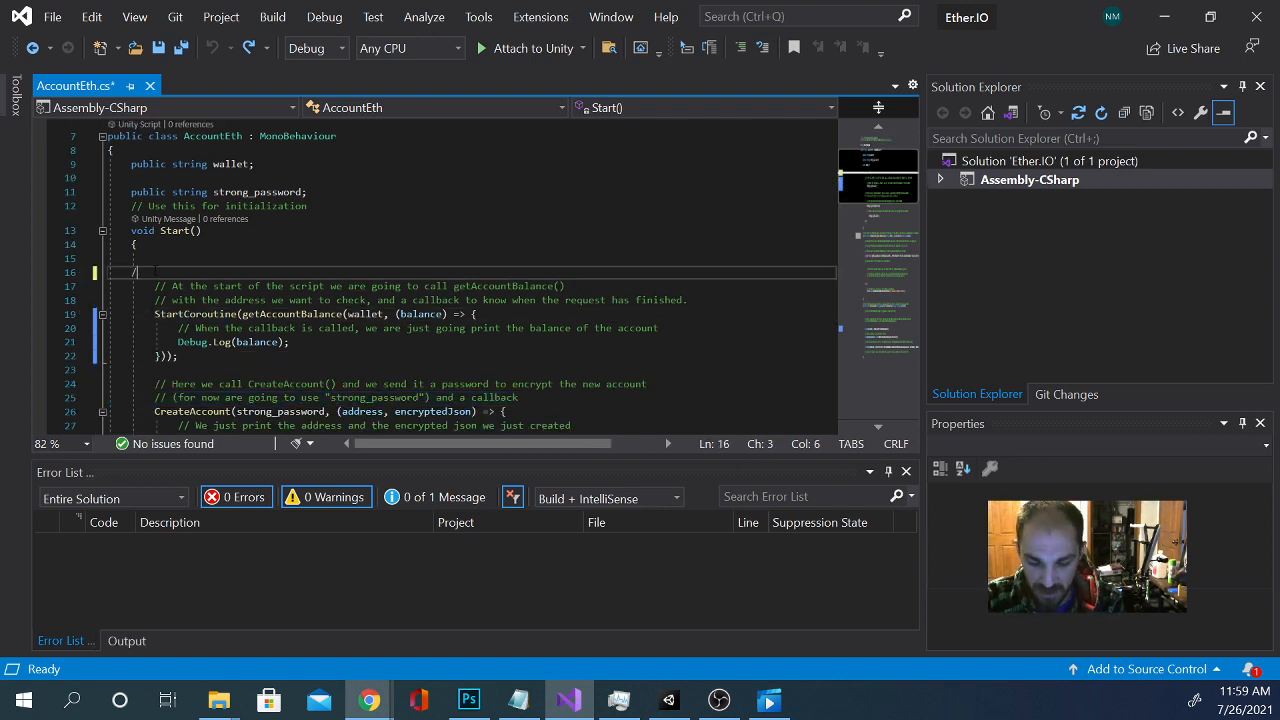
Comment out the wallet balance-check block with /* */, save, and let Unity recompile
type("/*")
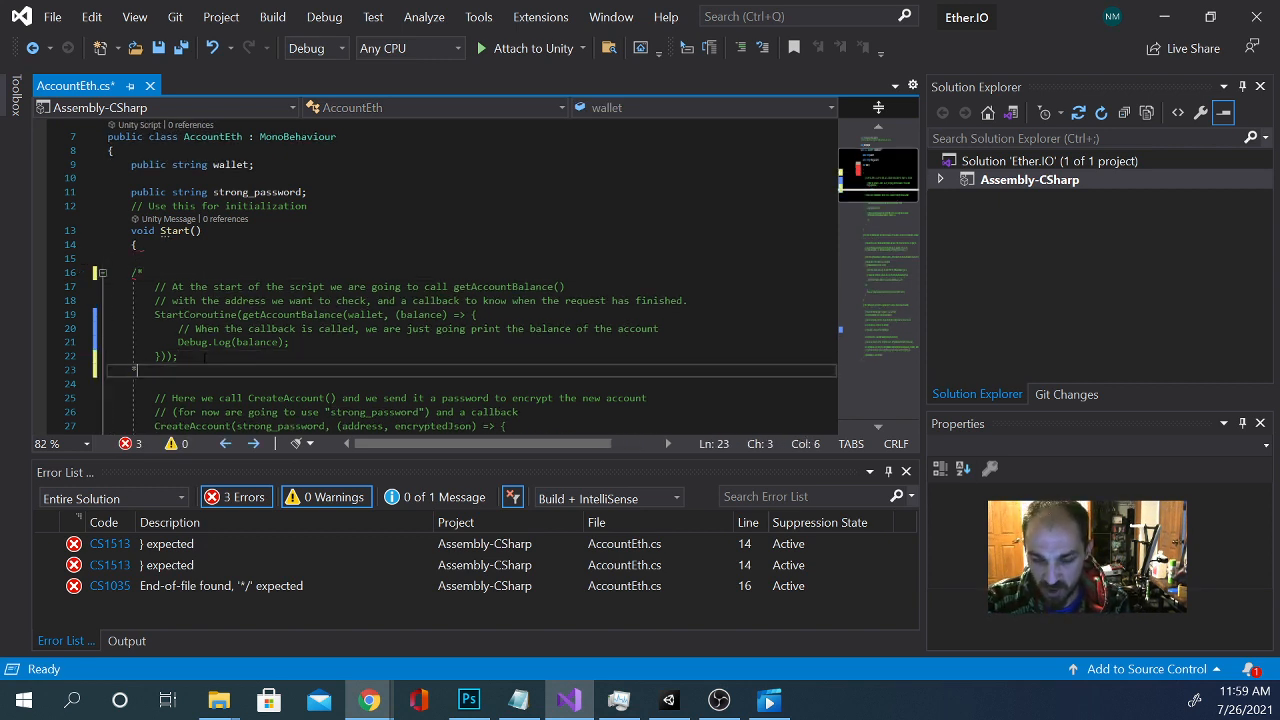
type("*/")
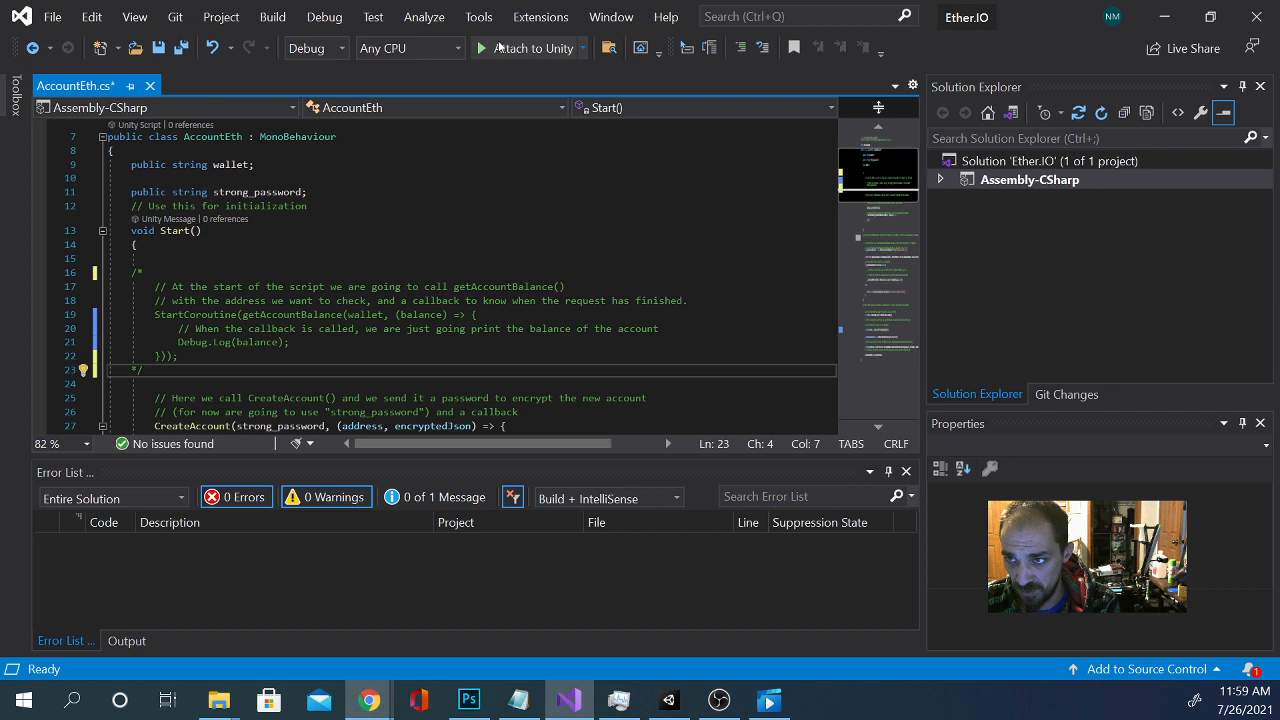
key("ctrl+s")
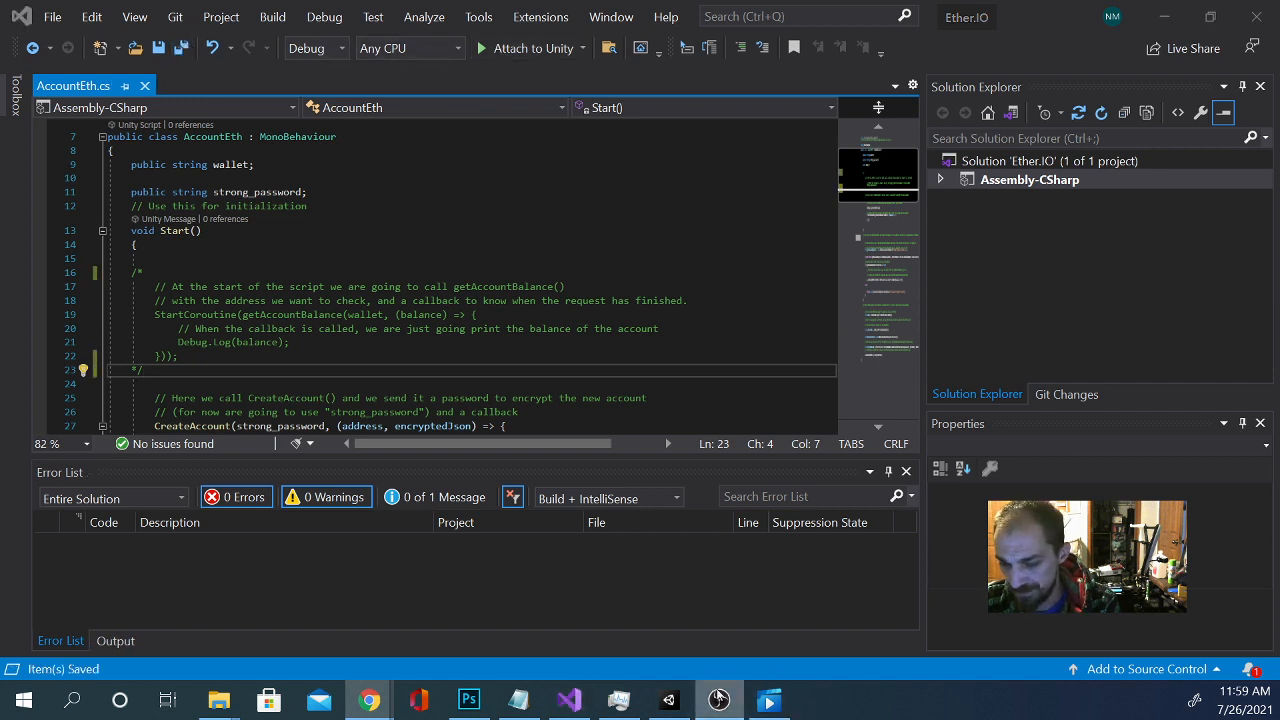
left_click(718, 700)
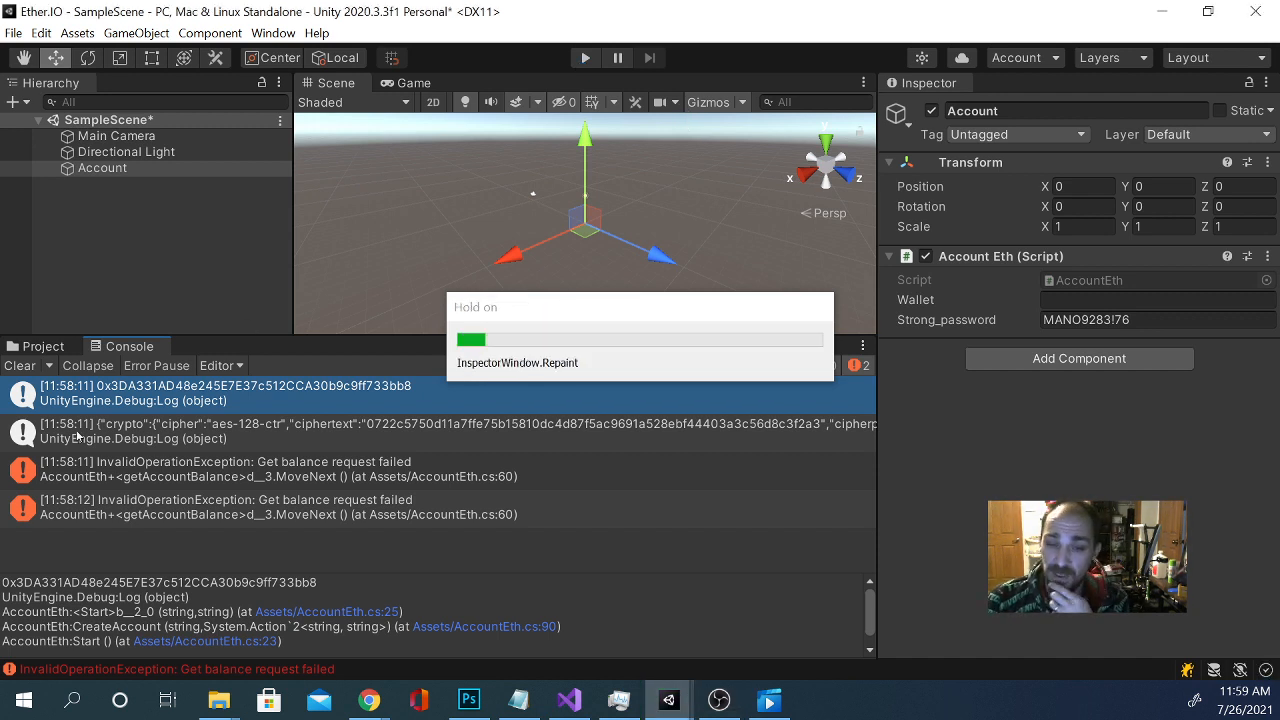
left_click(584, 56)
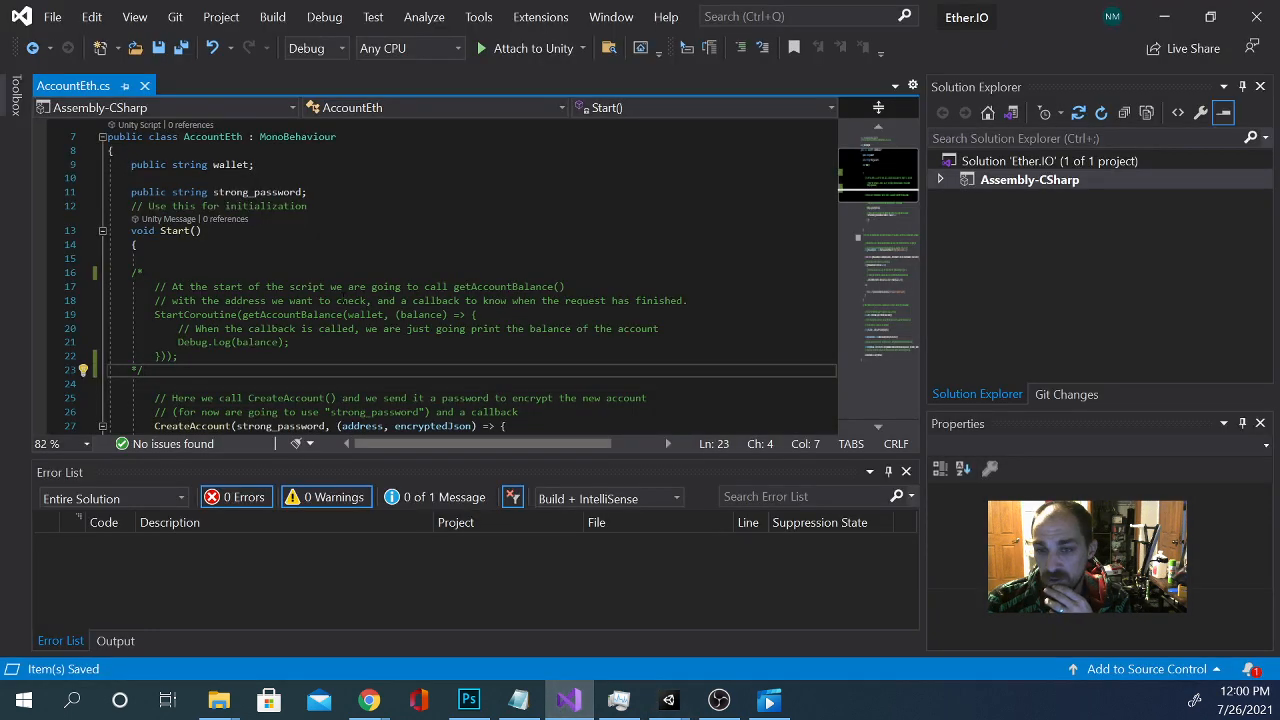
scroll("down", 3)
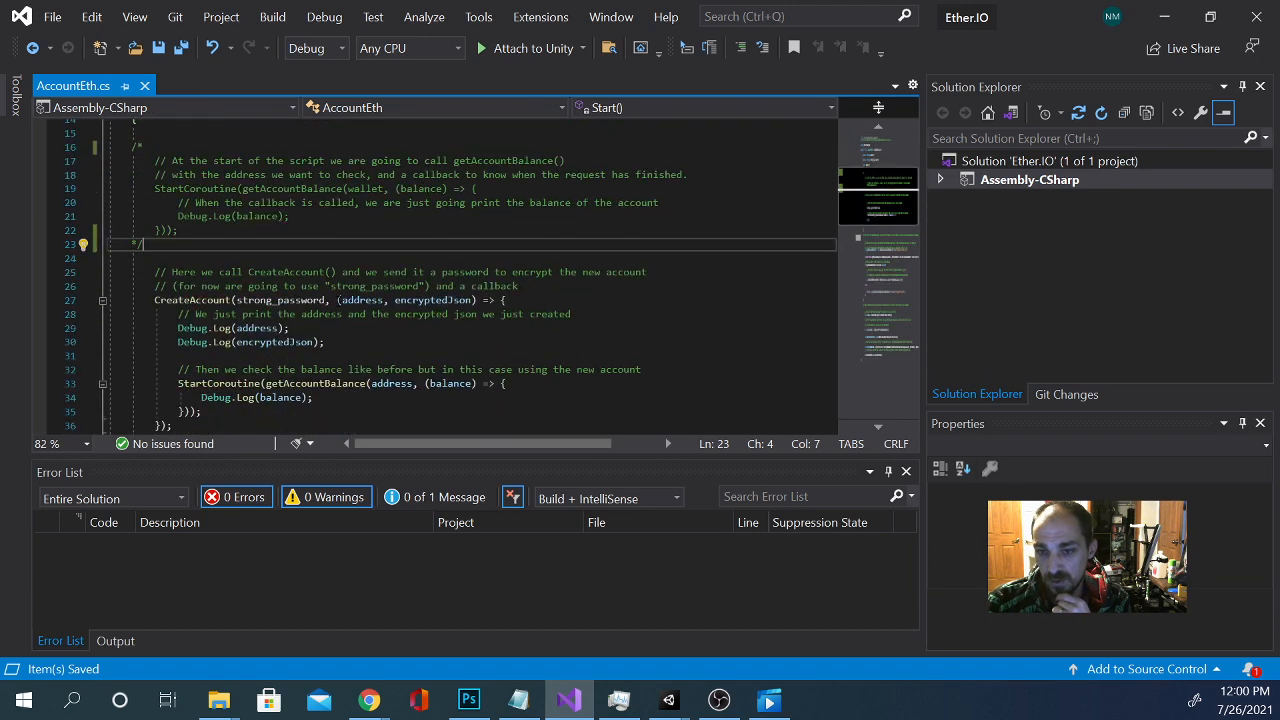
scroll("down", 3)
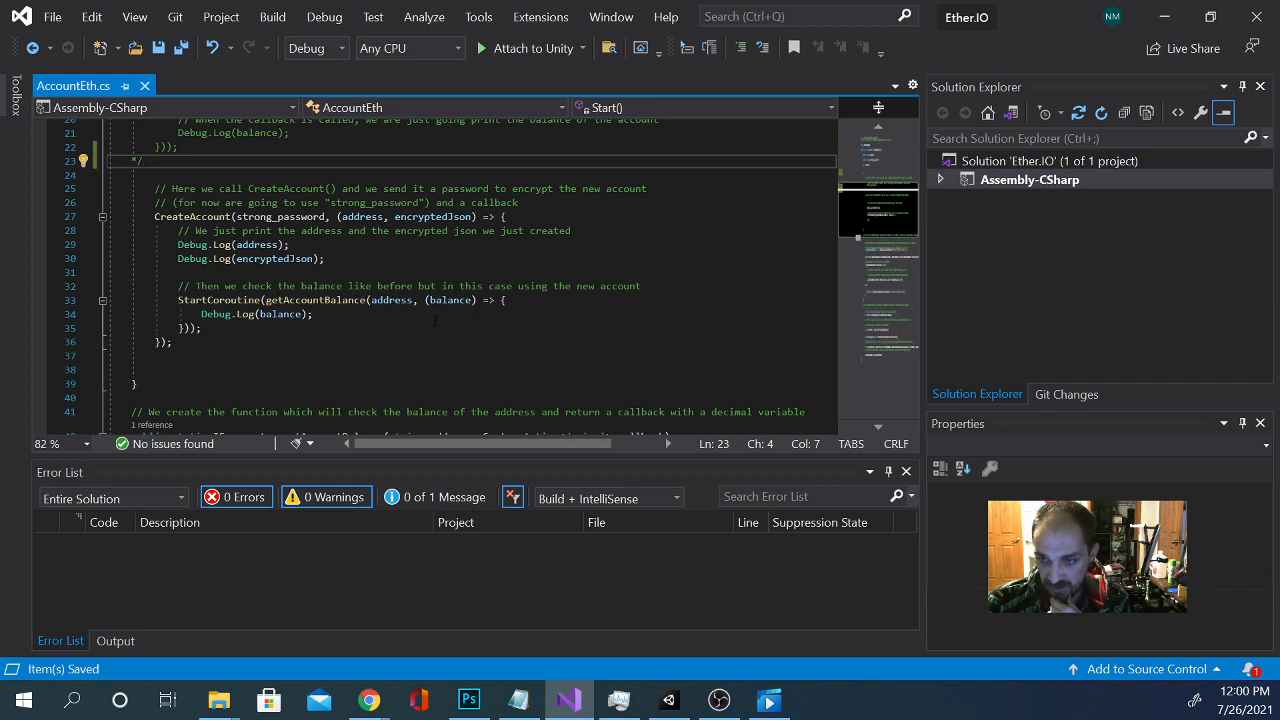
scroll("down", 3)
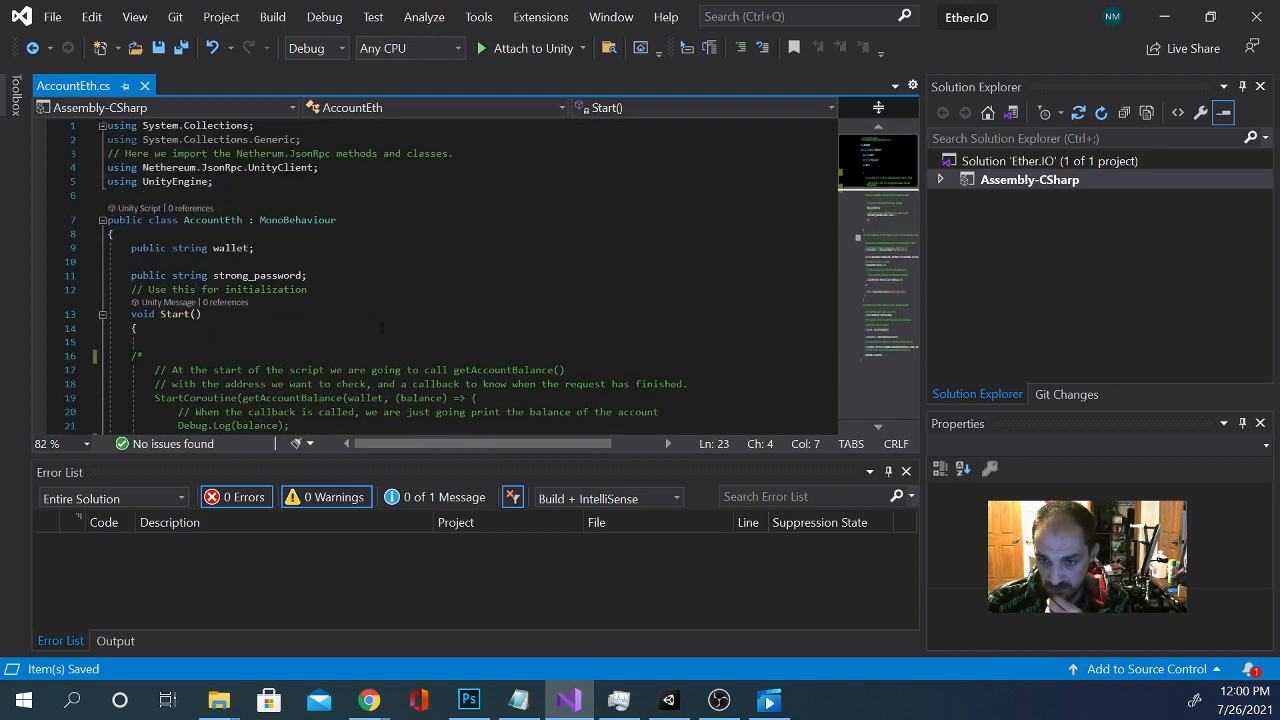
scroll("down", 3)
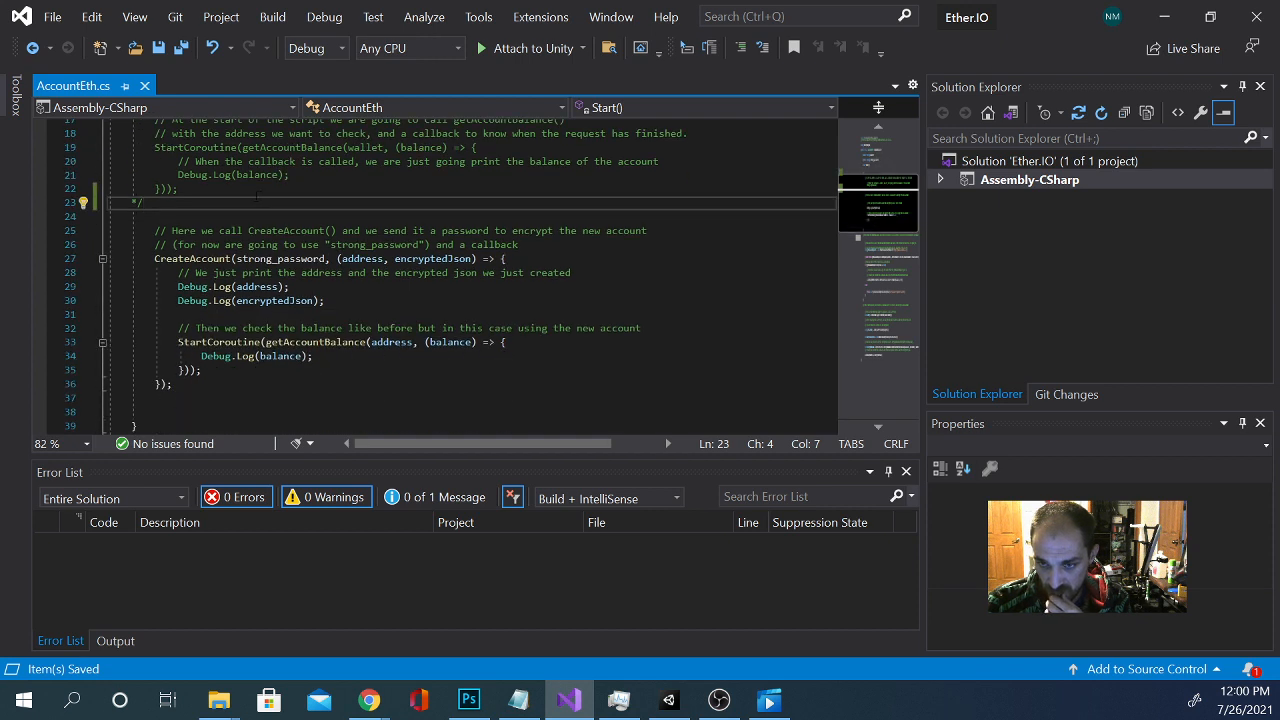
mouse_move(222, 356)
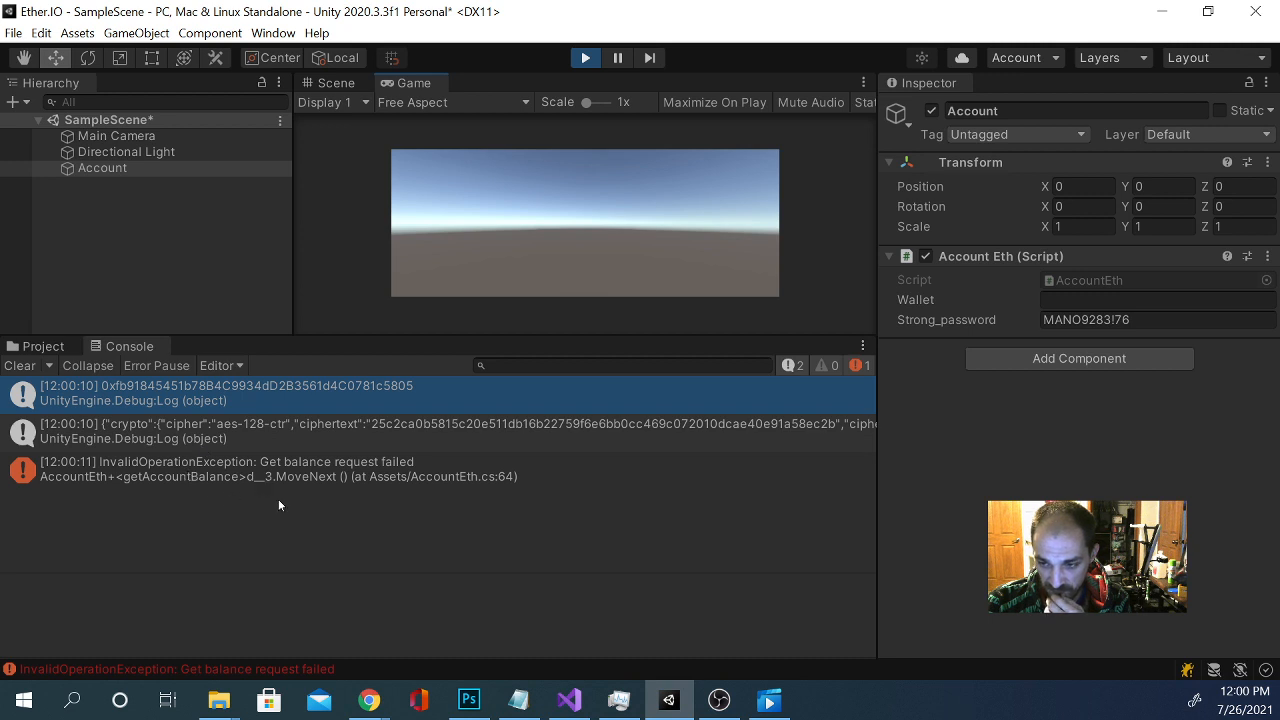
mouse_move(278, 502)
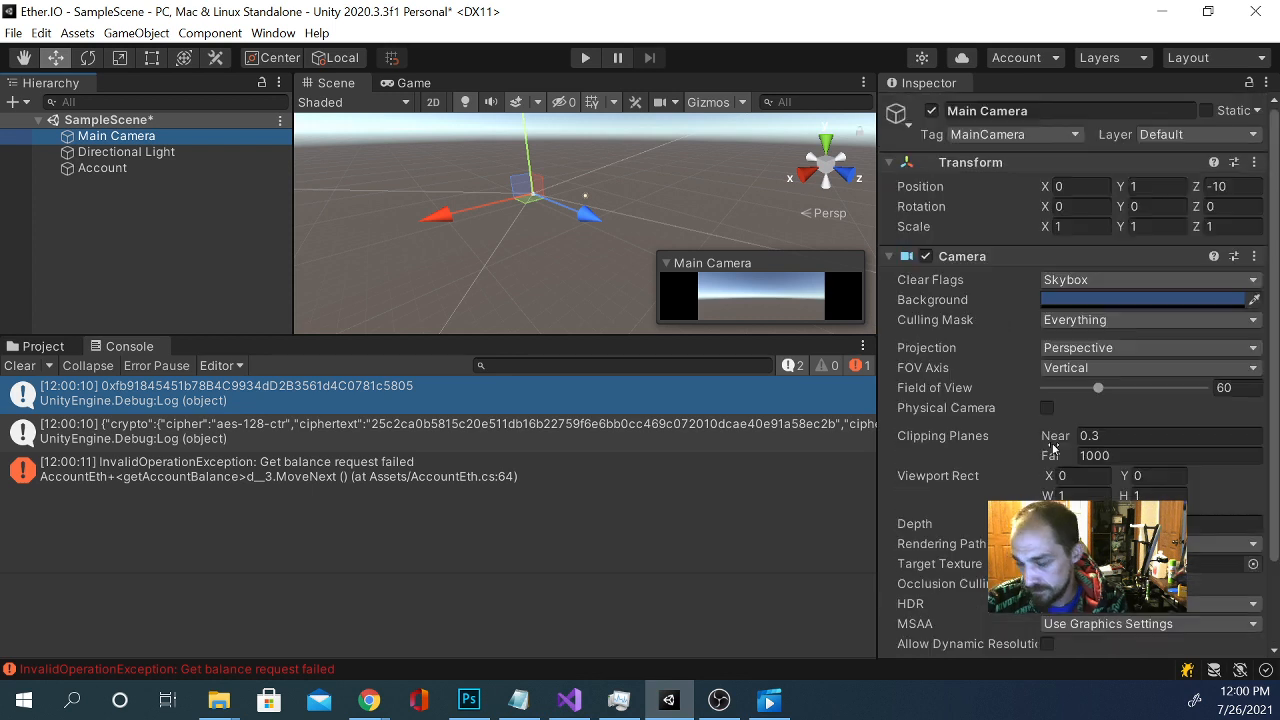
Inspect the Account object's AccountEth script settings, then return to the code editor
left_click(104, 168)
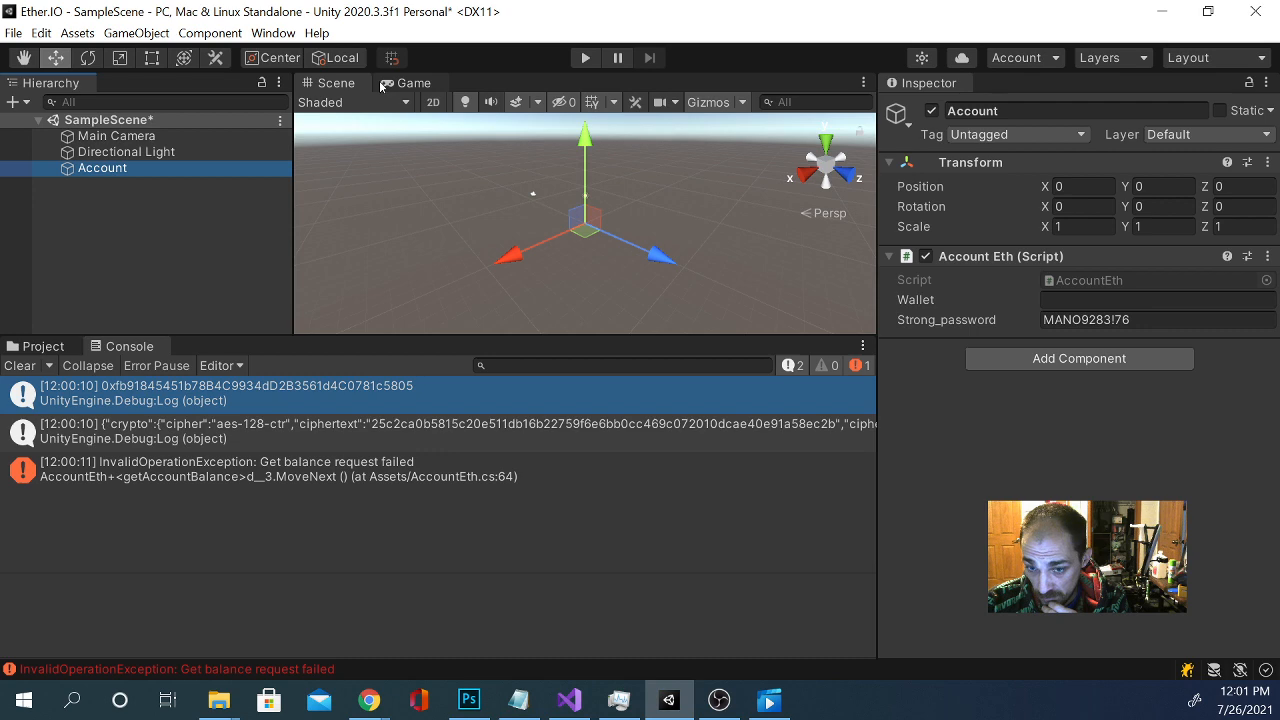
left_click(568, 700)
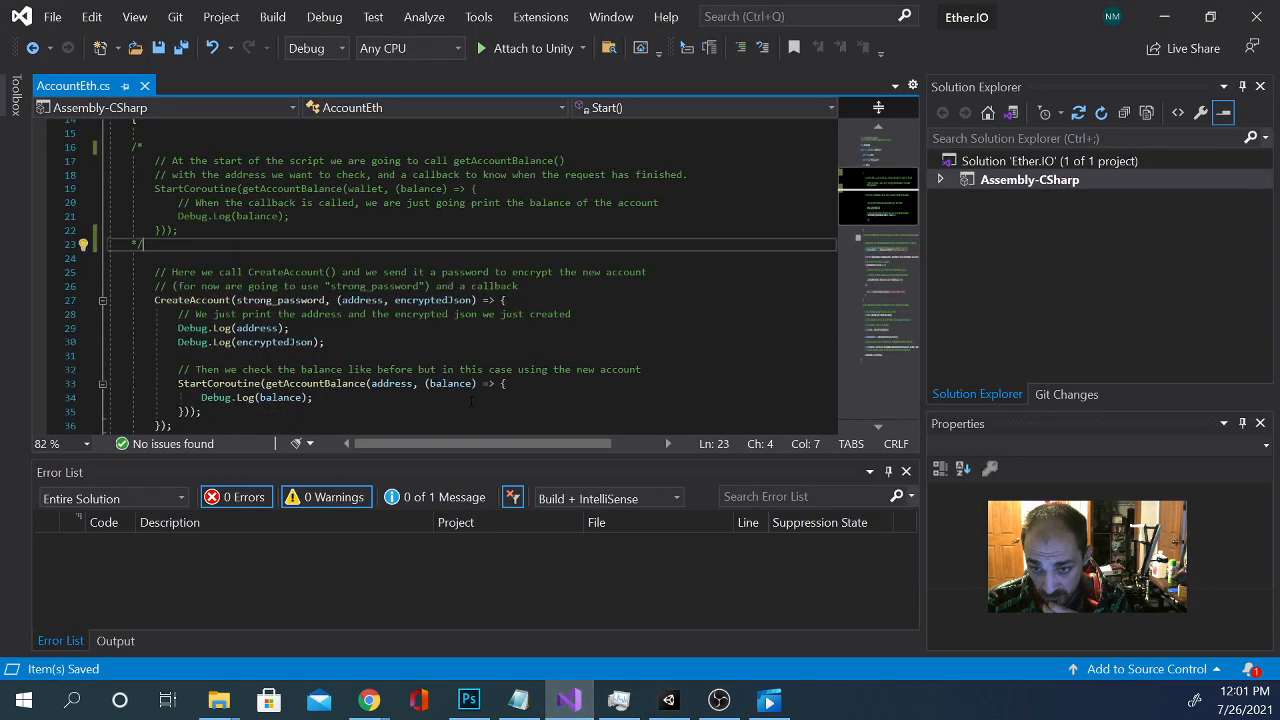
Scroll AccountEth.cs to the getAccountBalance coroutine showing the Kovan Infura URL
scroll("down", 3)
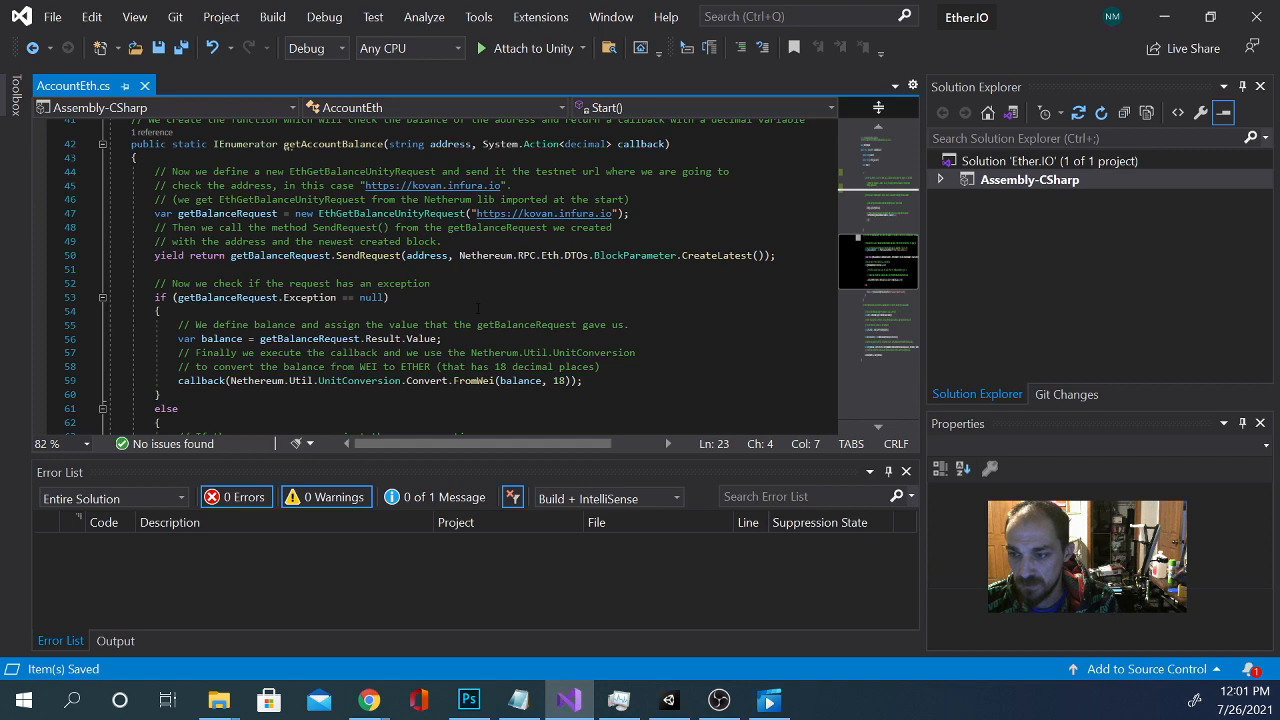
mouse_move(368, 700)
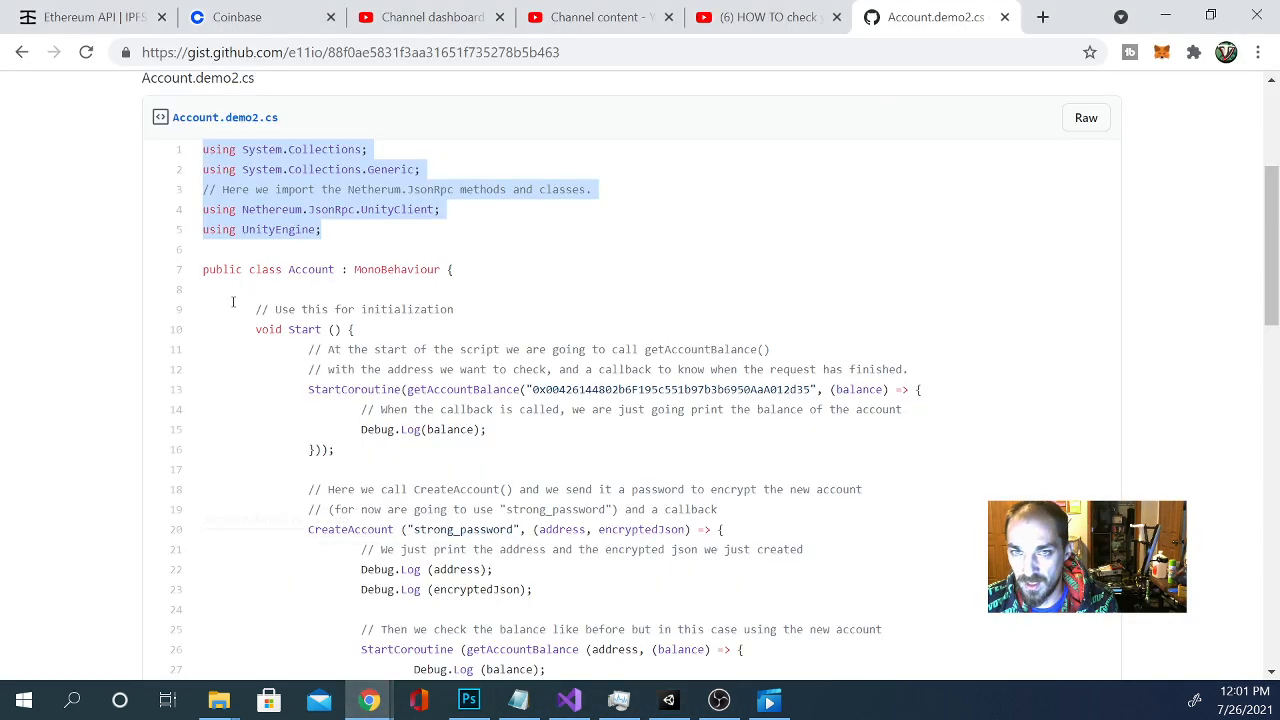
Copy the Ropsten HTTPS endpoint URL from the Ether.IO project's Infura settings
left_click(84, 16)
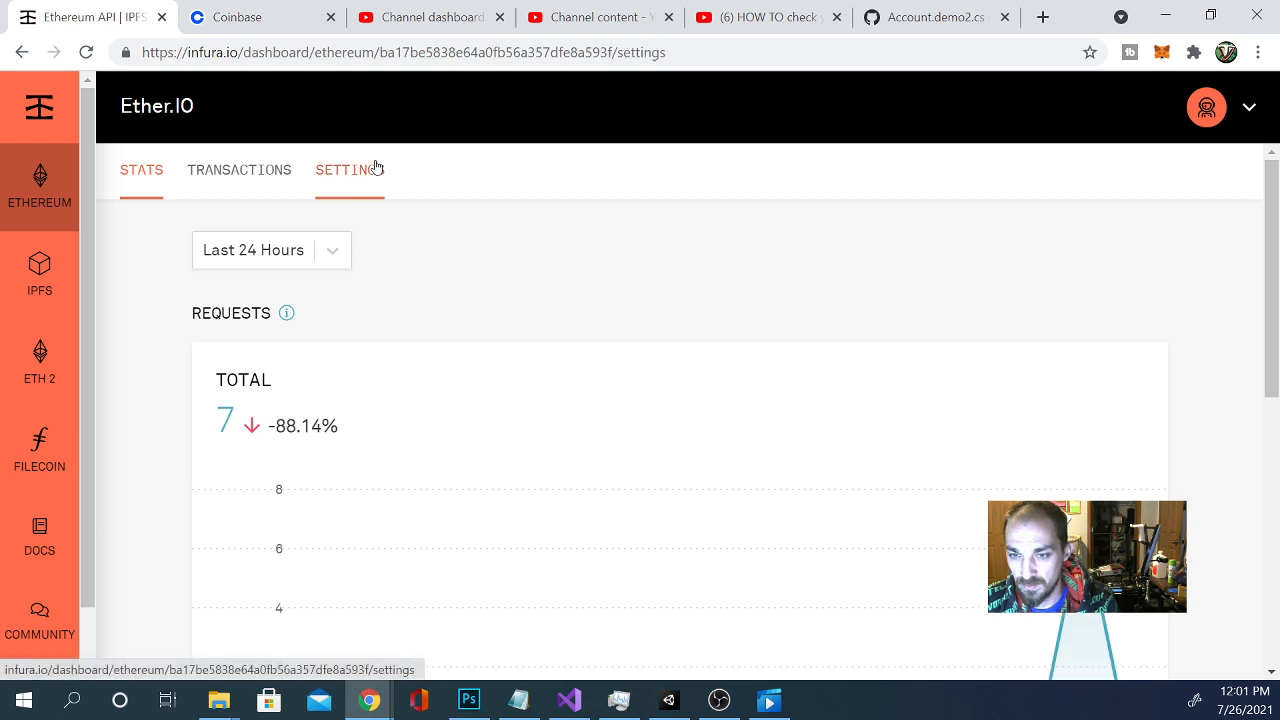
left_click(348, 170)
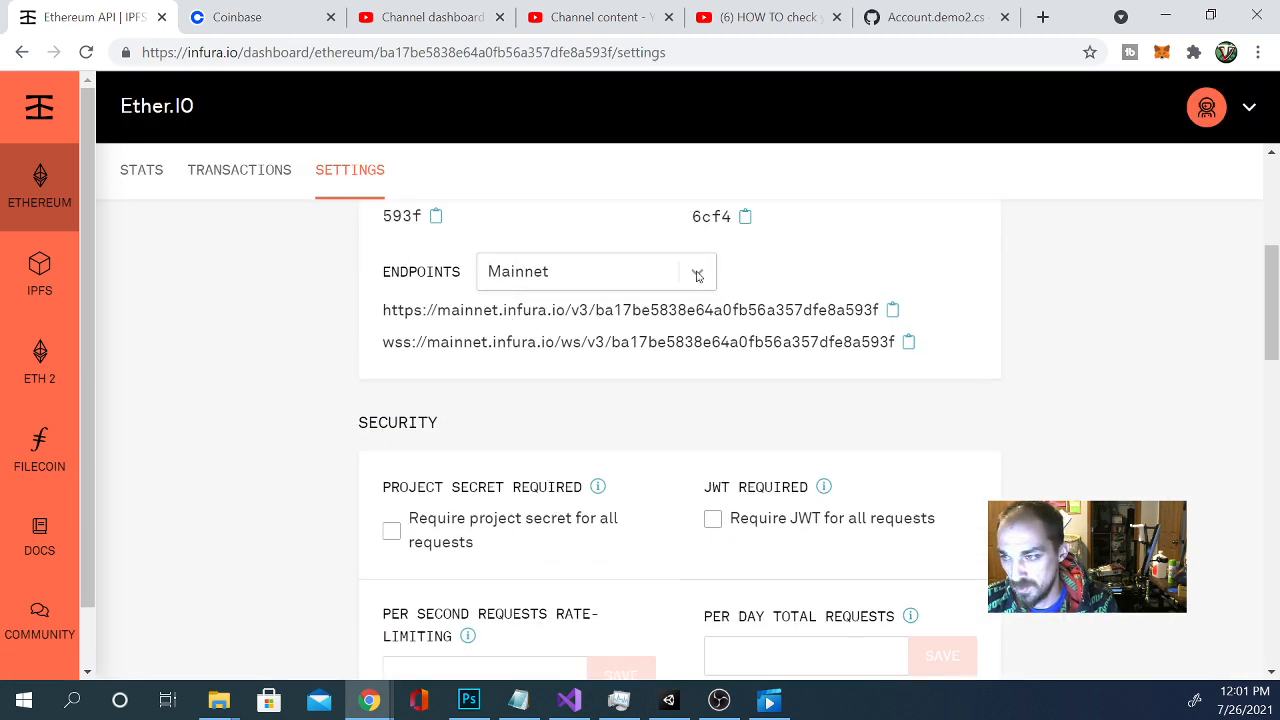
left_click(596, 272)
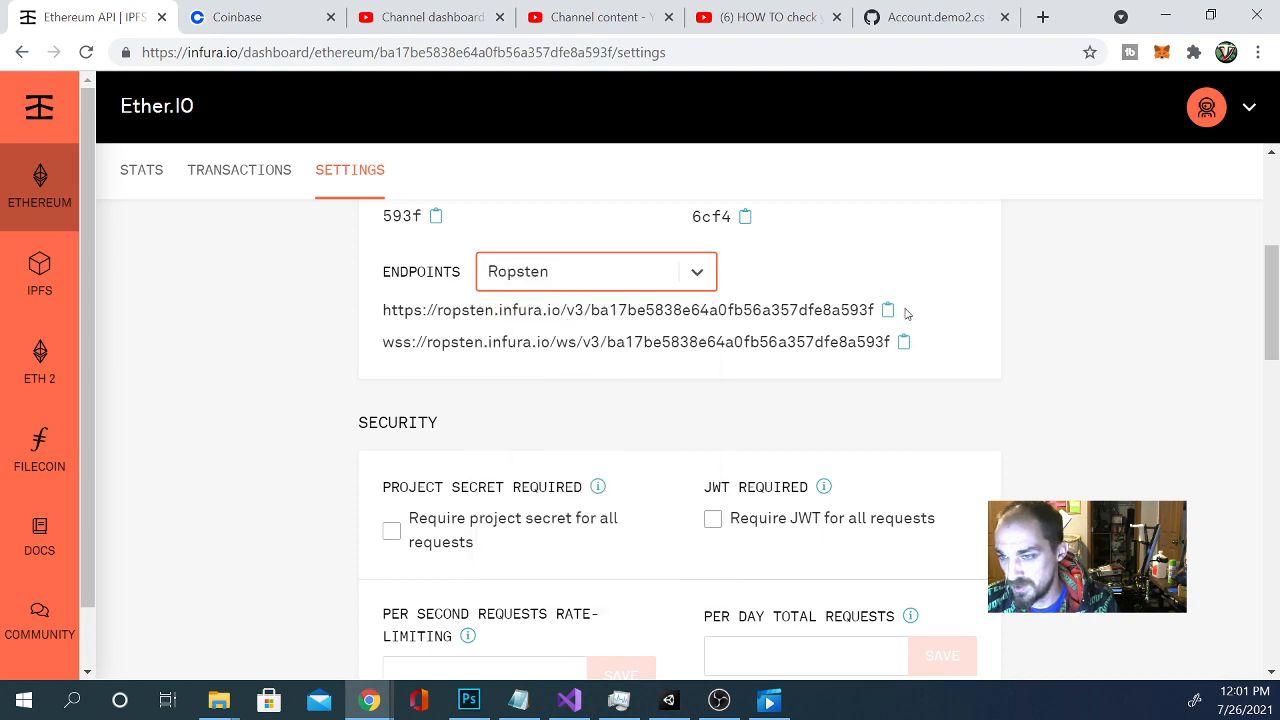
left_click(888, 310)
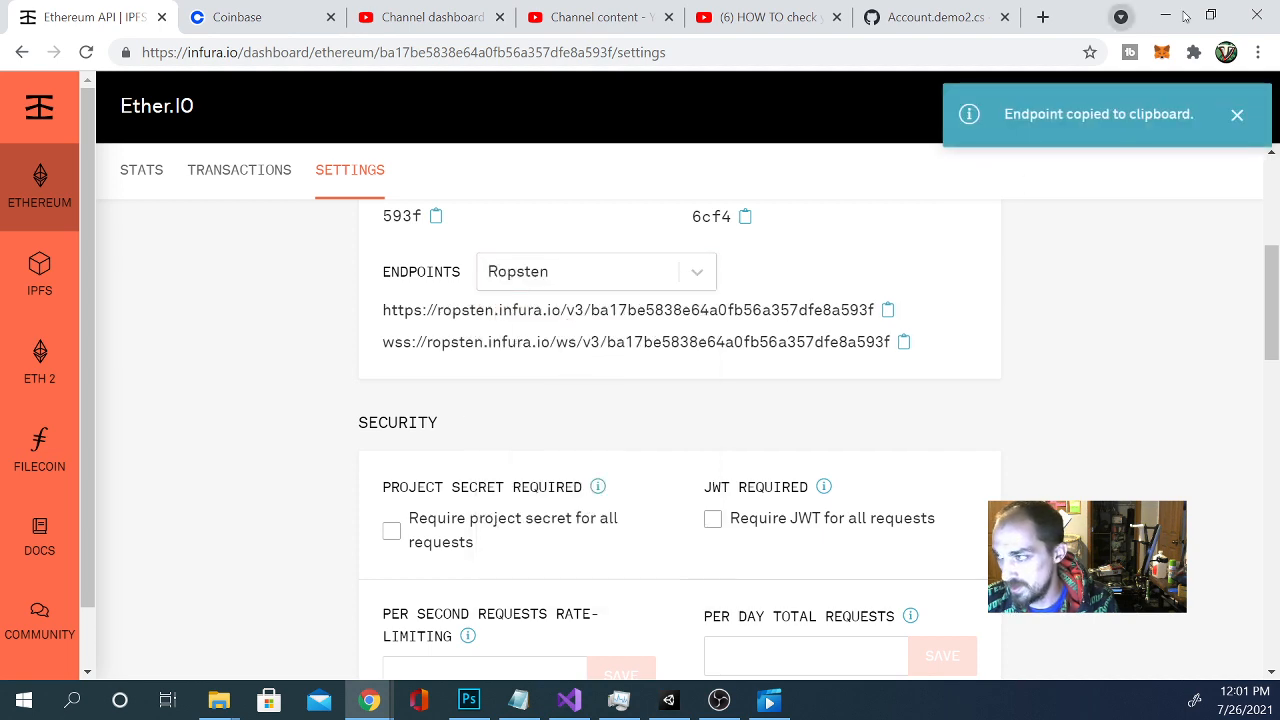
Replace the Kovan URL in getAccountBalance with the Ropsten Infura endpoint and return to Unity
left_click(568, 700)
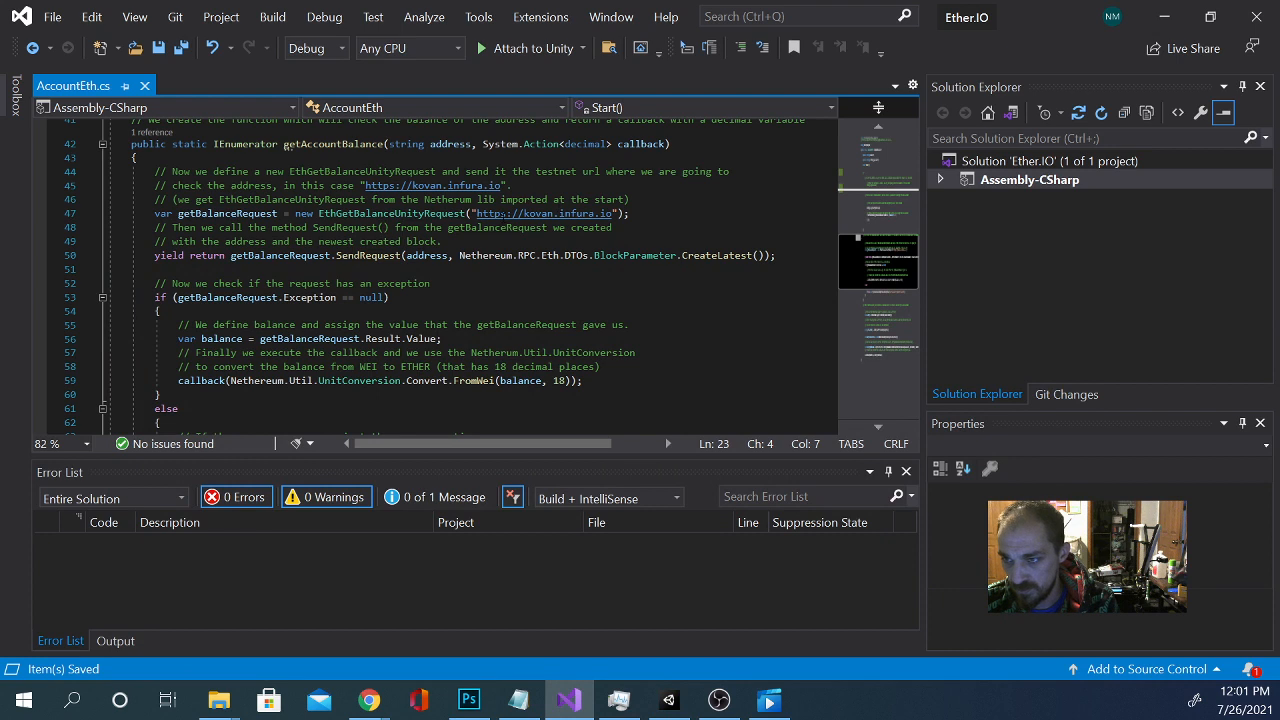
double_click(544, 212)
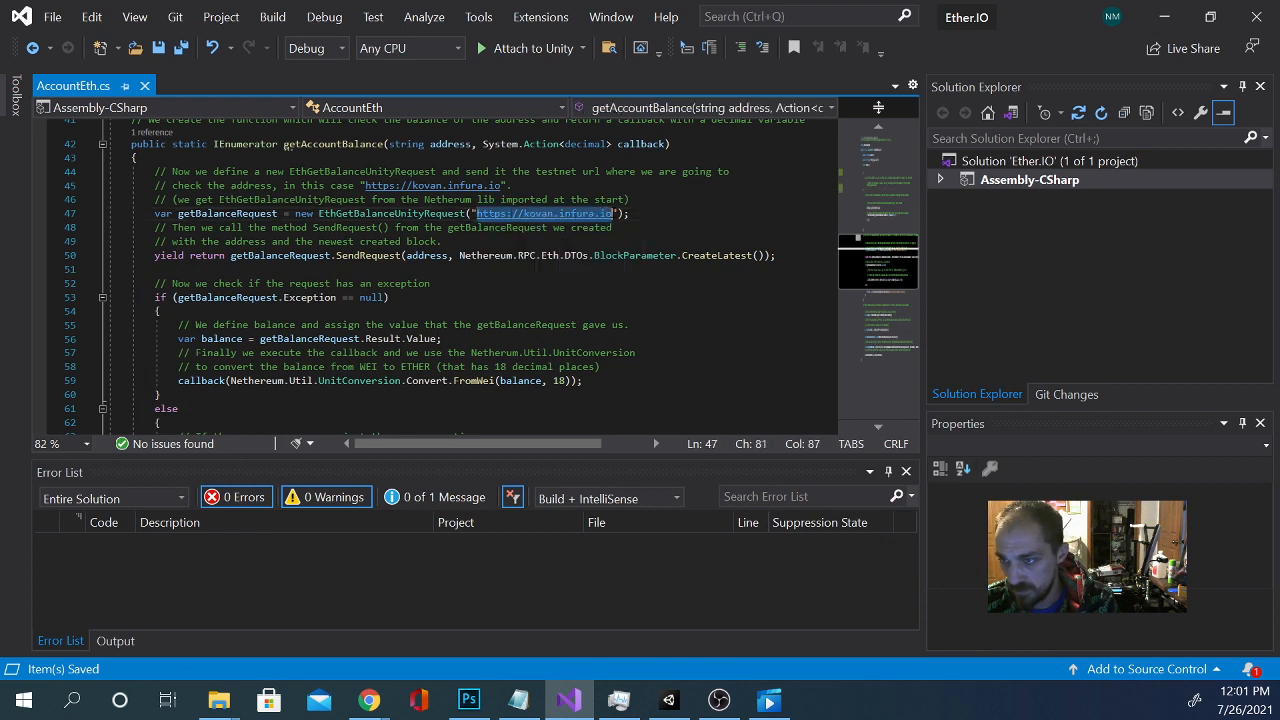
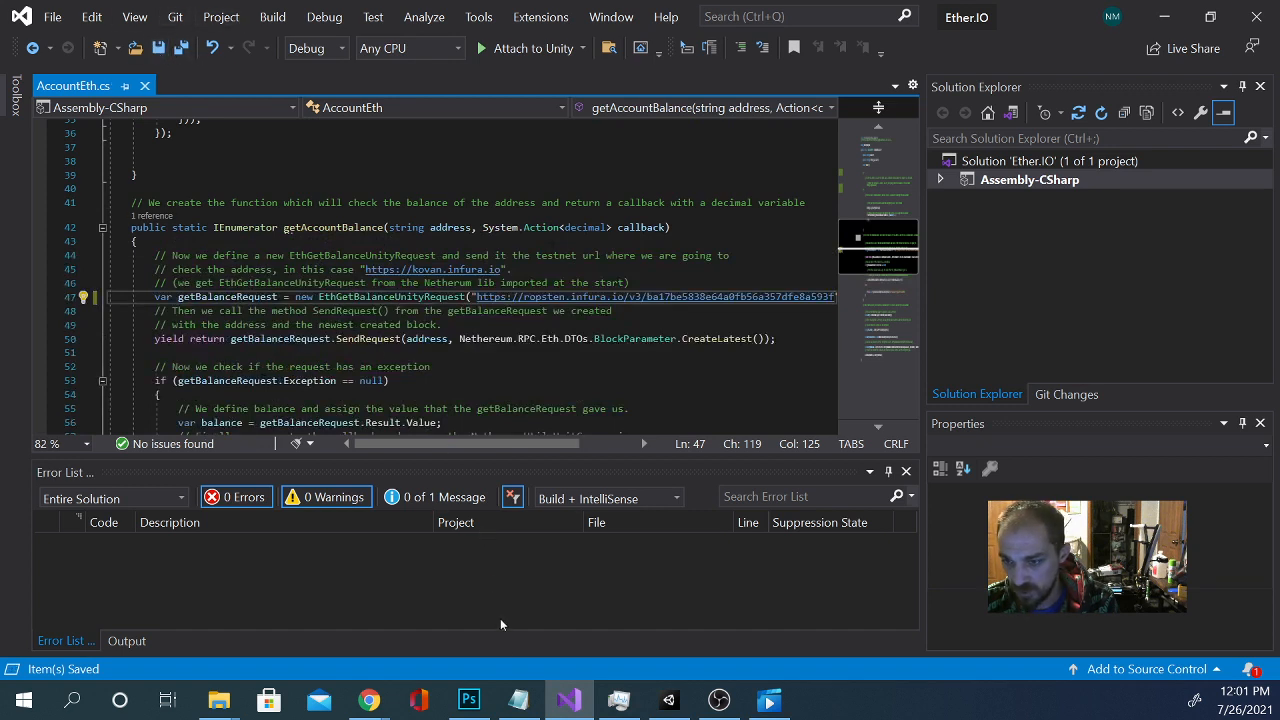
mouse_move(668, 700)
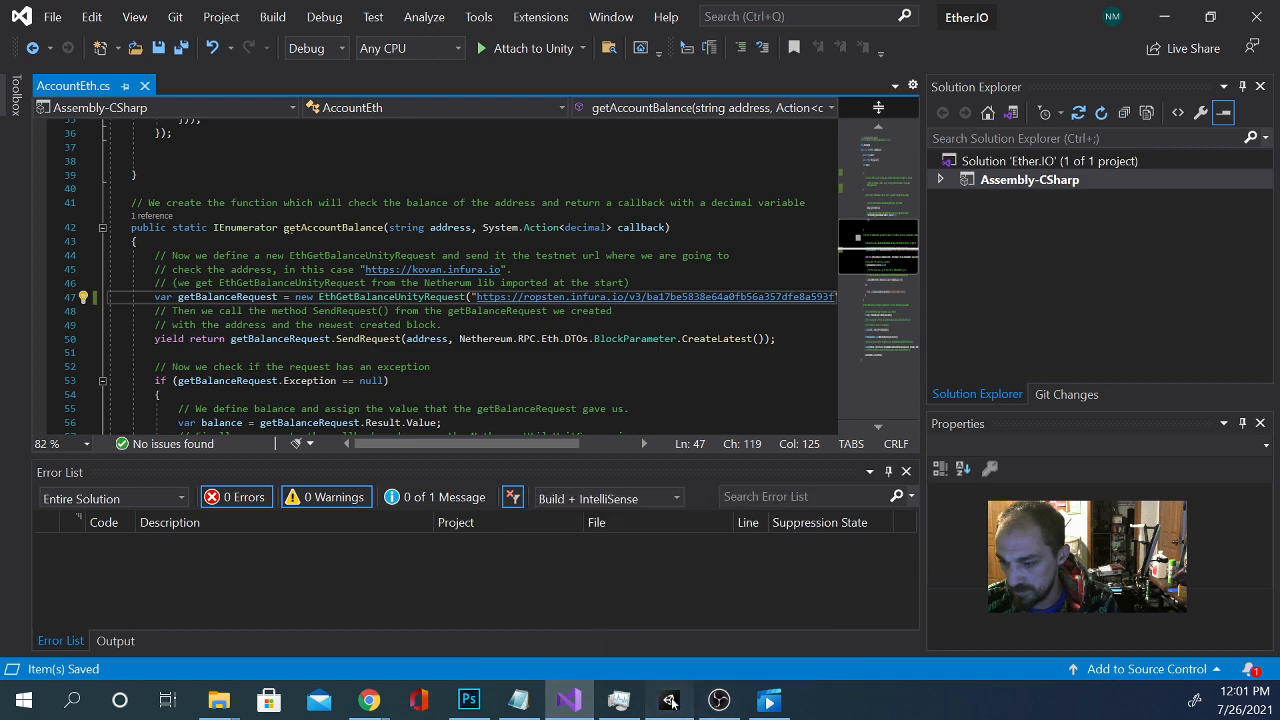
left_click(668, 700)
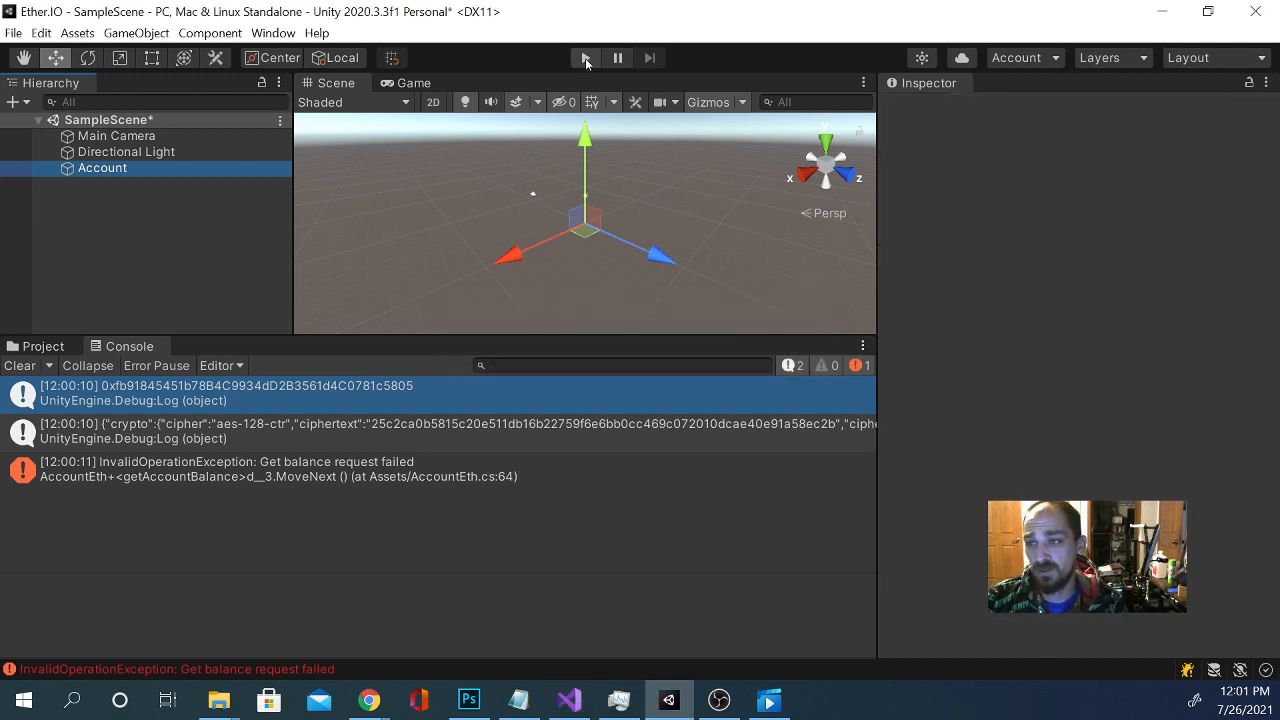
Run the scene with the Ropsten endpoint, review the Console logs, then stop Play
left_click(584, 56)
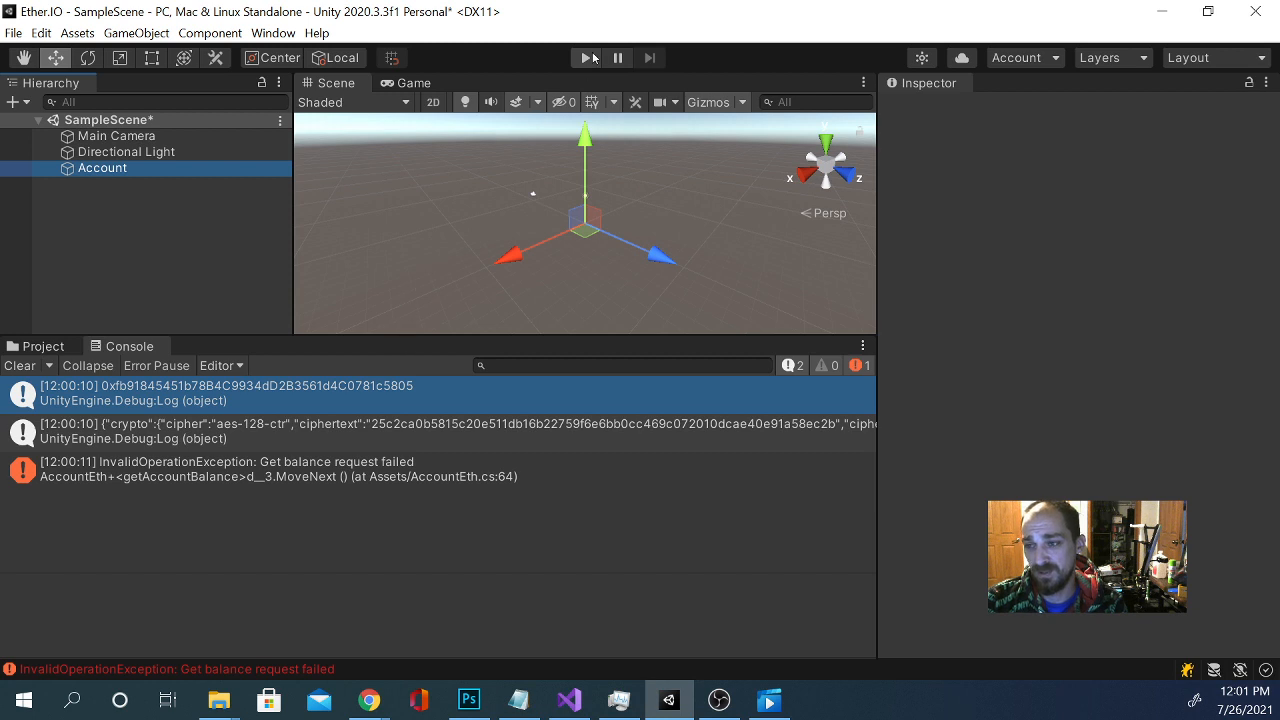
left_click(584, 56)
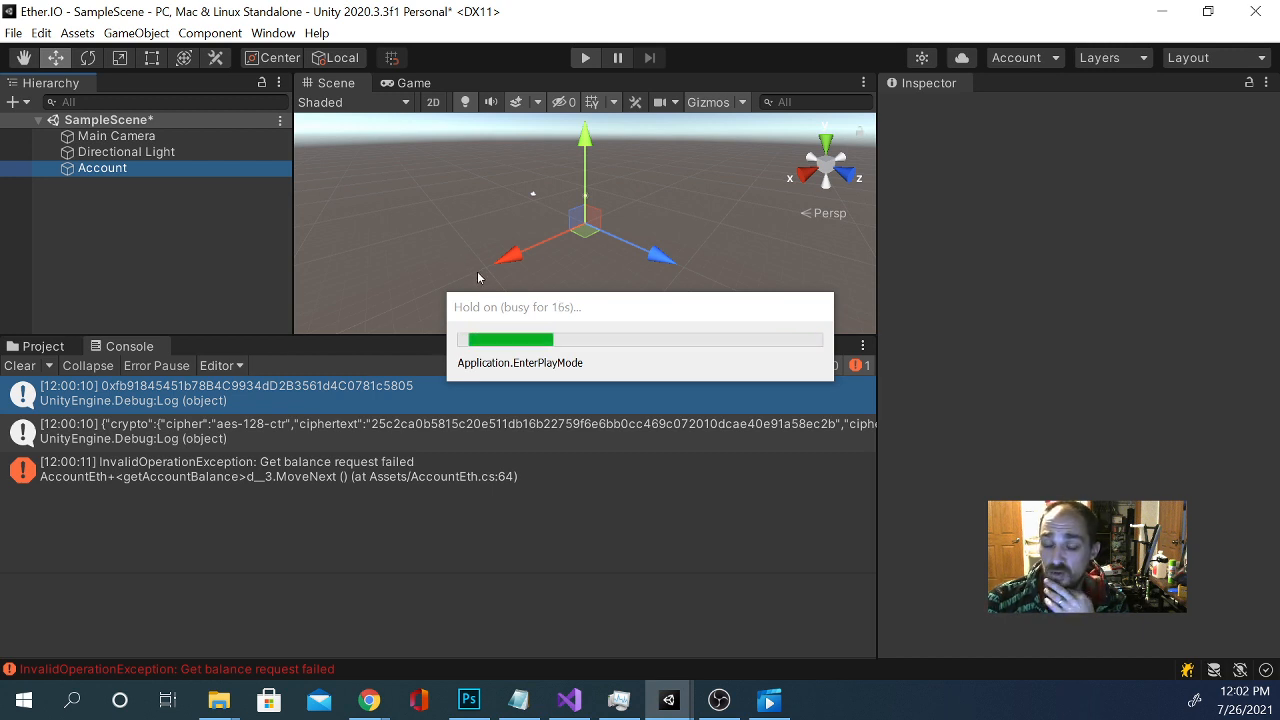
mouse_move(290, 482)
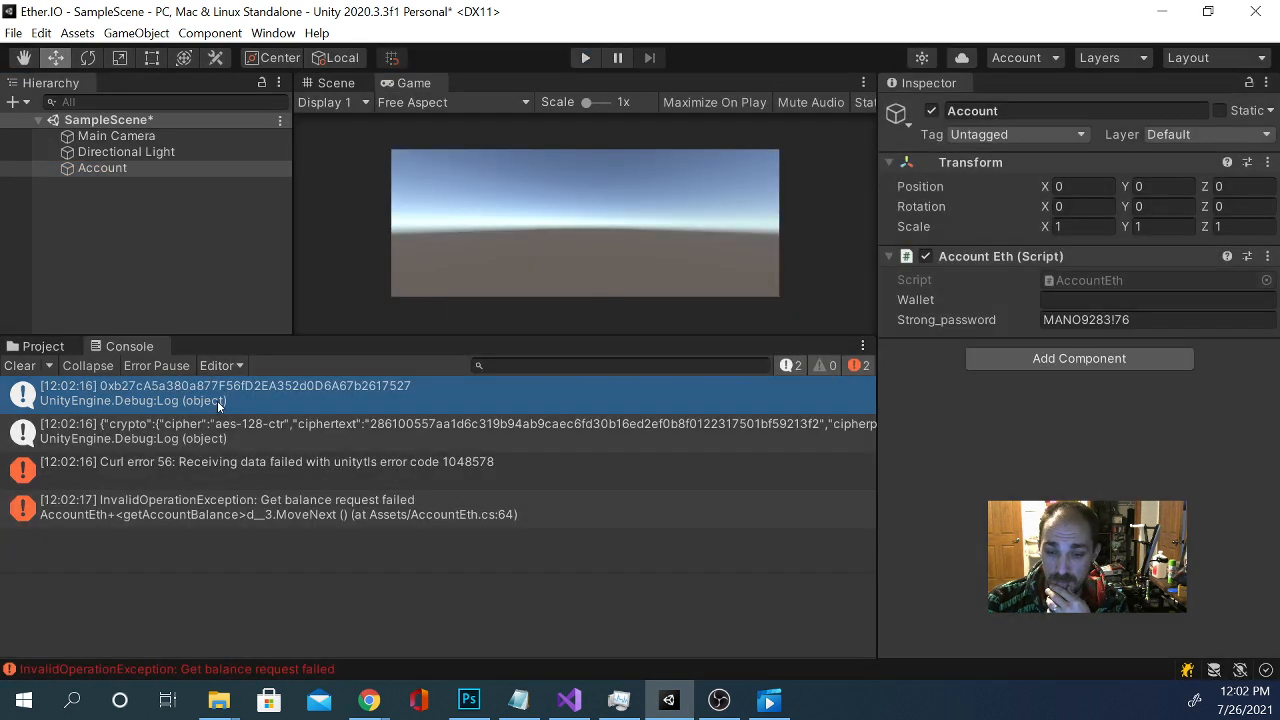
left_click(336, 82)
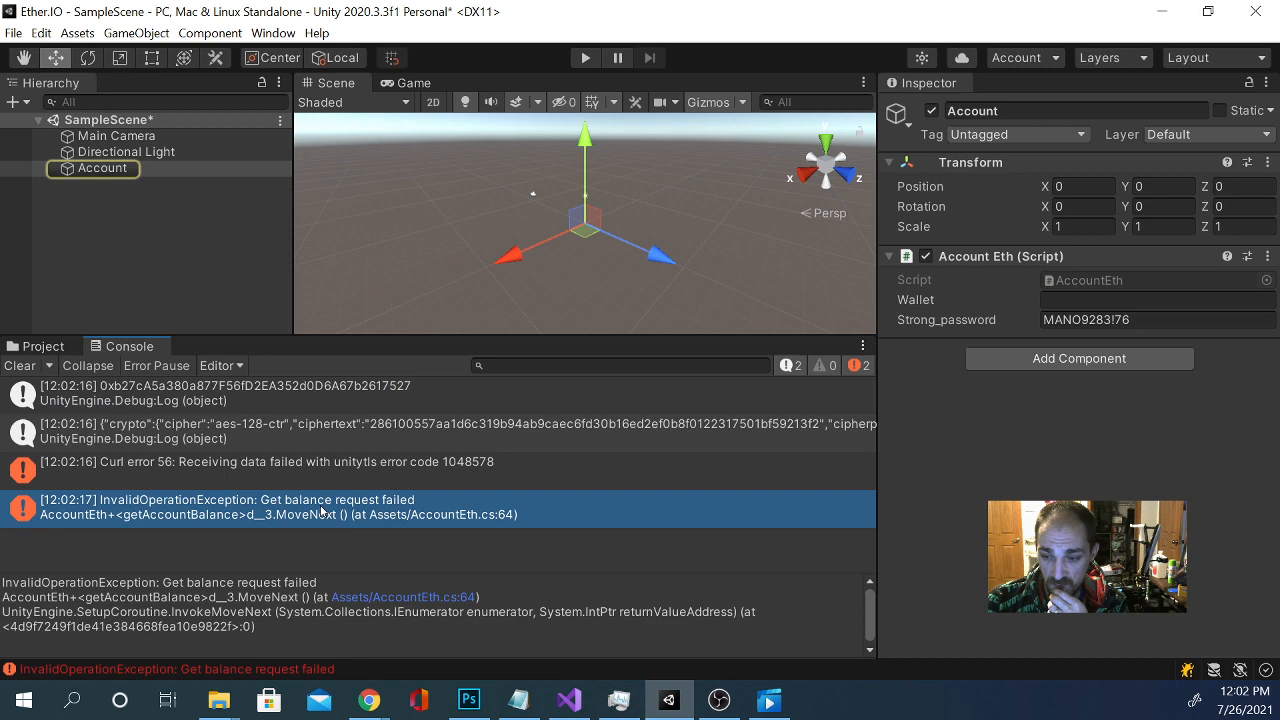
left_click(568, 700)
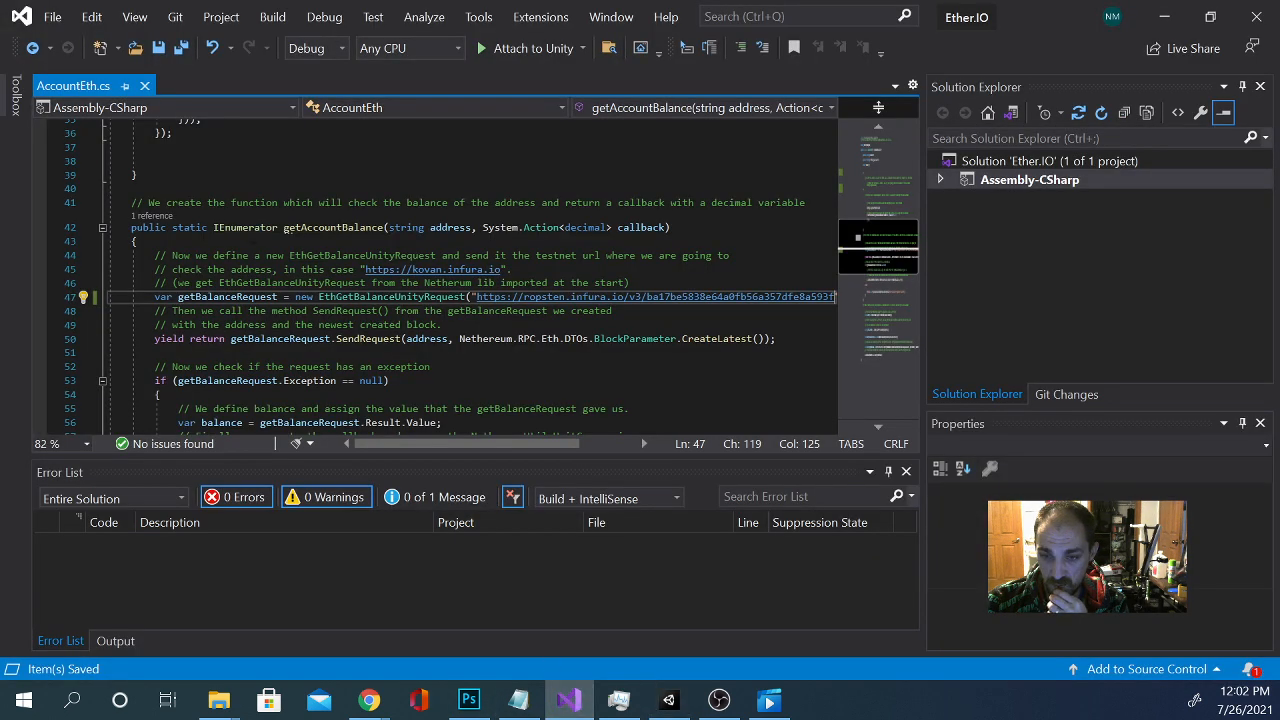
scroll("down", 3)
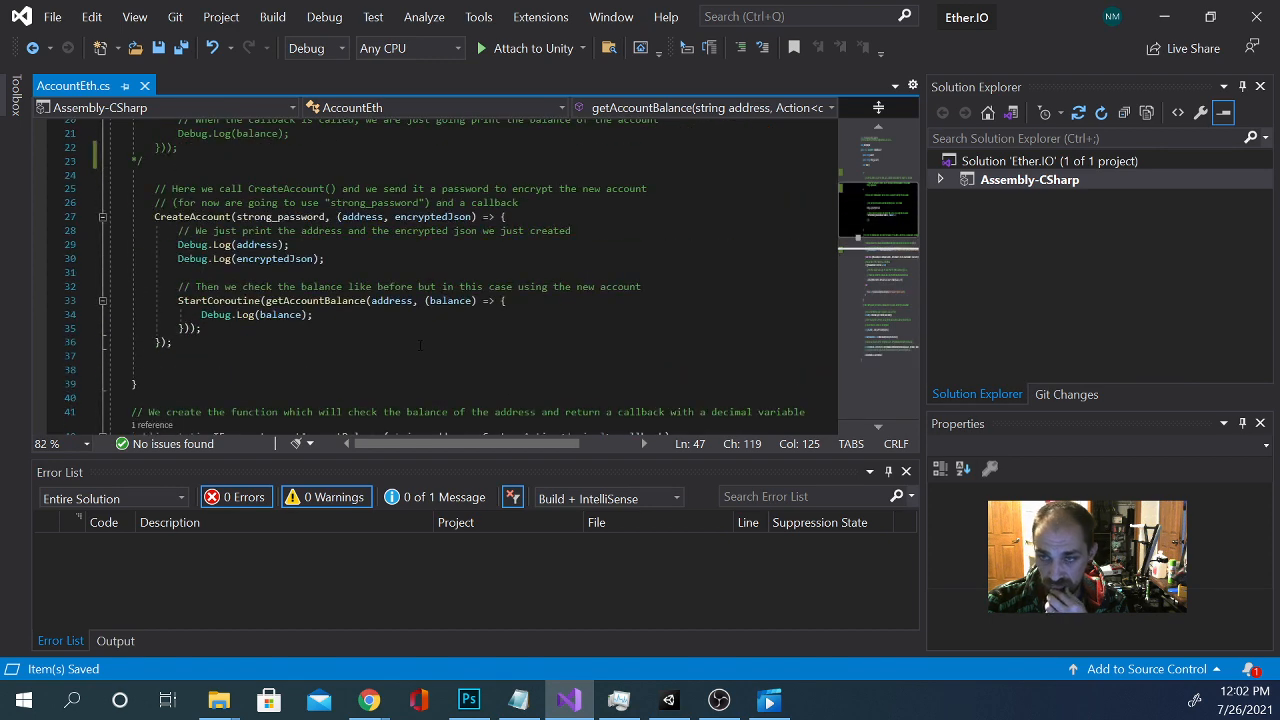
View the full Curl error 56 receive-failure message in the Unity Console
left_click(668, 700)
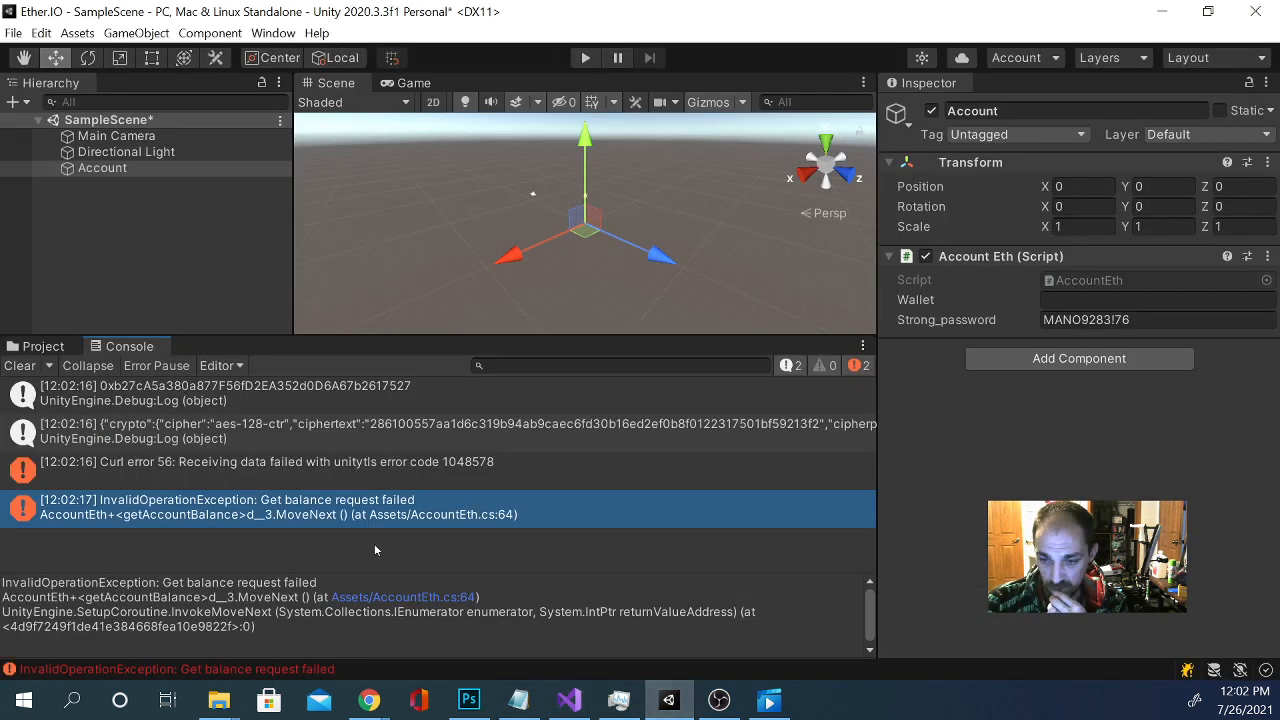
left_click(264, 460)
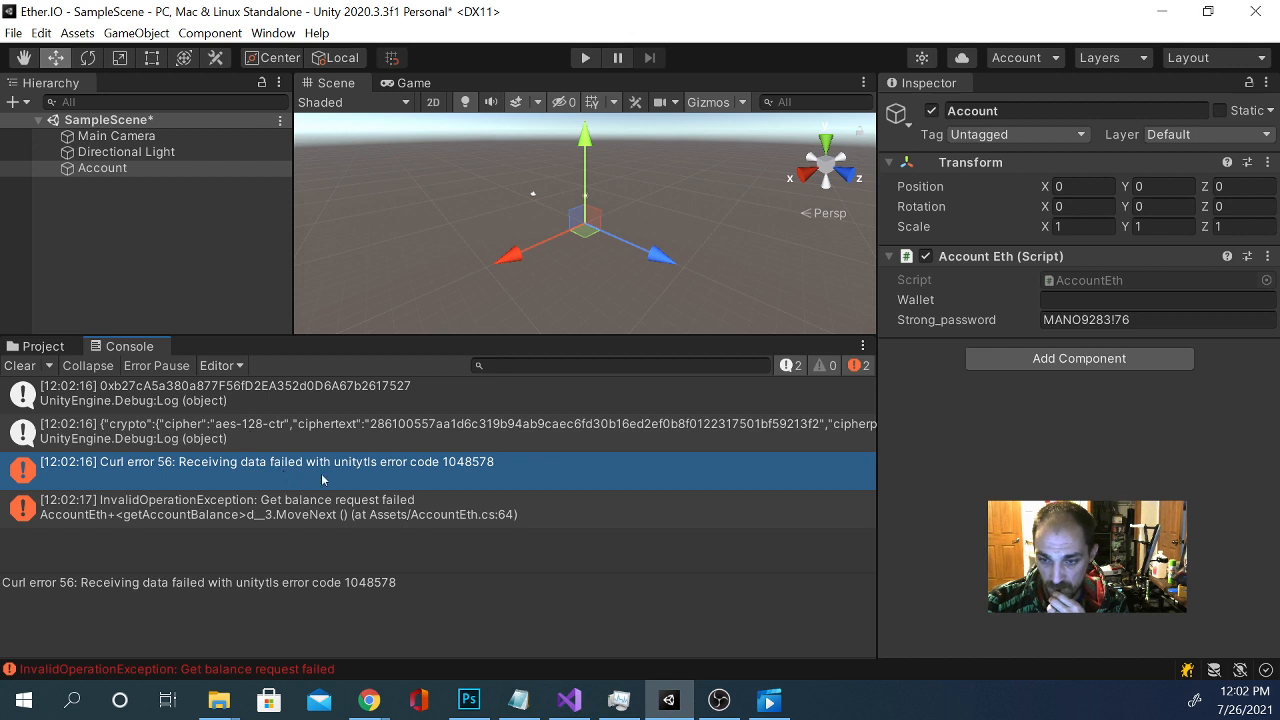
mouse_move(330, 478)
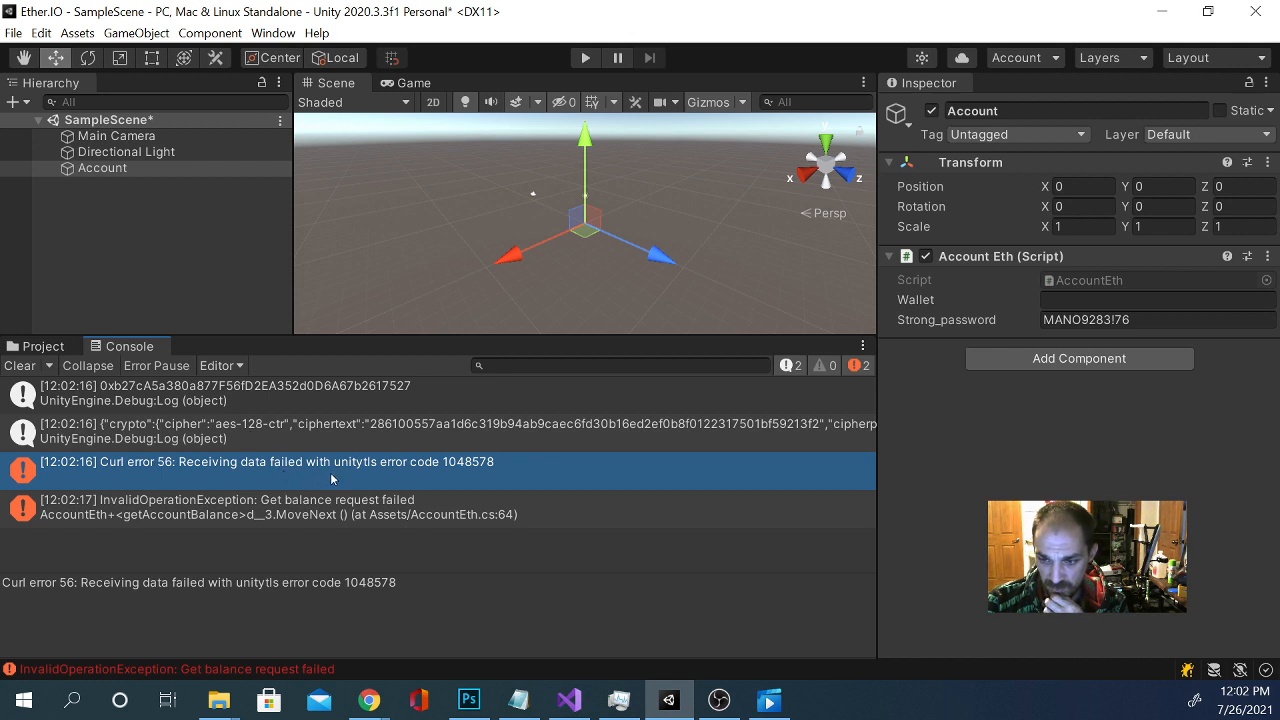
mouse_move(568, 700)
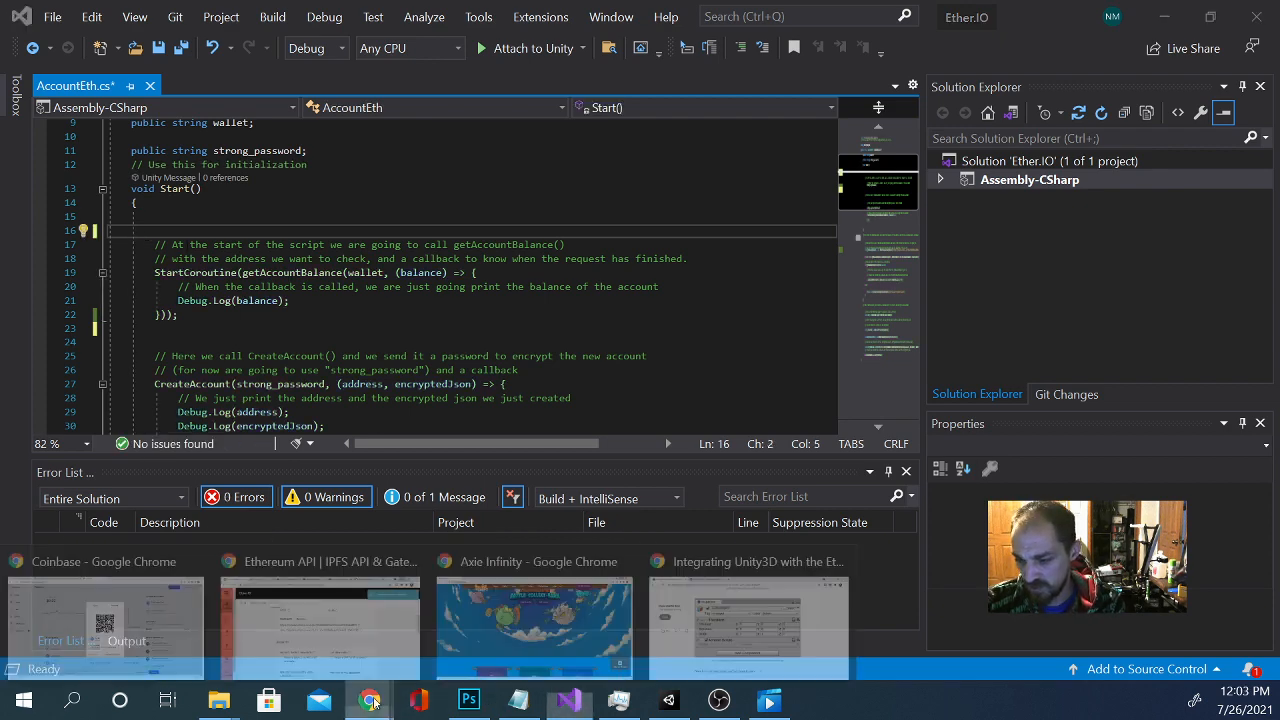
Check the Infura settings page in the browser, then return to the Unity editor
left_click(368, 700)
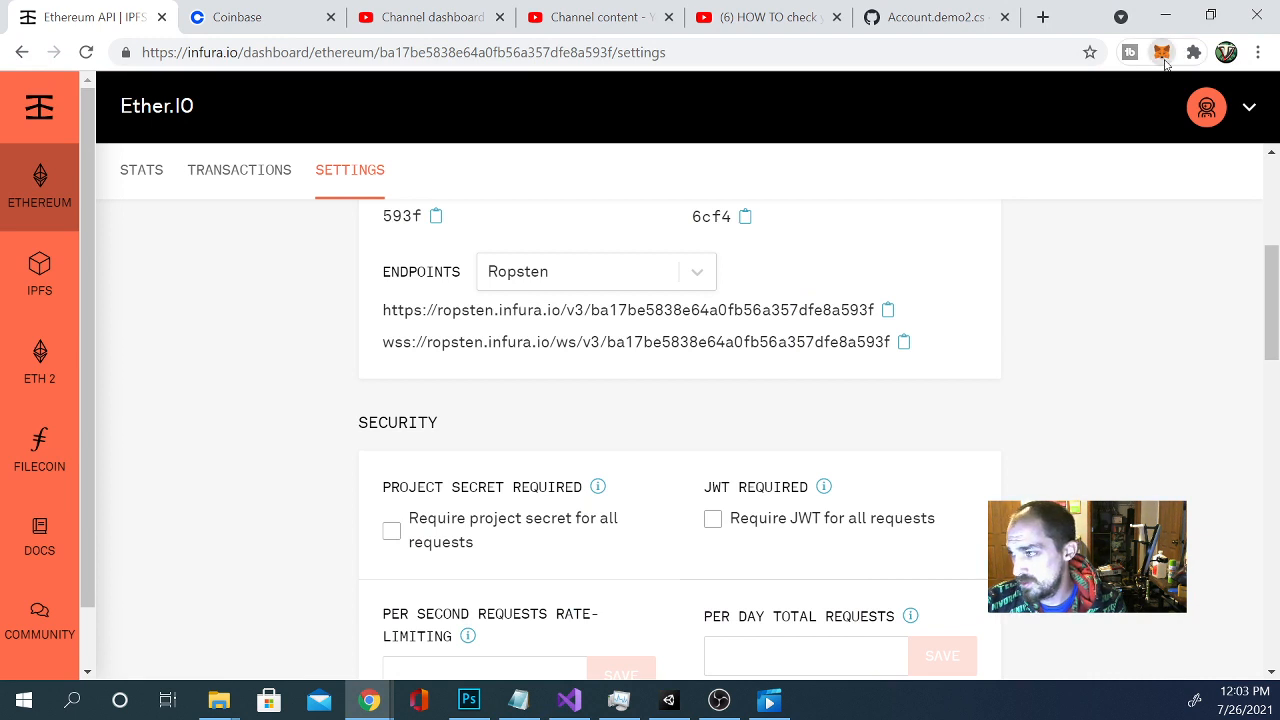
left_click(1160, 52)
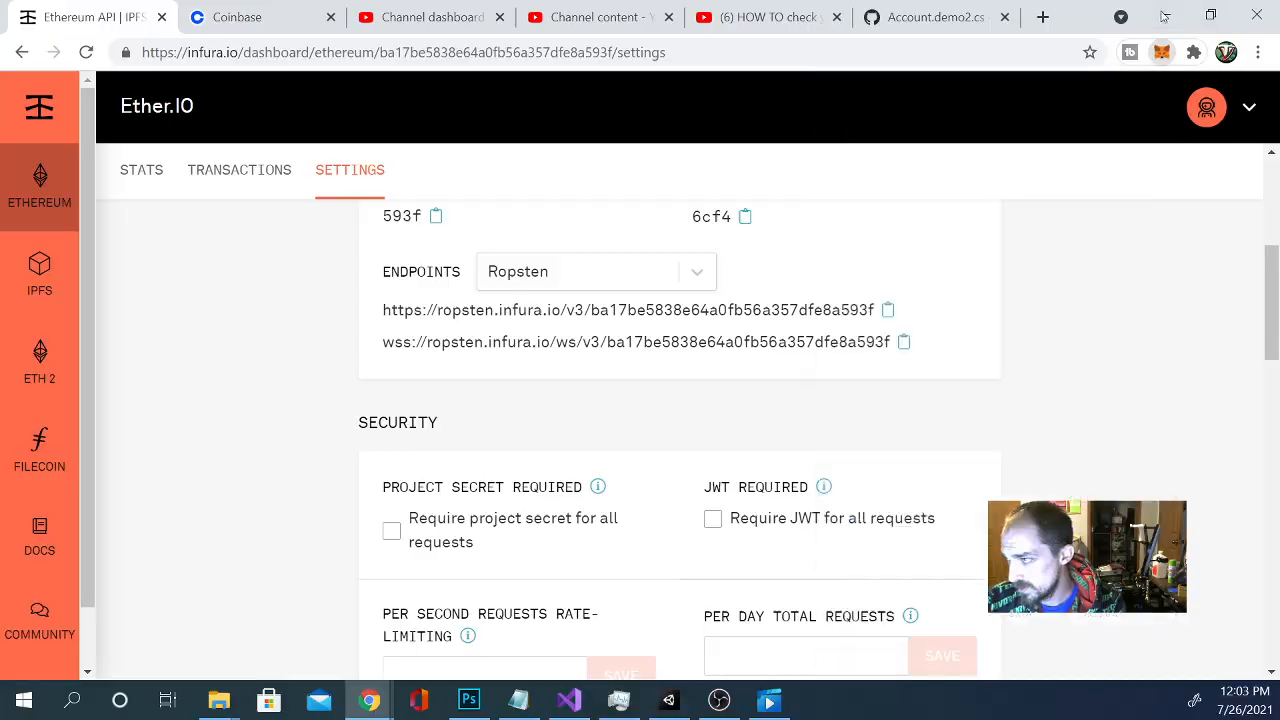
left_click(568, 700)
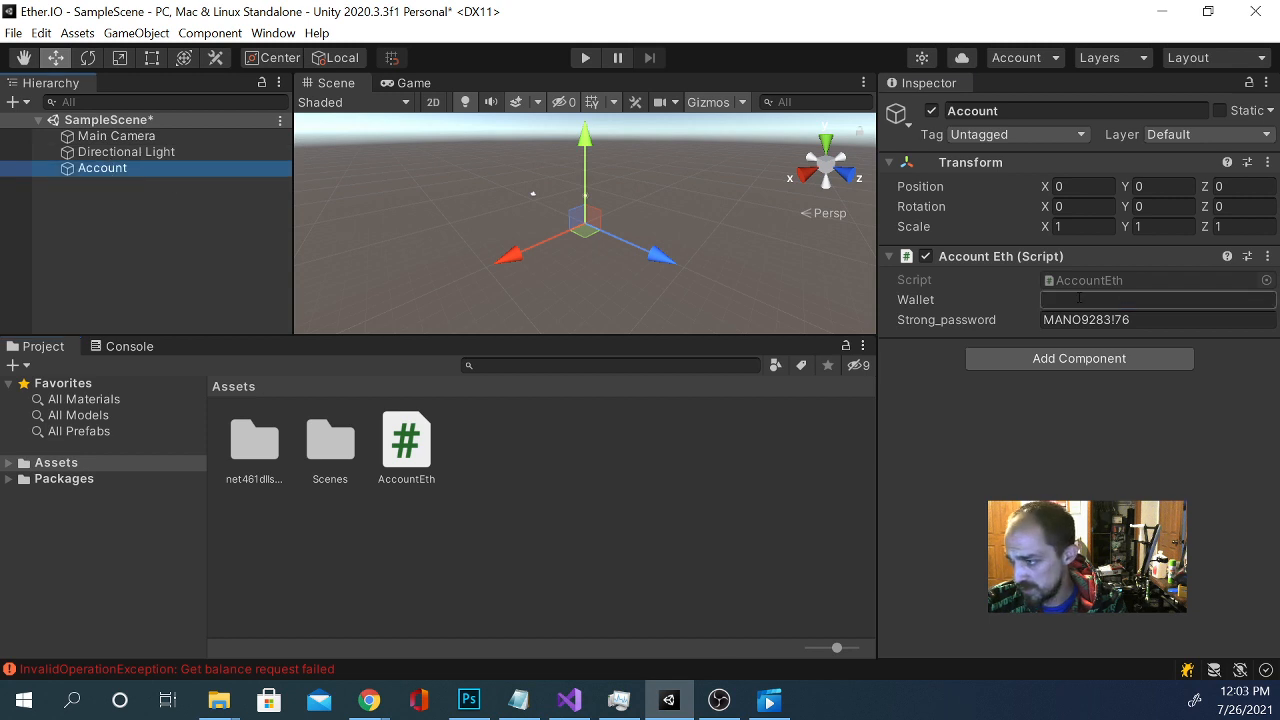
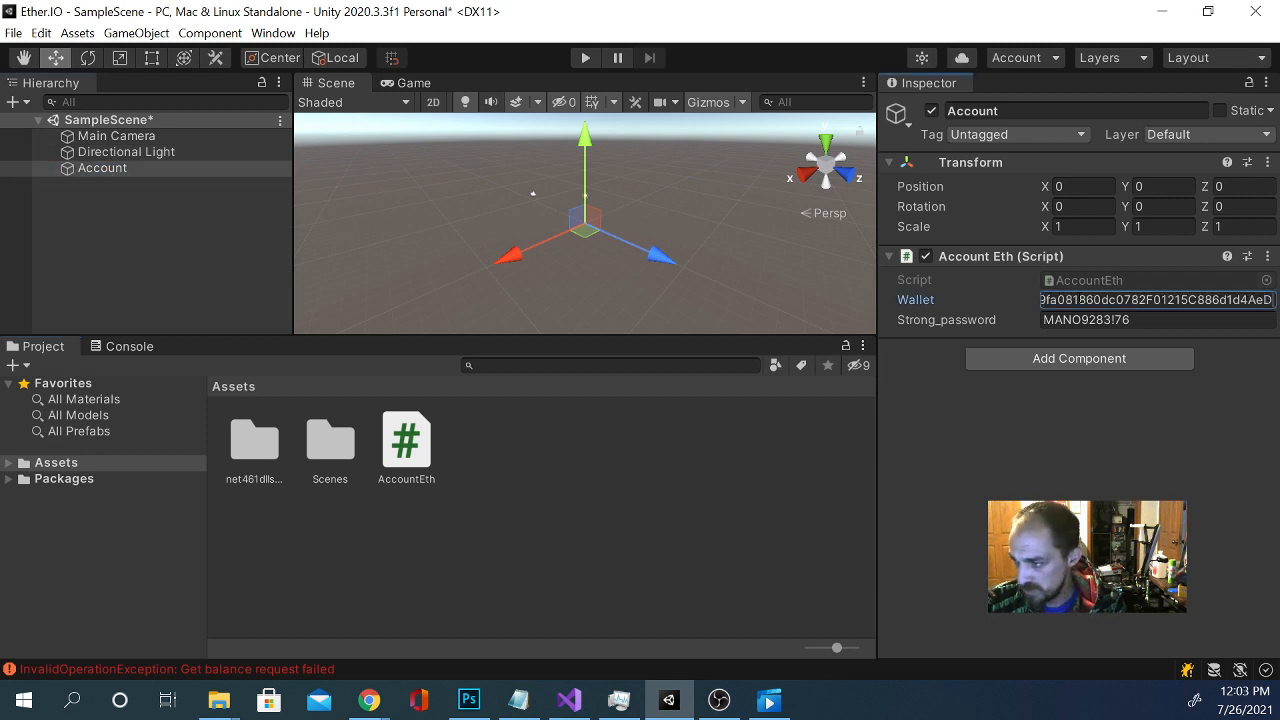
left_click(1156, 320)
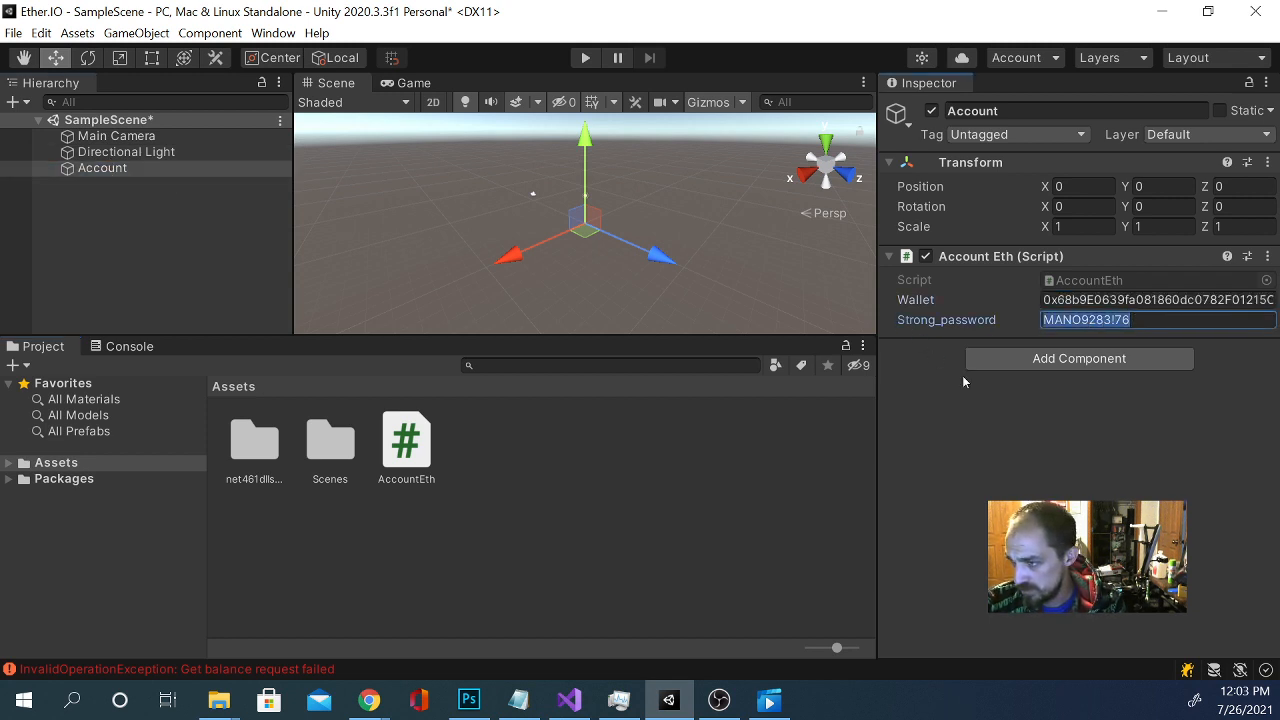
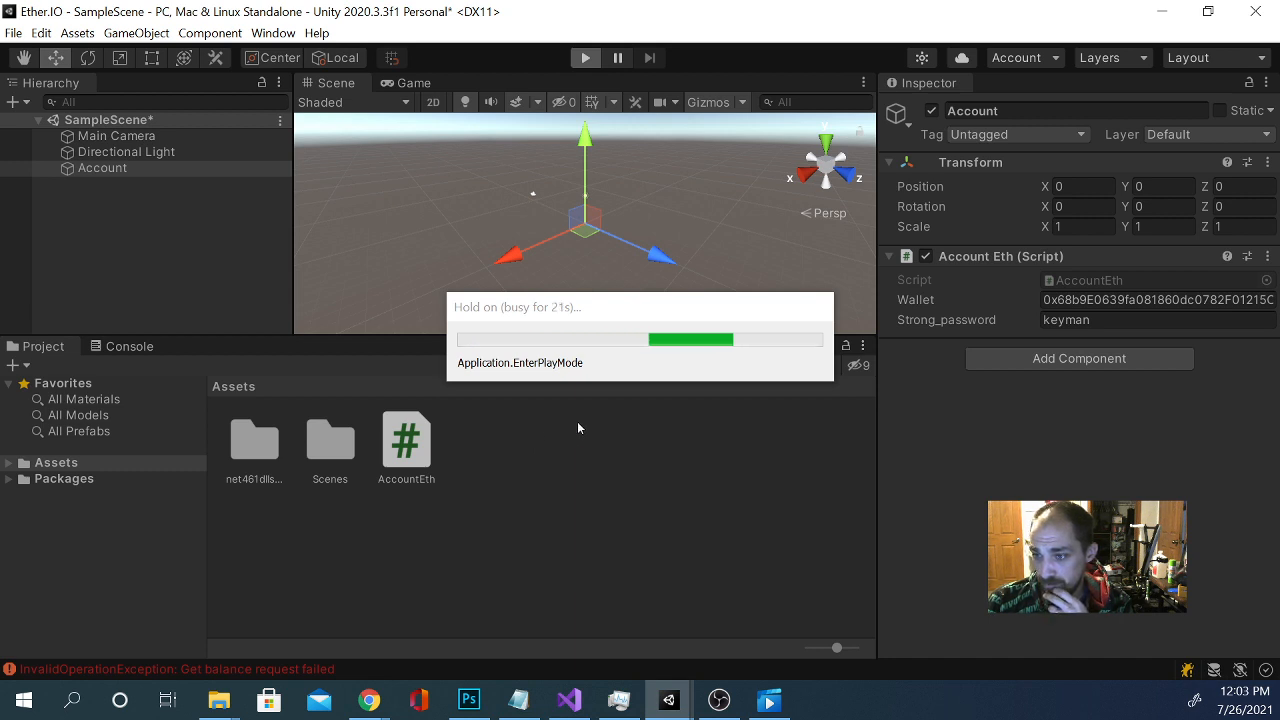
left_click(584, 56)
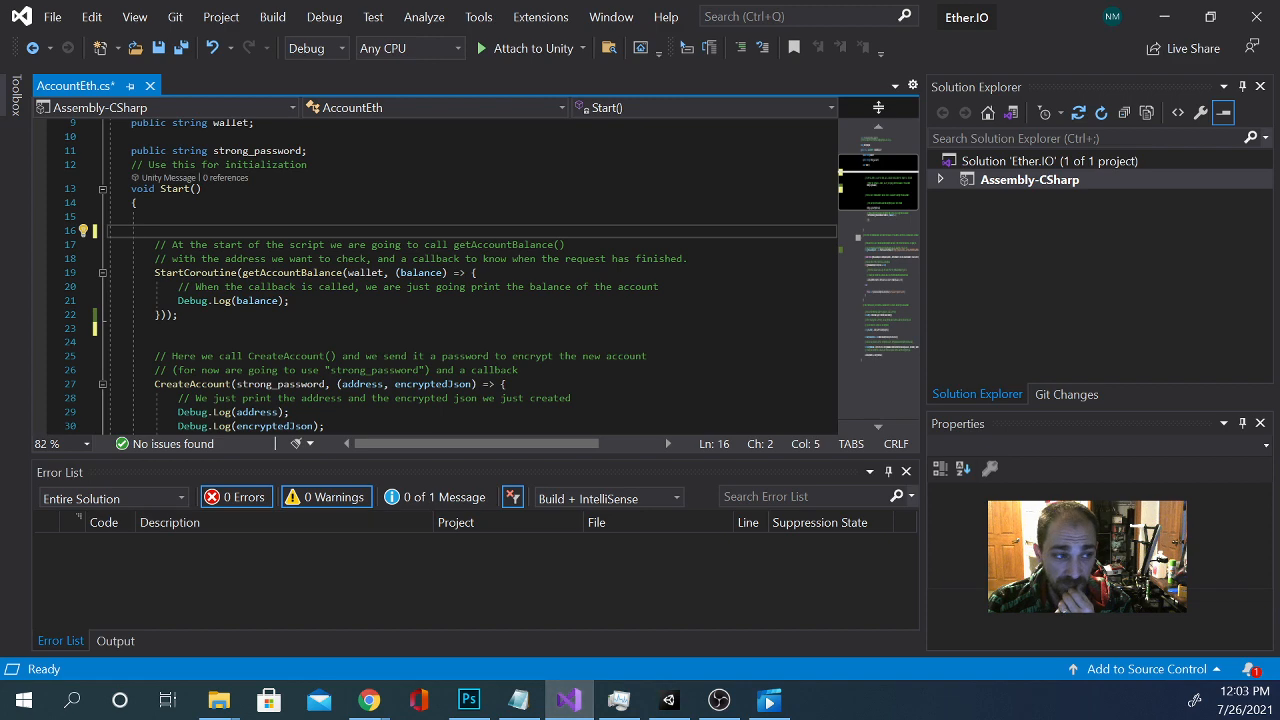
Save the AccountEth script so Unity recompiles and the running scene logs address, keystore and zero balances
key("ctrl+s")
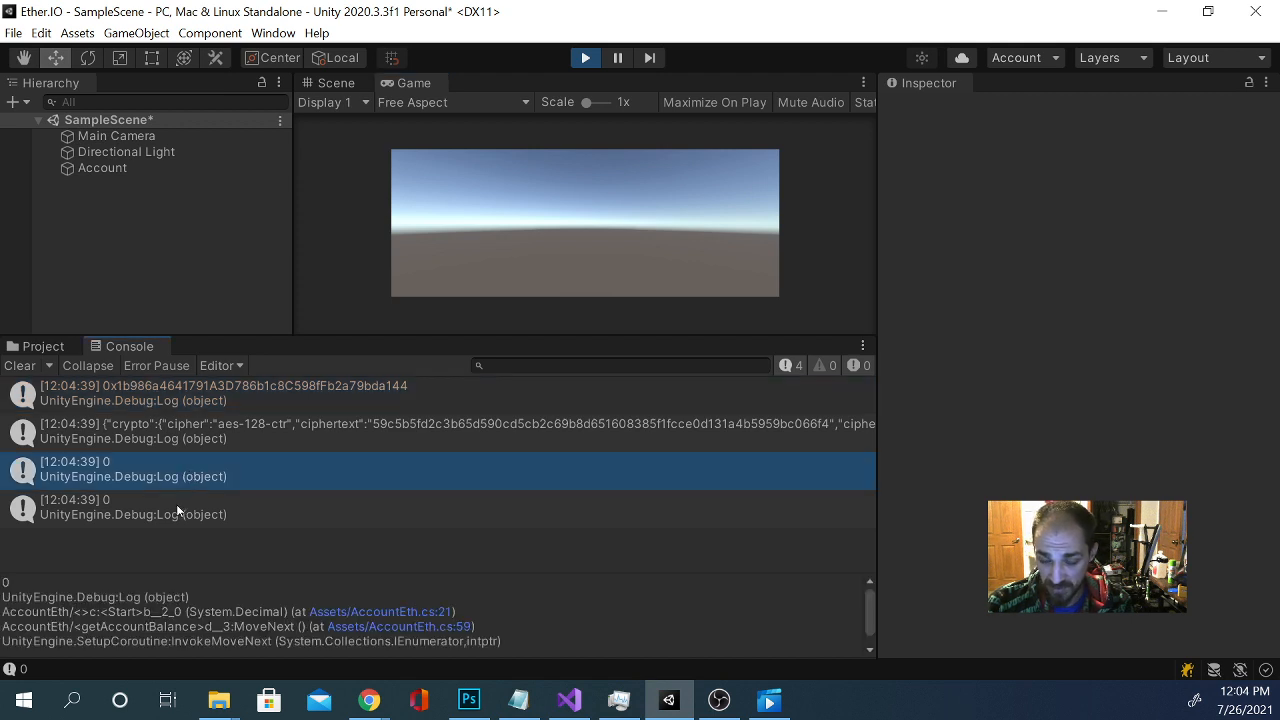
Inspect the second zero-balance Console log, then bring up the Infura project settings in the browser
left_click(130, 508)
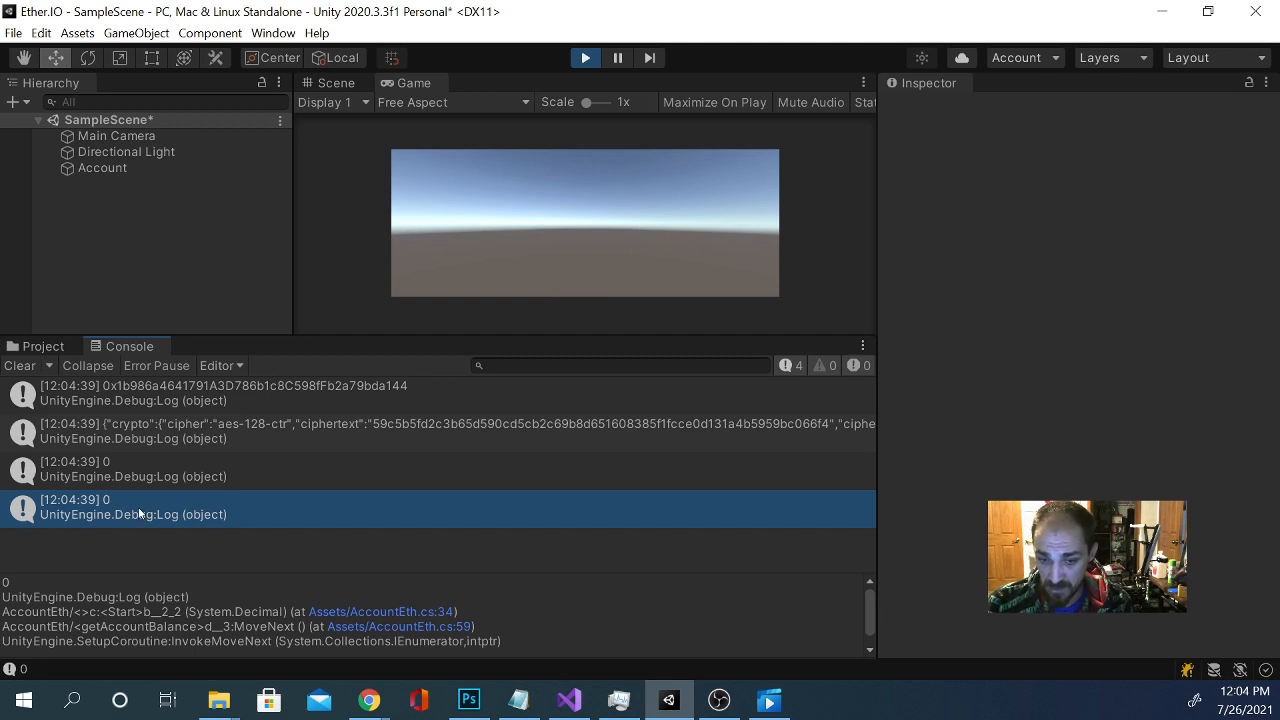
mouse_move(568, 700)
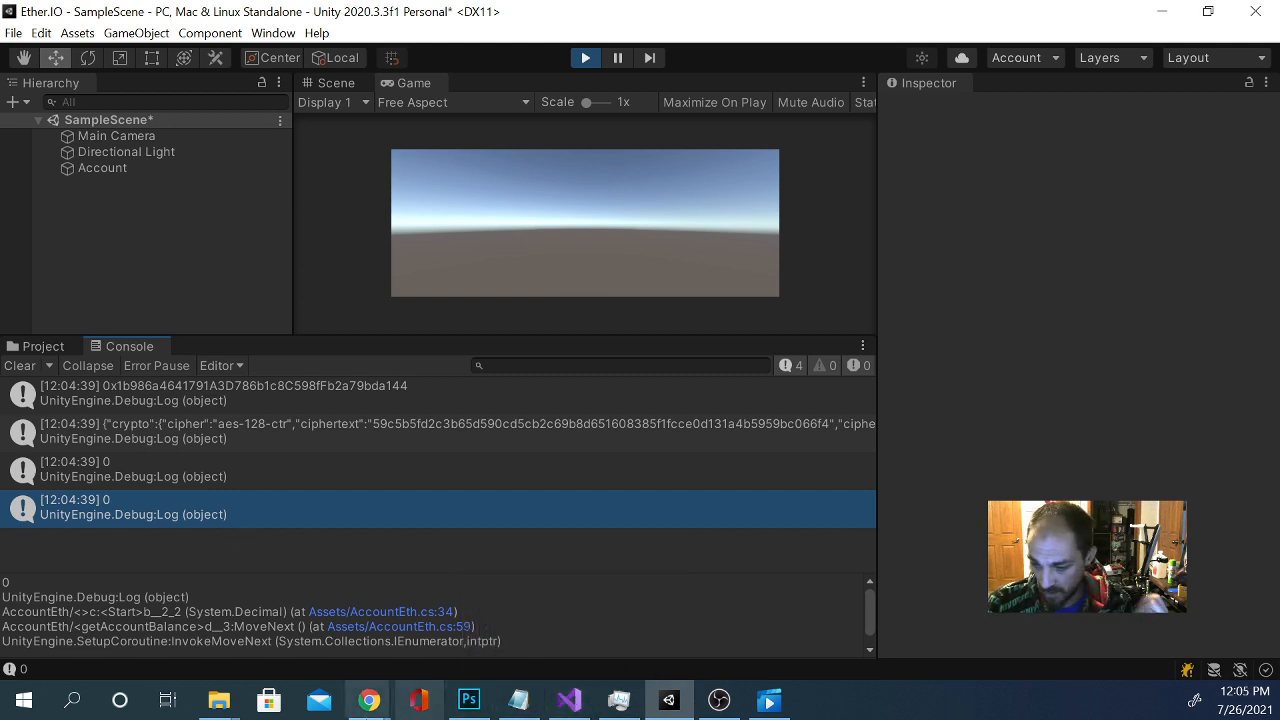
left_click(368, 700)
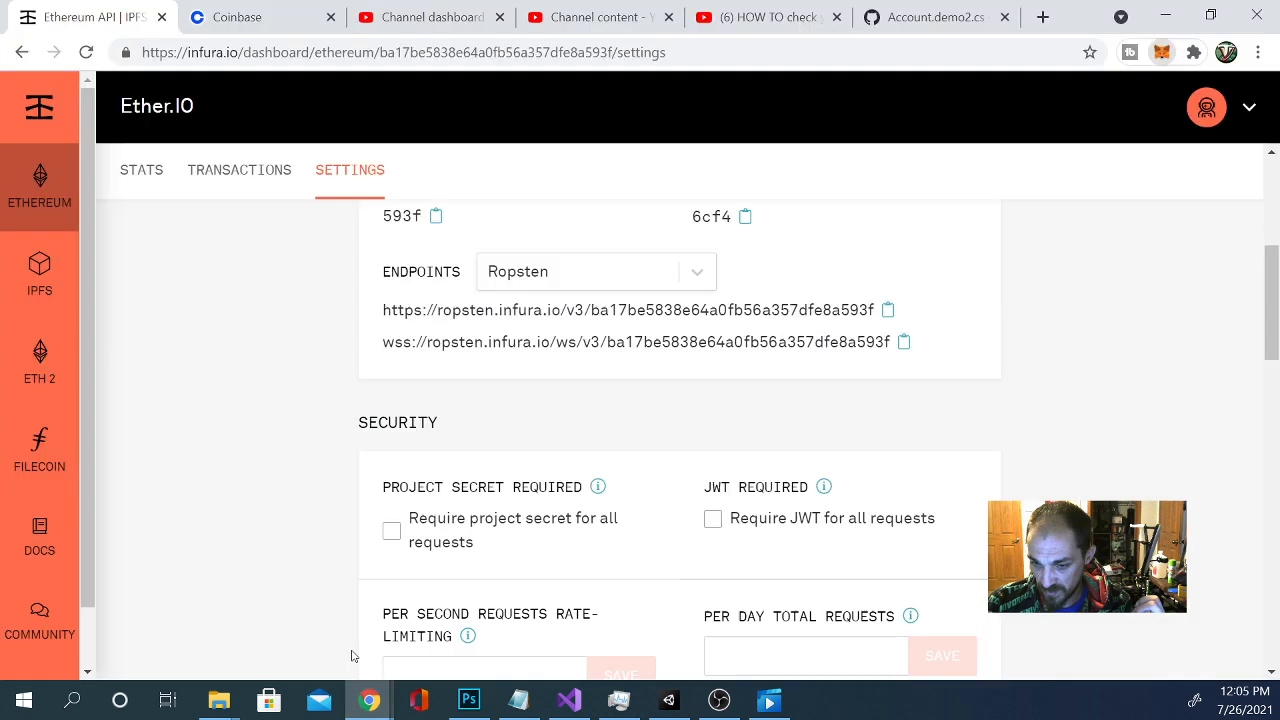
Check Infura Stats showing 7 eth_getBalance and 2 eth_blockNumber requests, then return to Unity
left_click(140, 170)
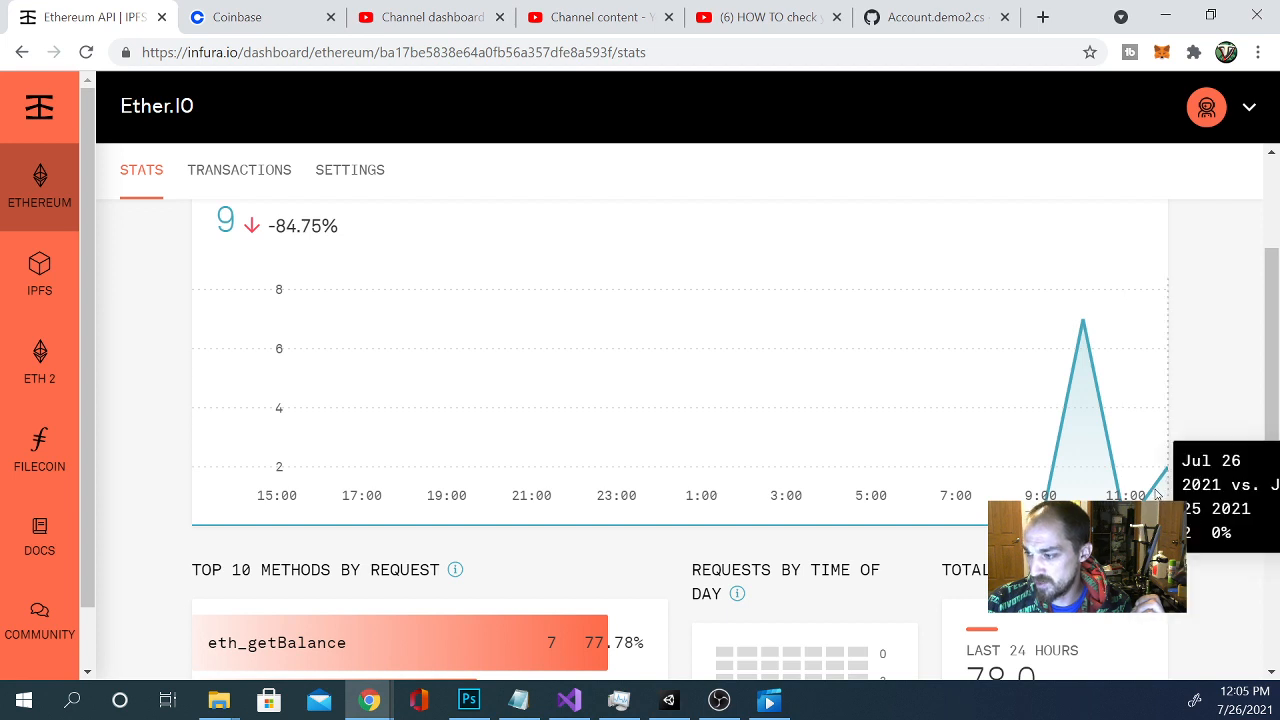
scroll("down", 3)
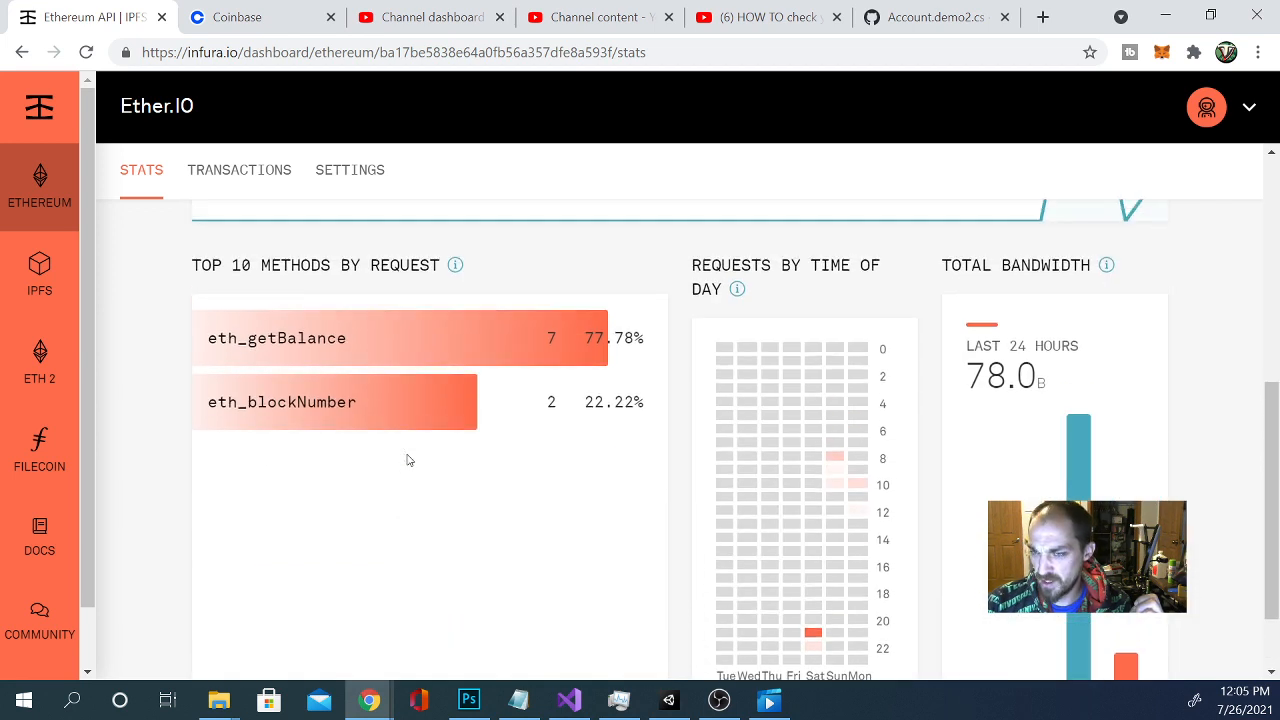
mouse_move(668, 492)
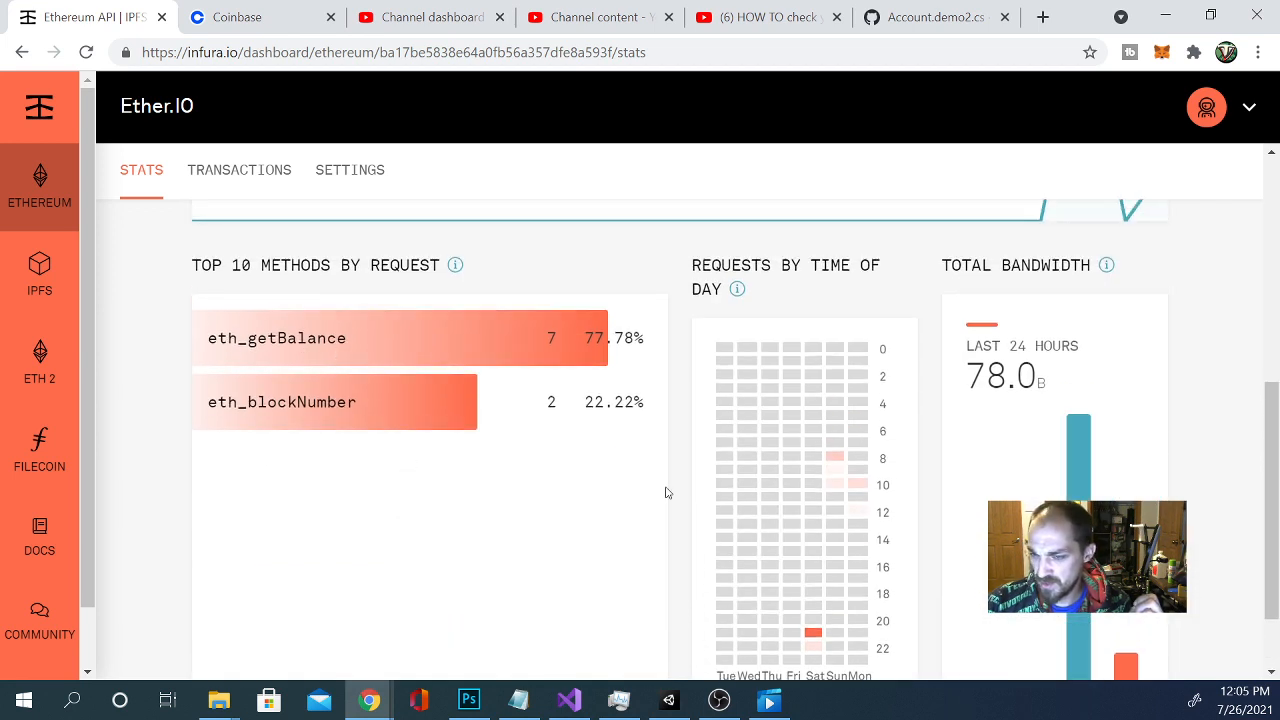
scroll("down", 3)
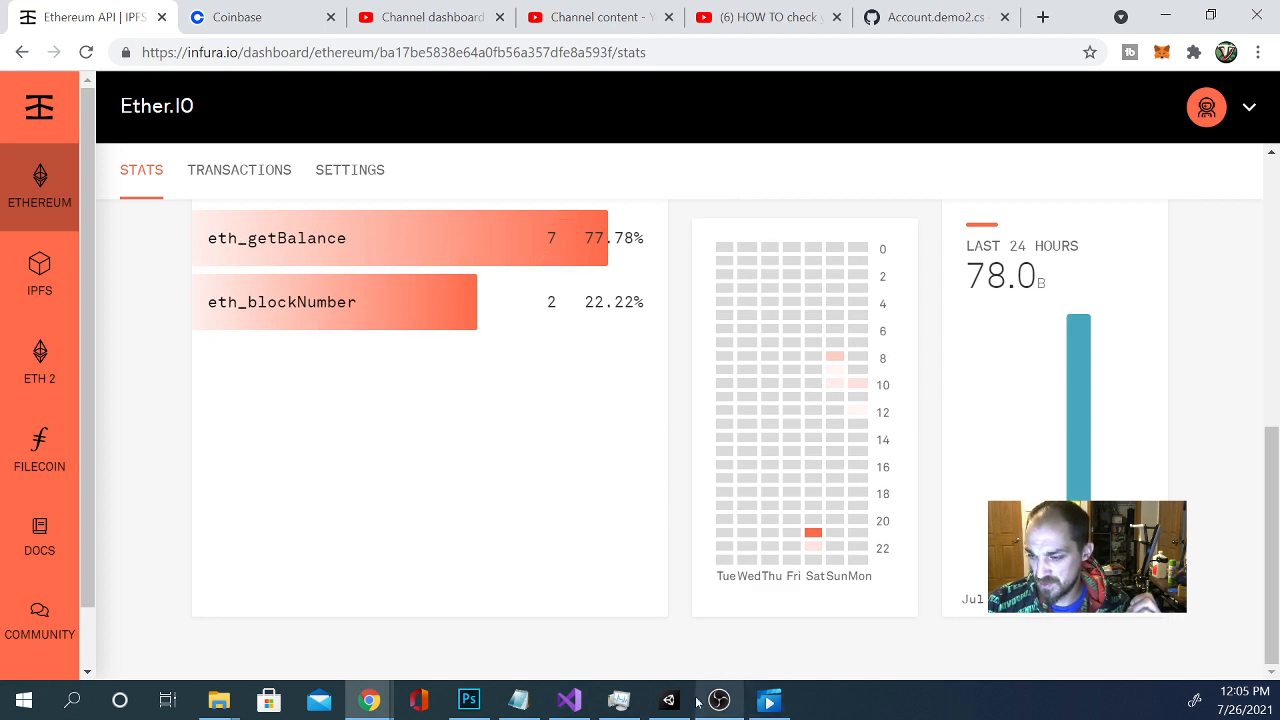
left_click(668, 700)
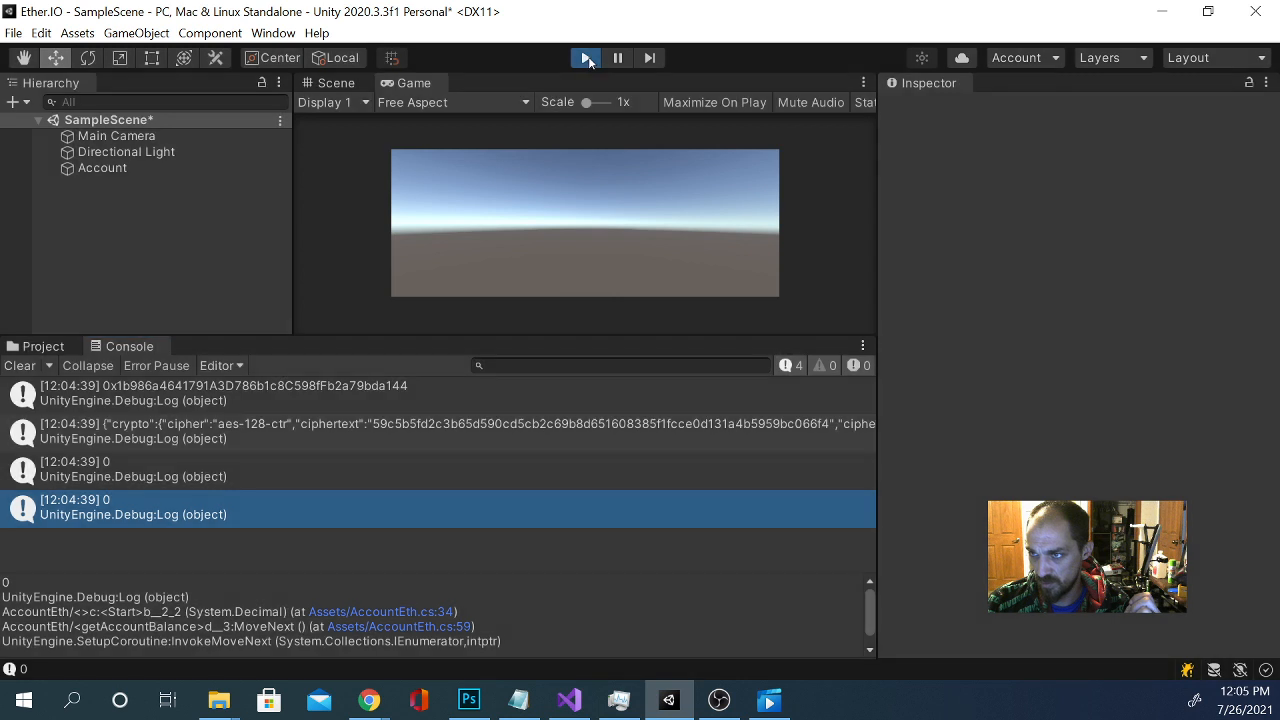
Run the scene again and view Infura stats now counting 8 eth_getBalance requests
left_click(584, 56)
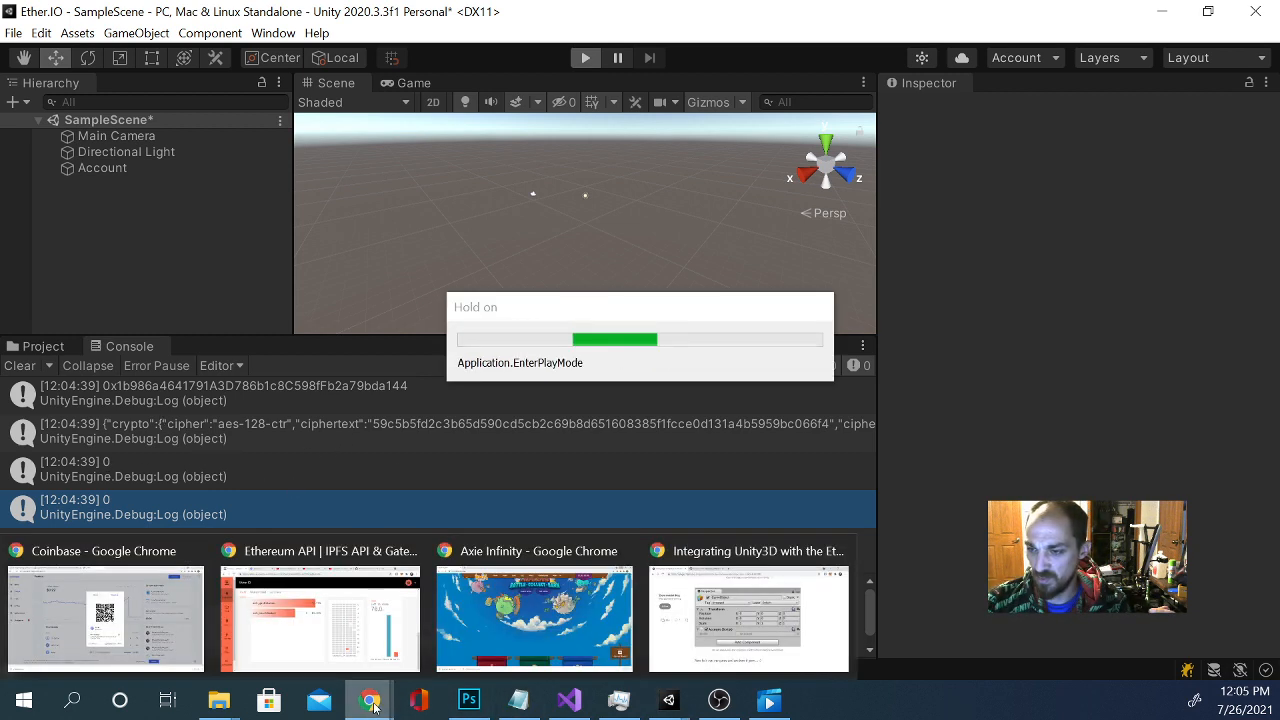
left_click(370, 700)
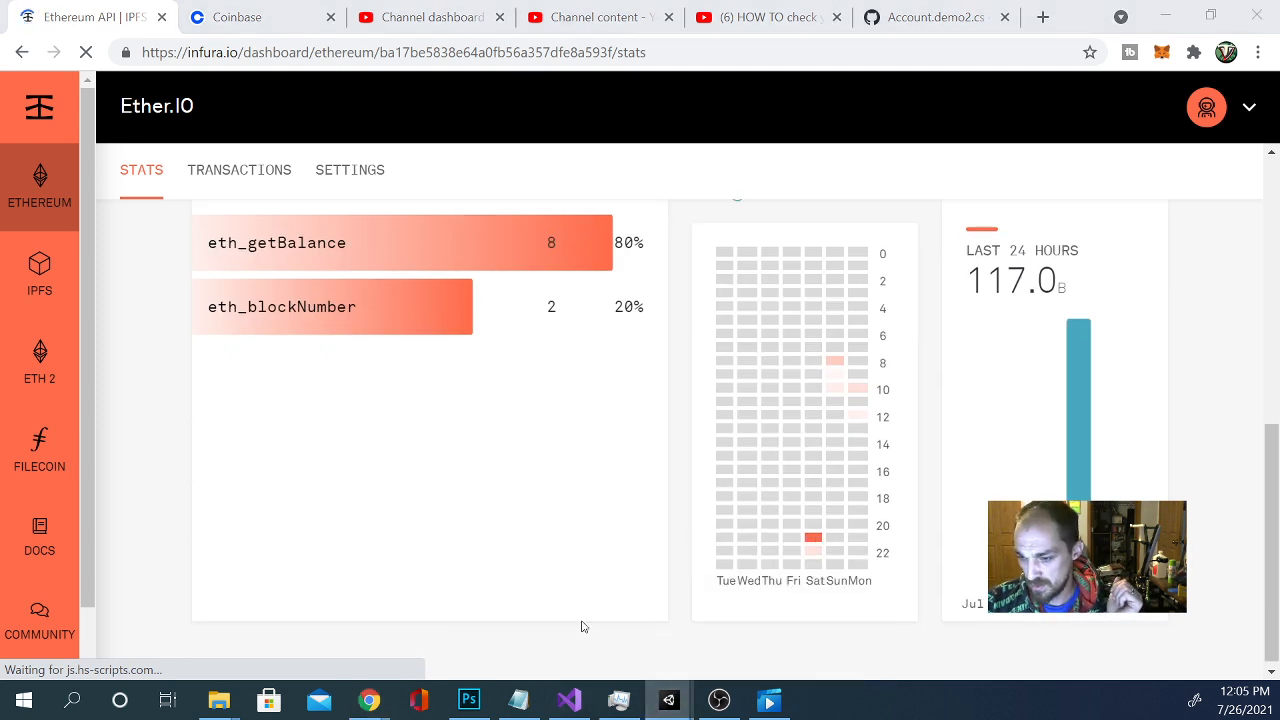
mouse_move(712, 620)
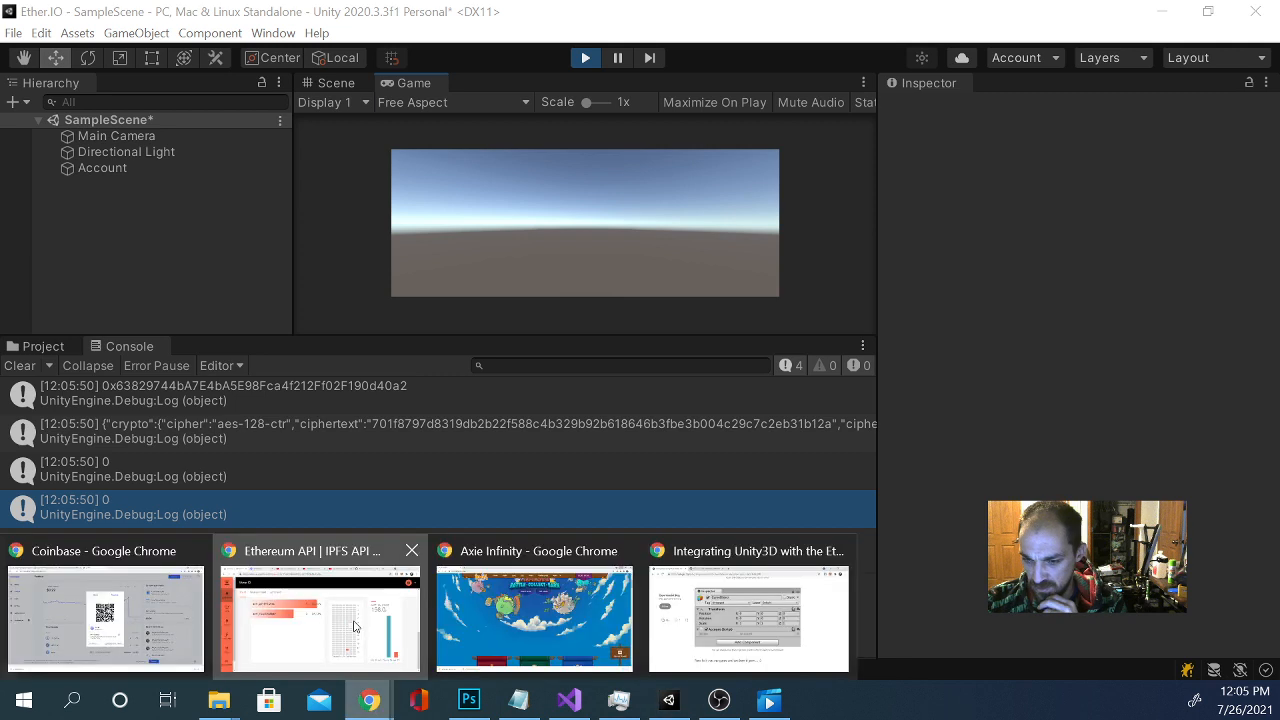
Switch to the Infura dashboard to see the refreshed stats reporting 11 total requests
left_click(320, 616)
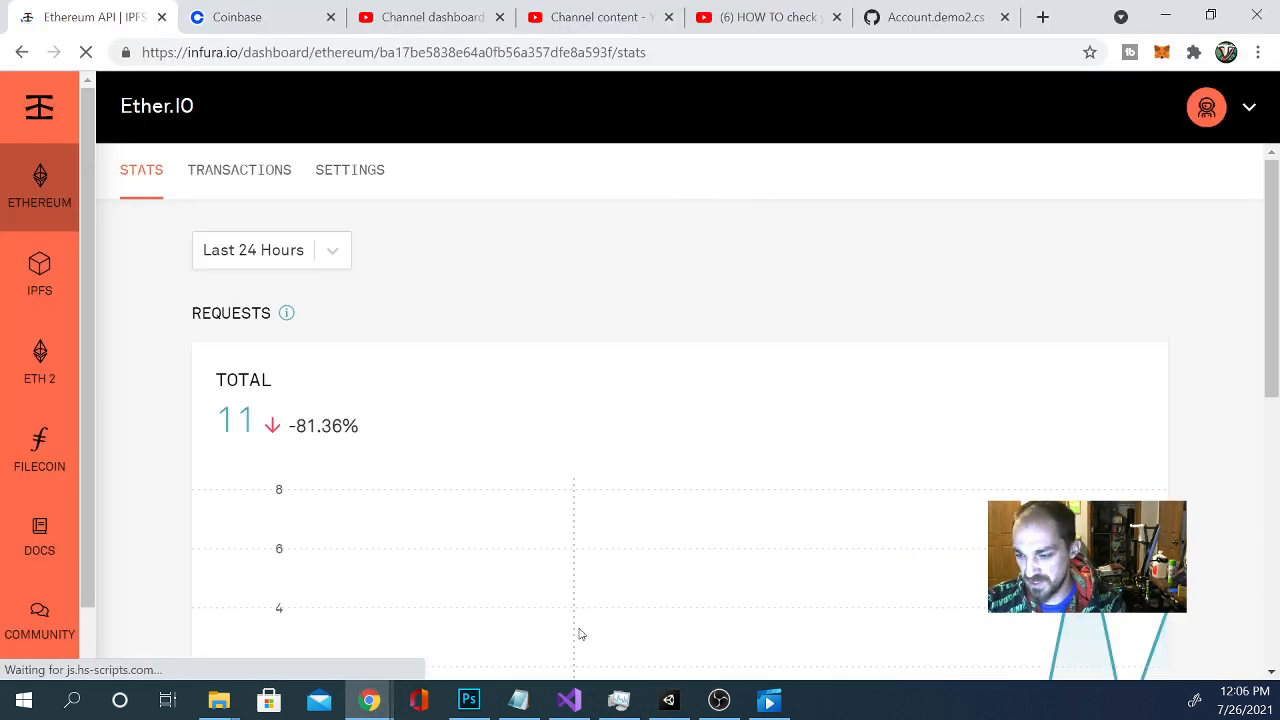
scroll("down", 3)
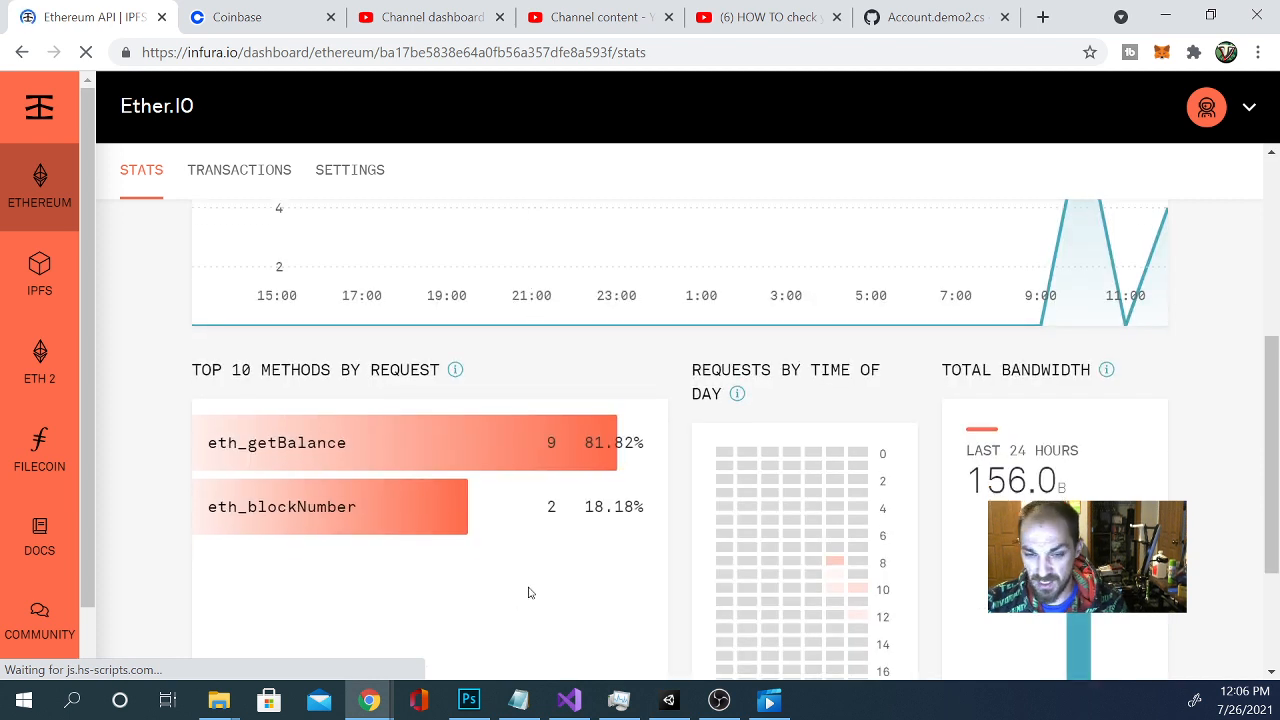
scroll("down", 3)
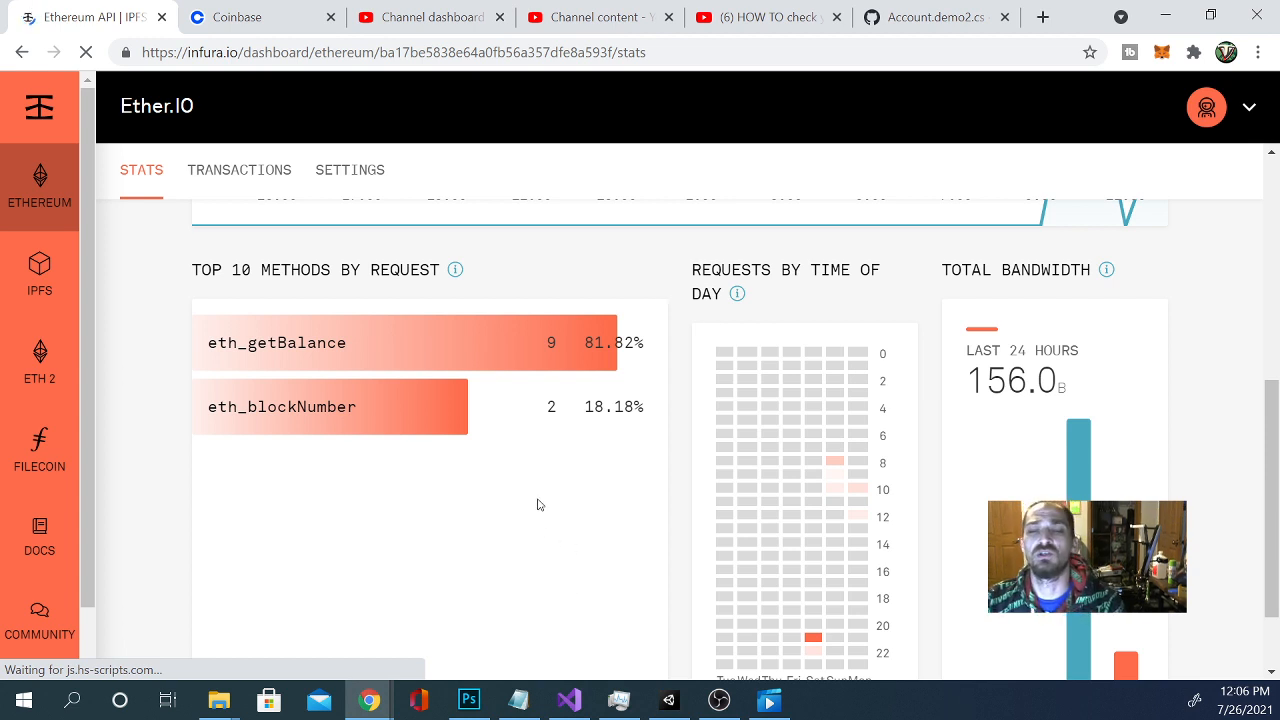
scroll("down", 3)
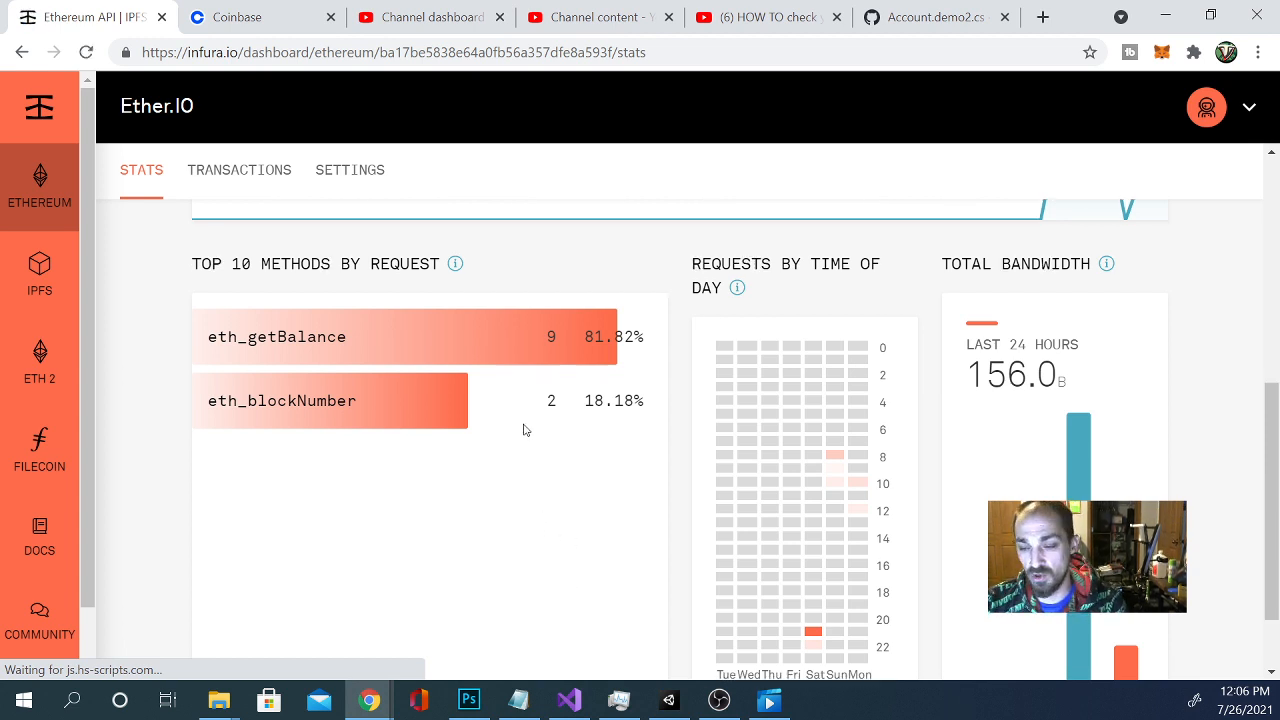
scroll("down", 3)
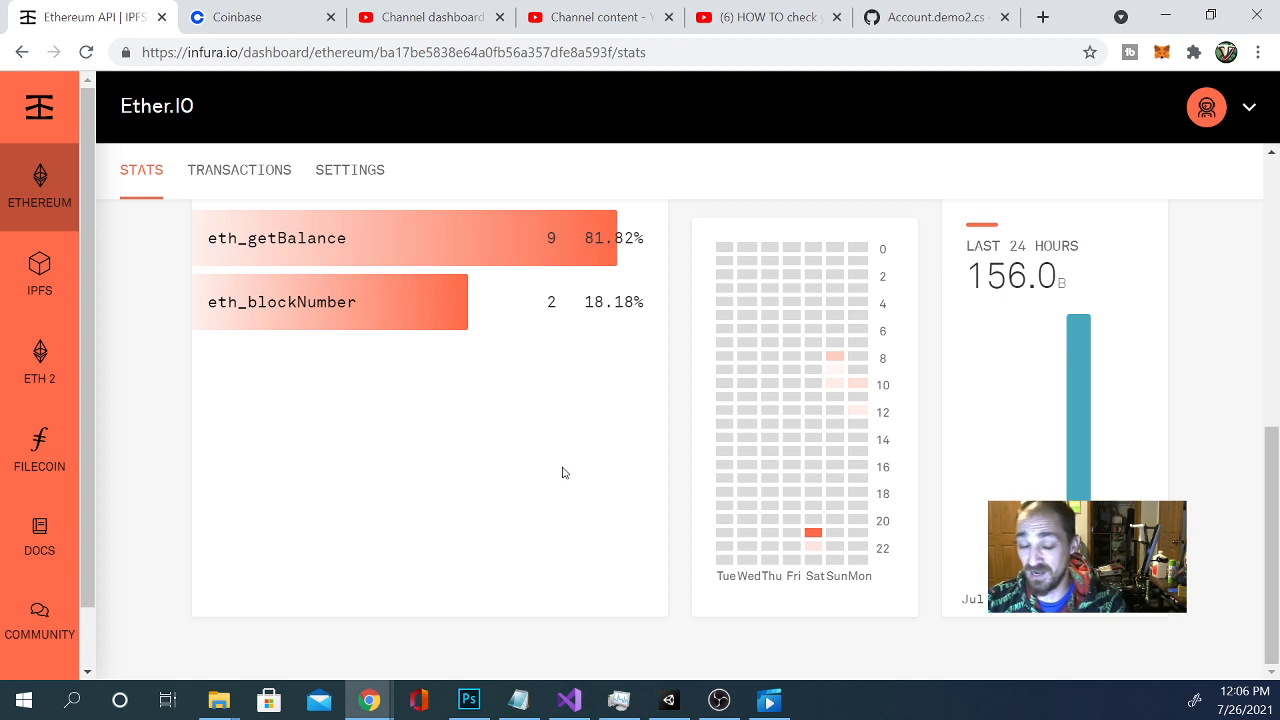